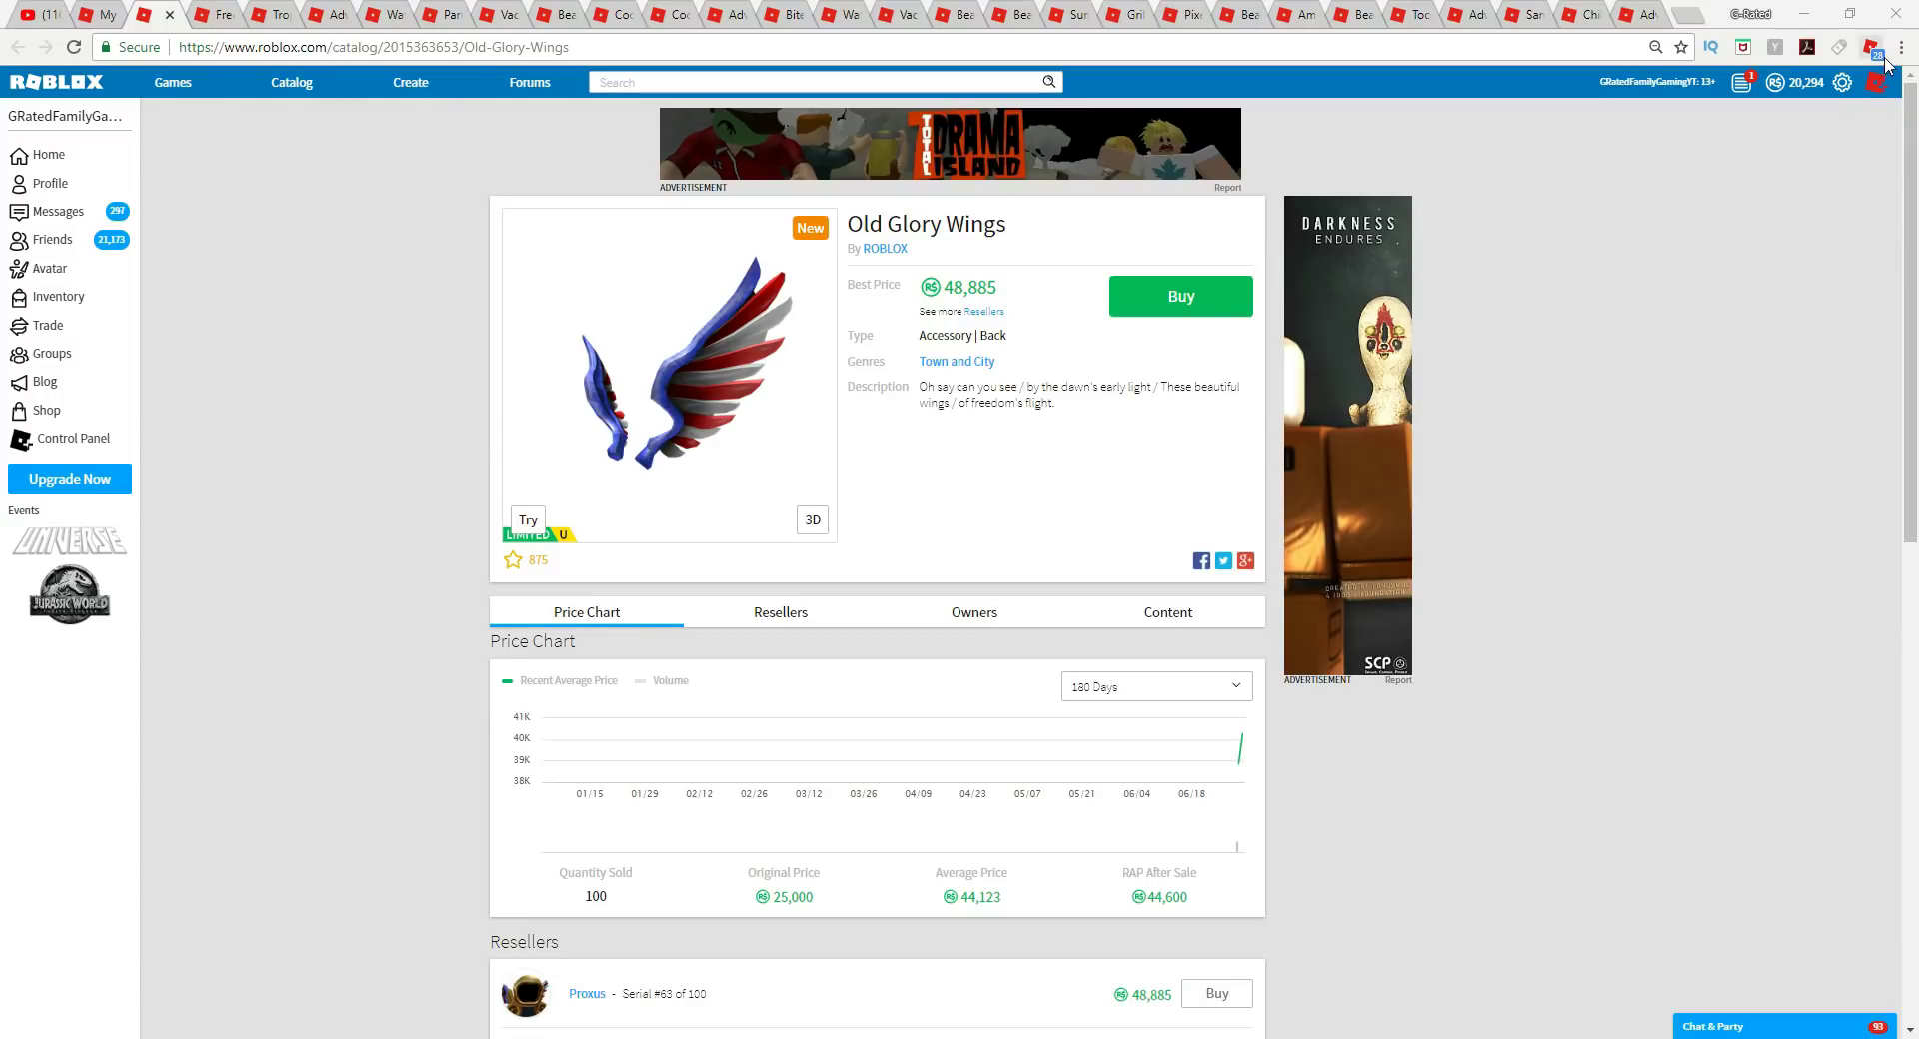
mouse_move(1871, 47)
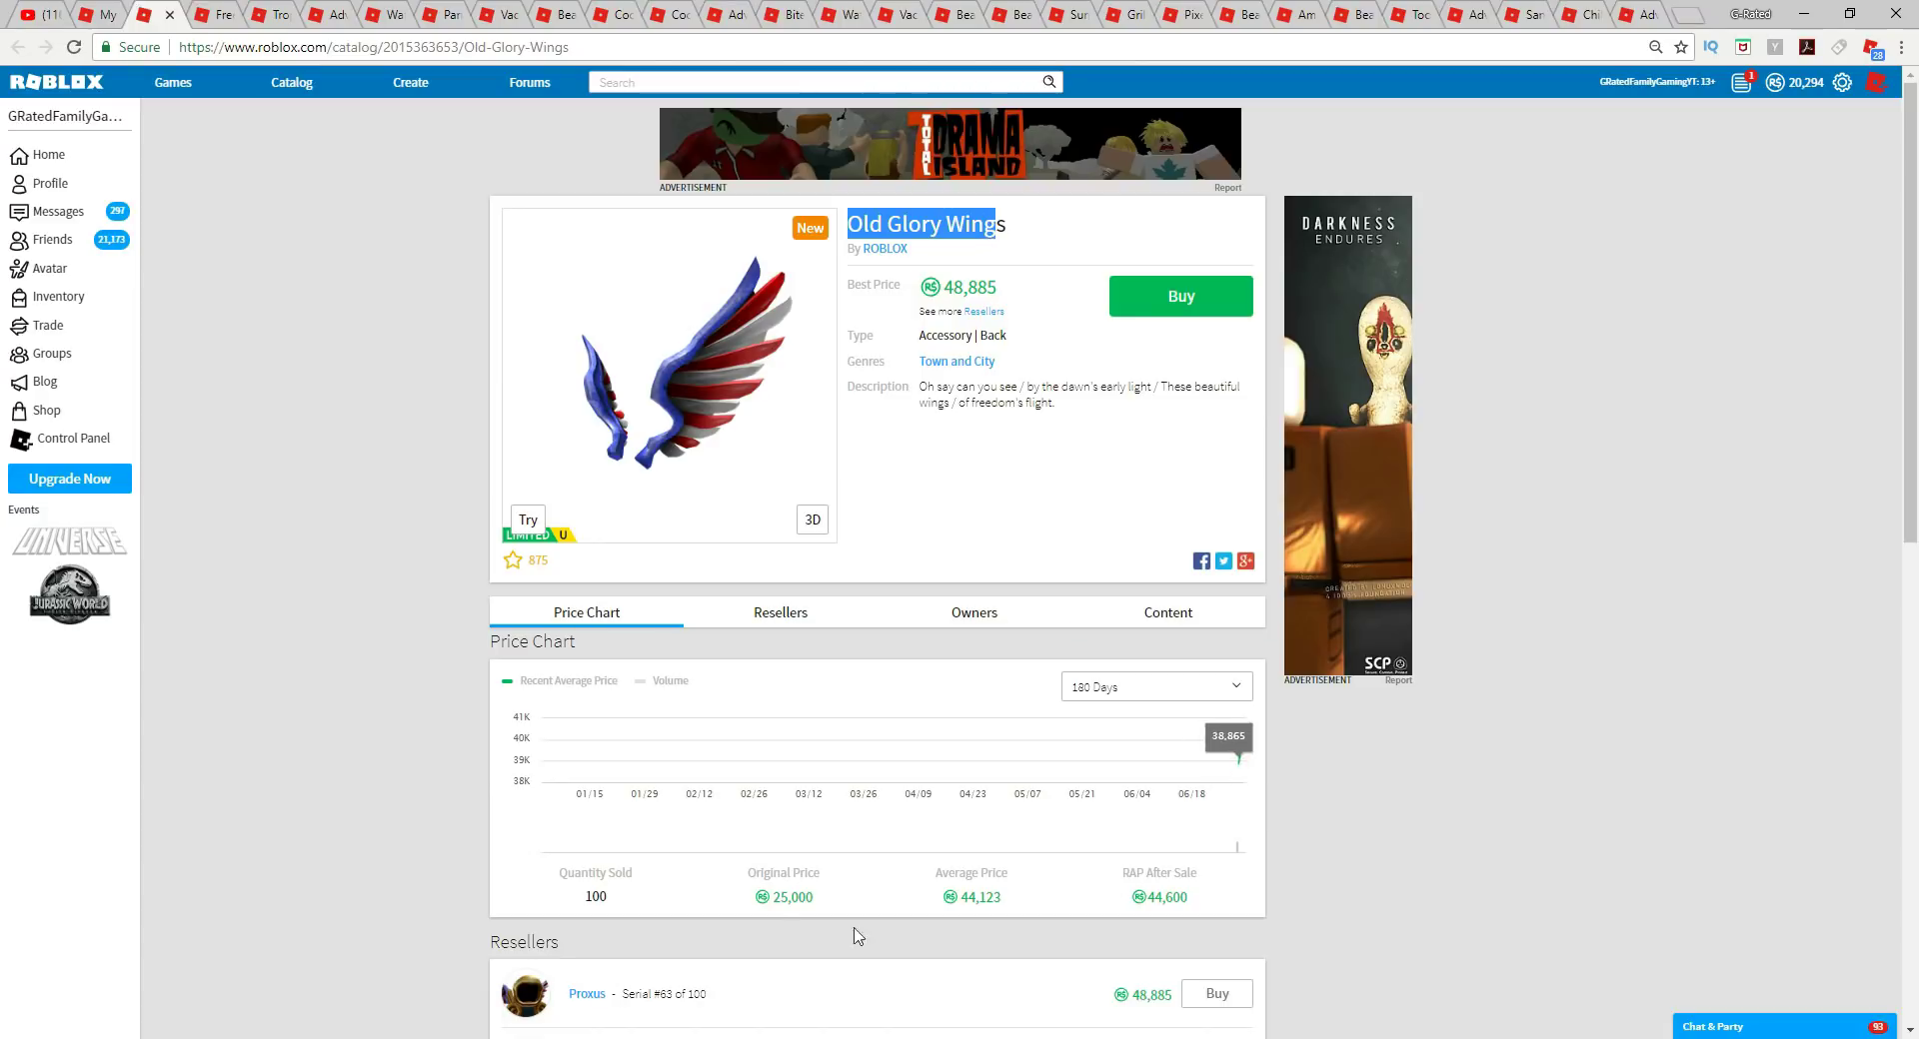
mouse_move(768, 902)
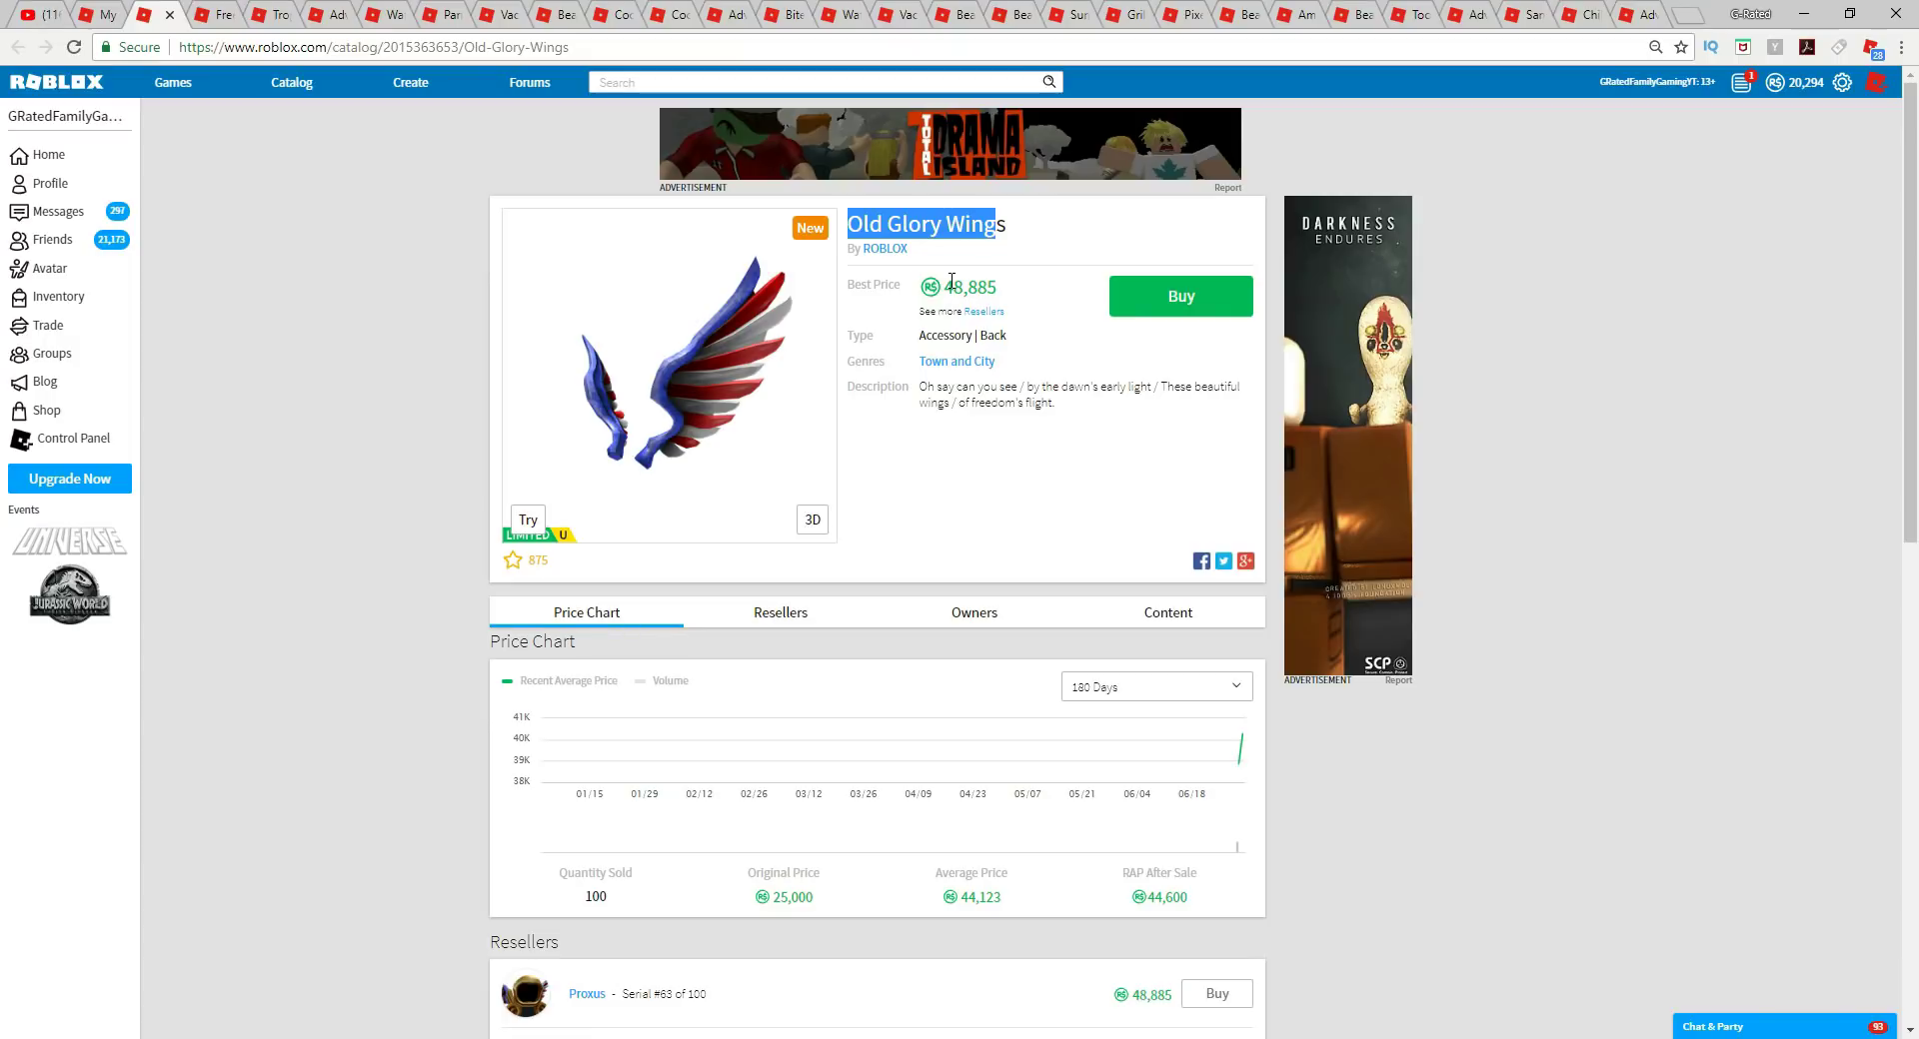
mouse_move(851, 283)
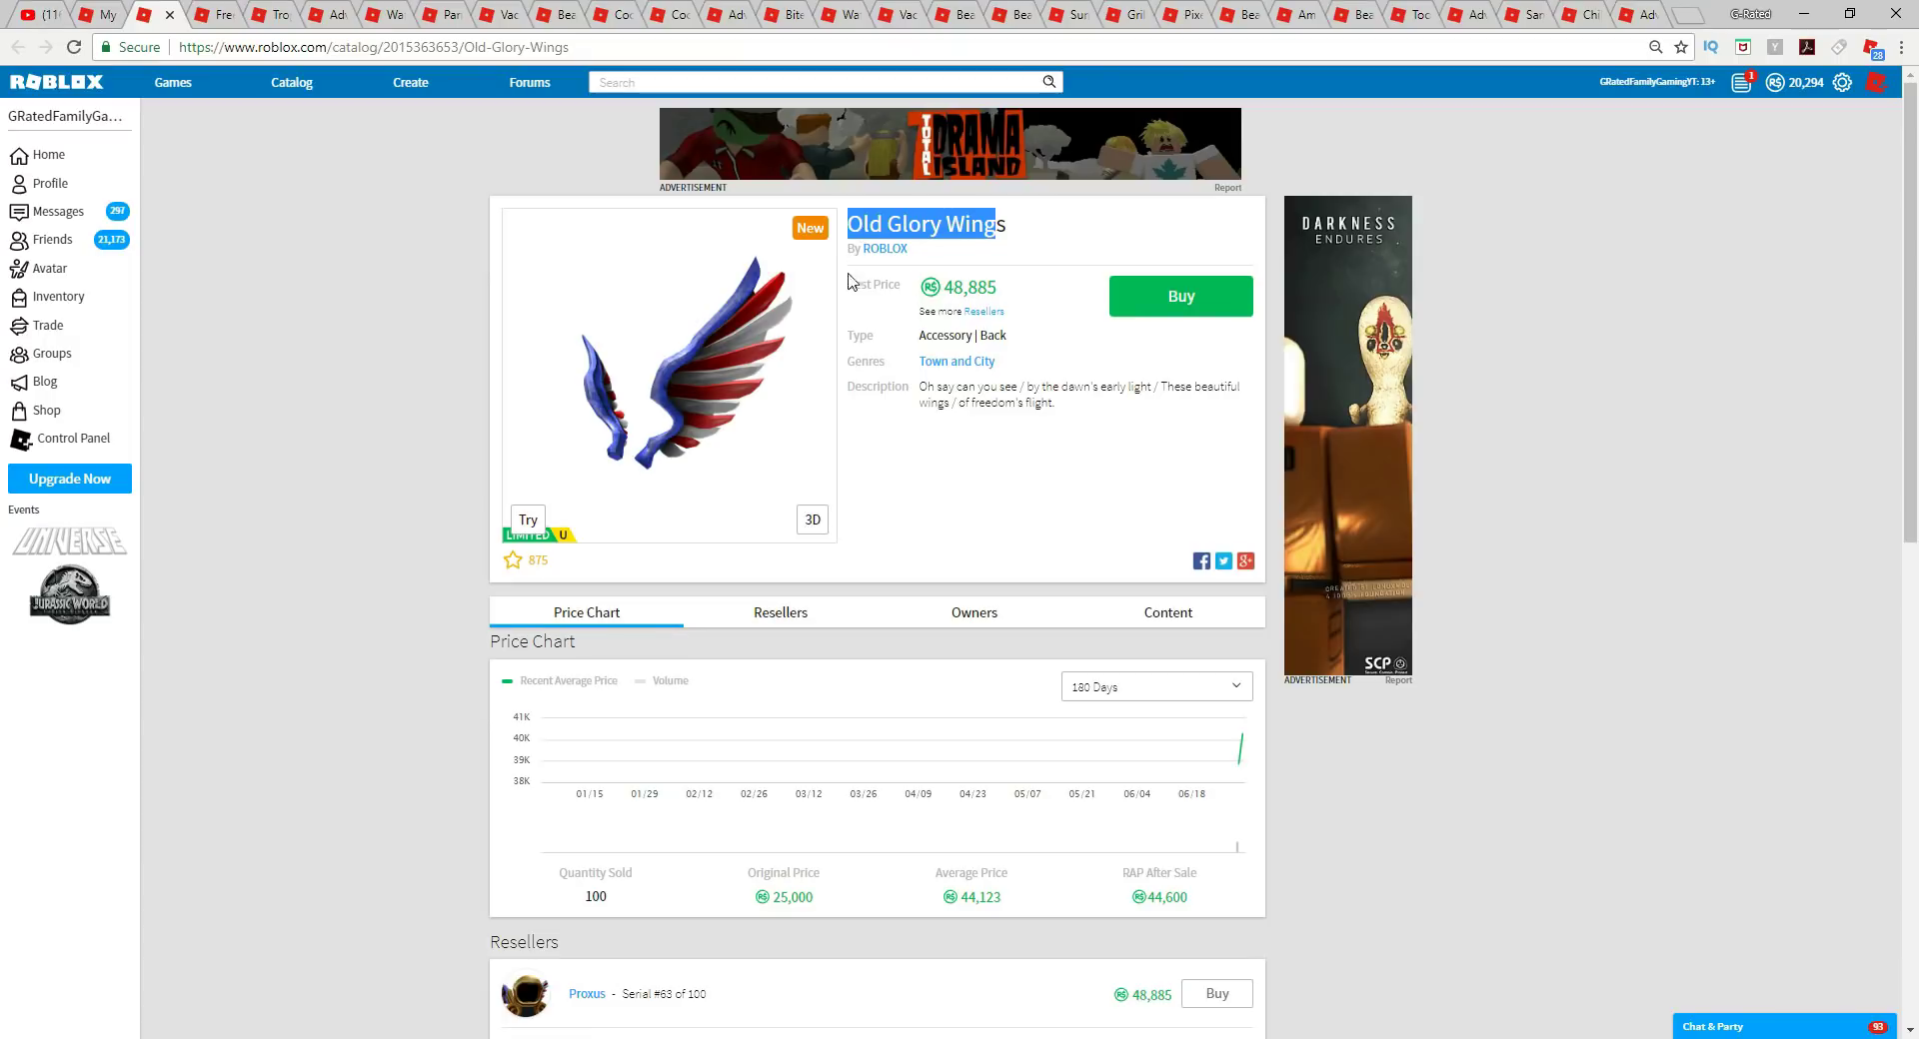
mouse_move(367, 447)
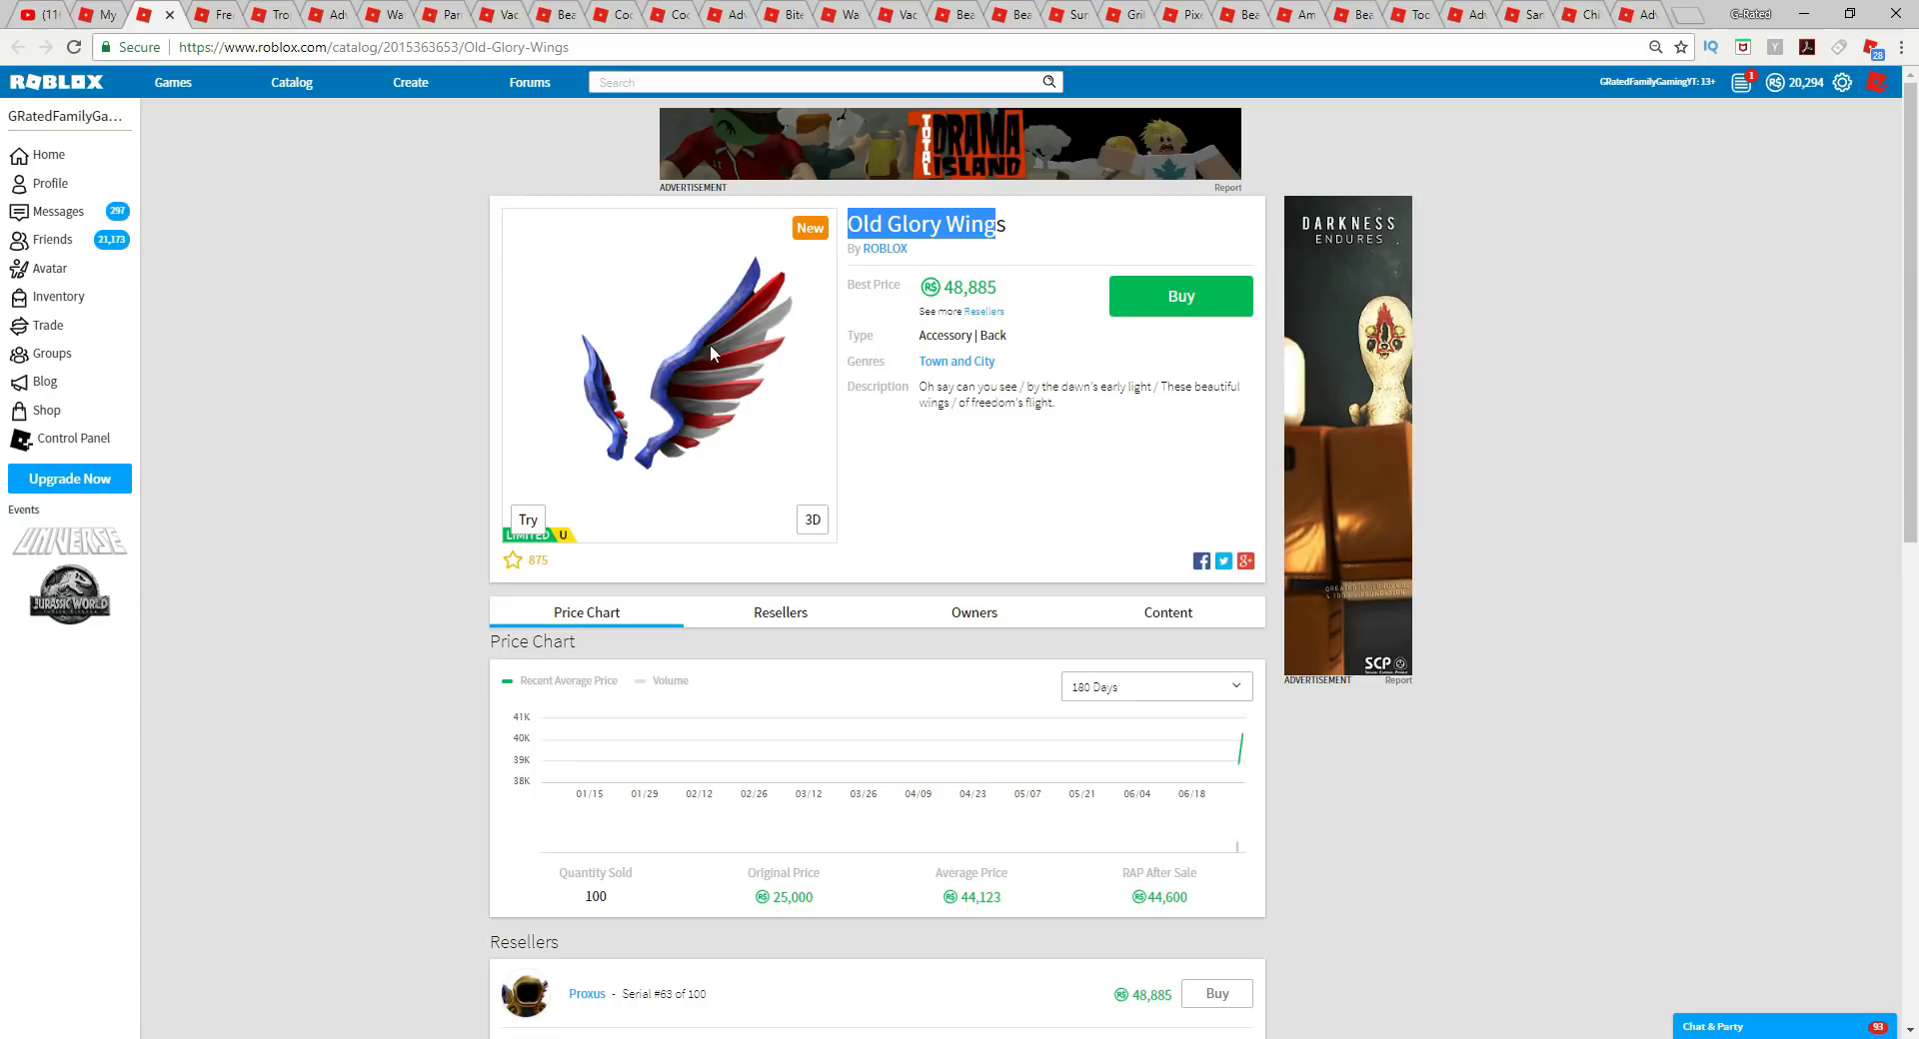
mouse_move(206, 33)
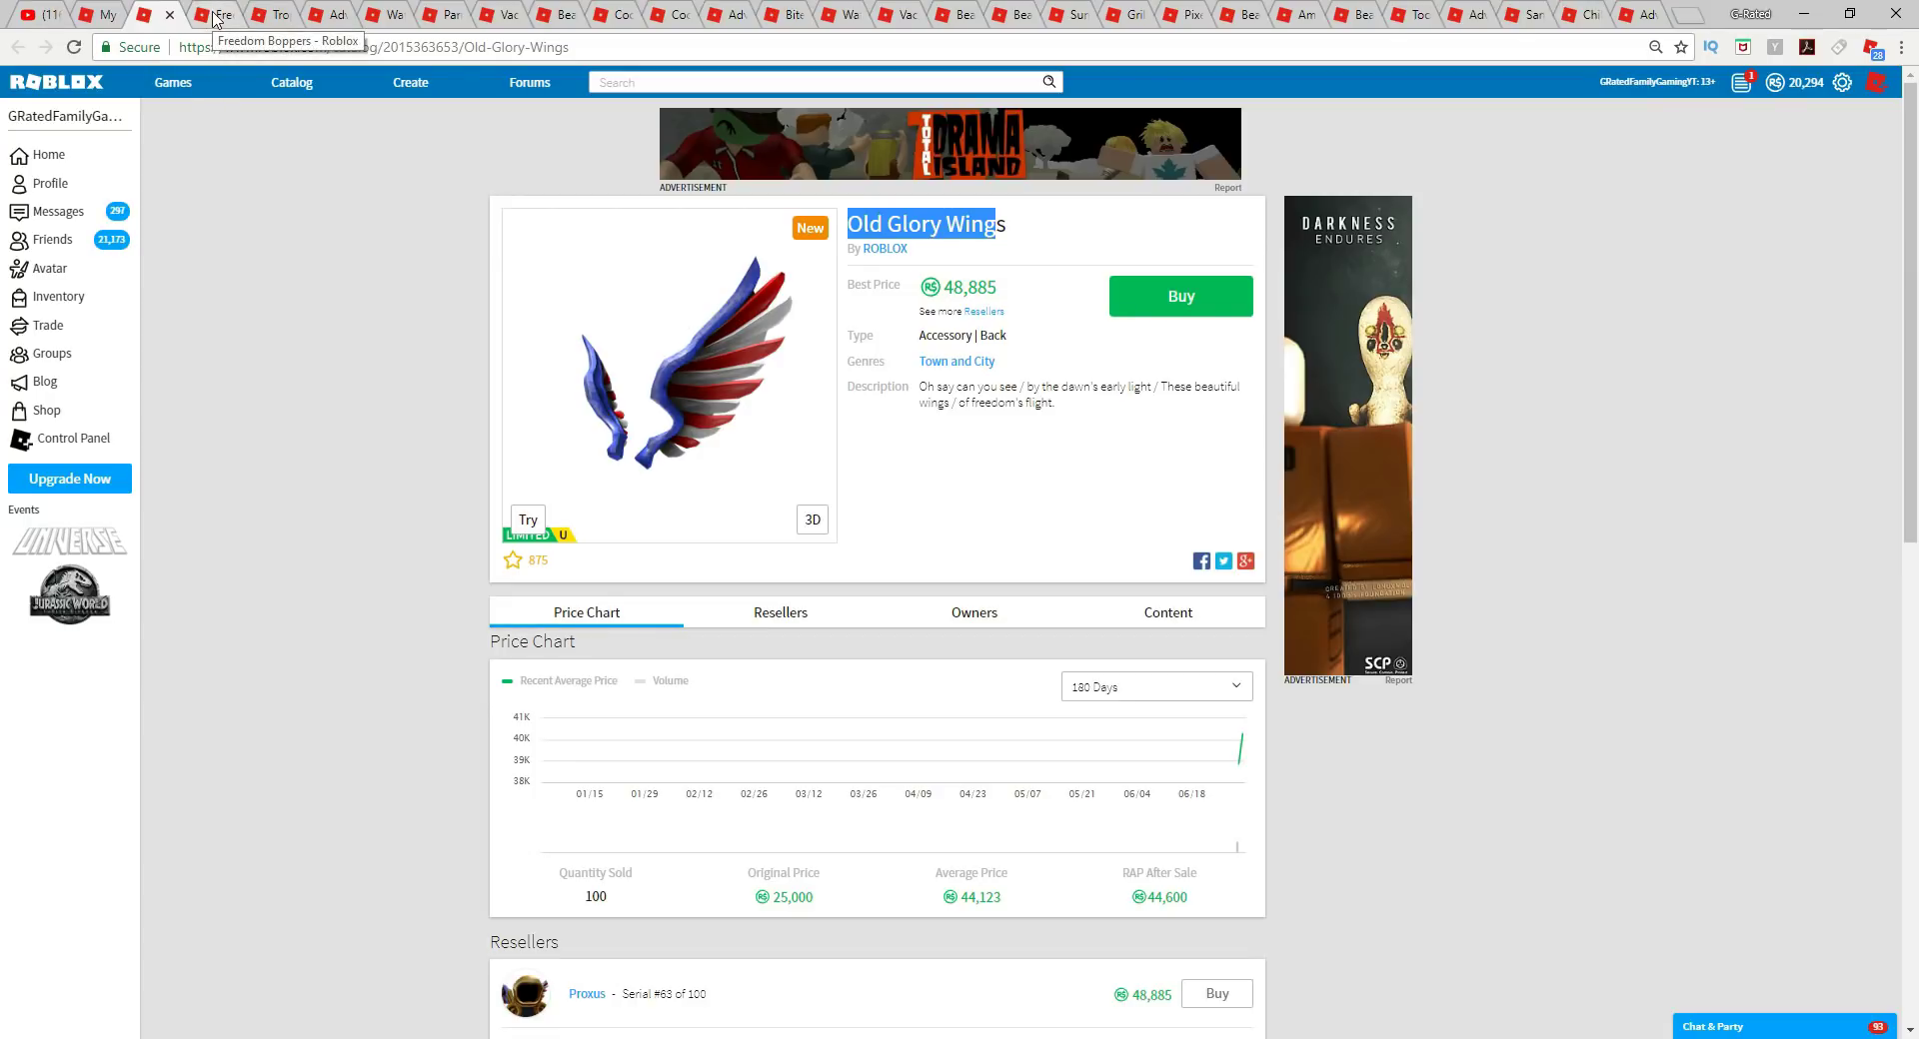
View Freedom Boppers, Adventurous Hiker (highlighting its gift-card amount), then Watermelon Shades.
left_click(214, 13)
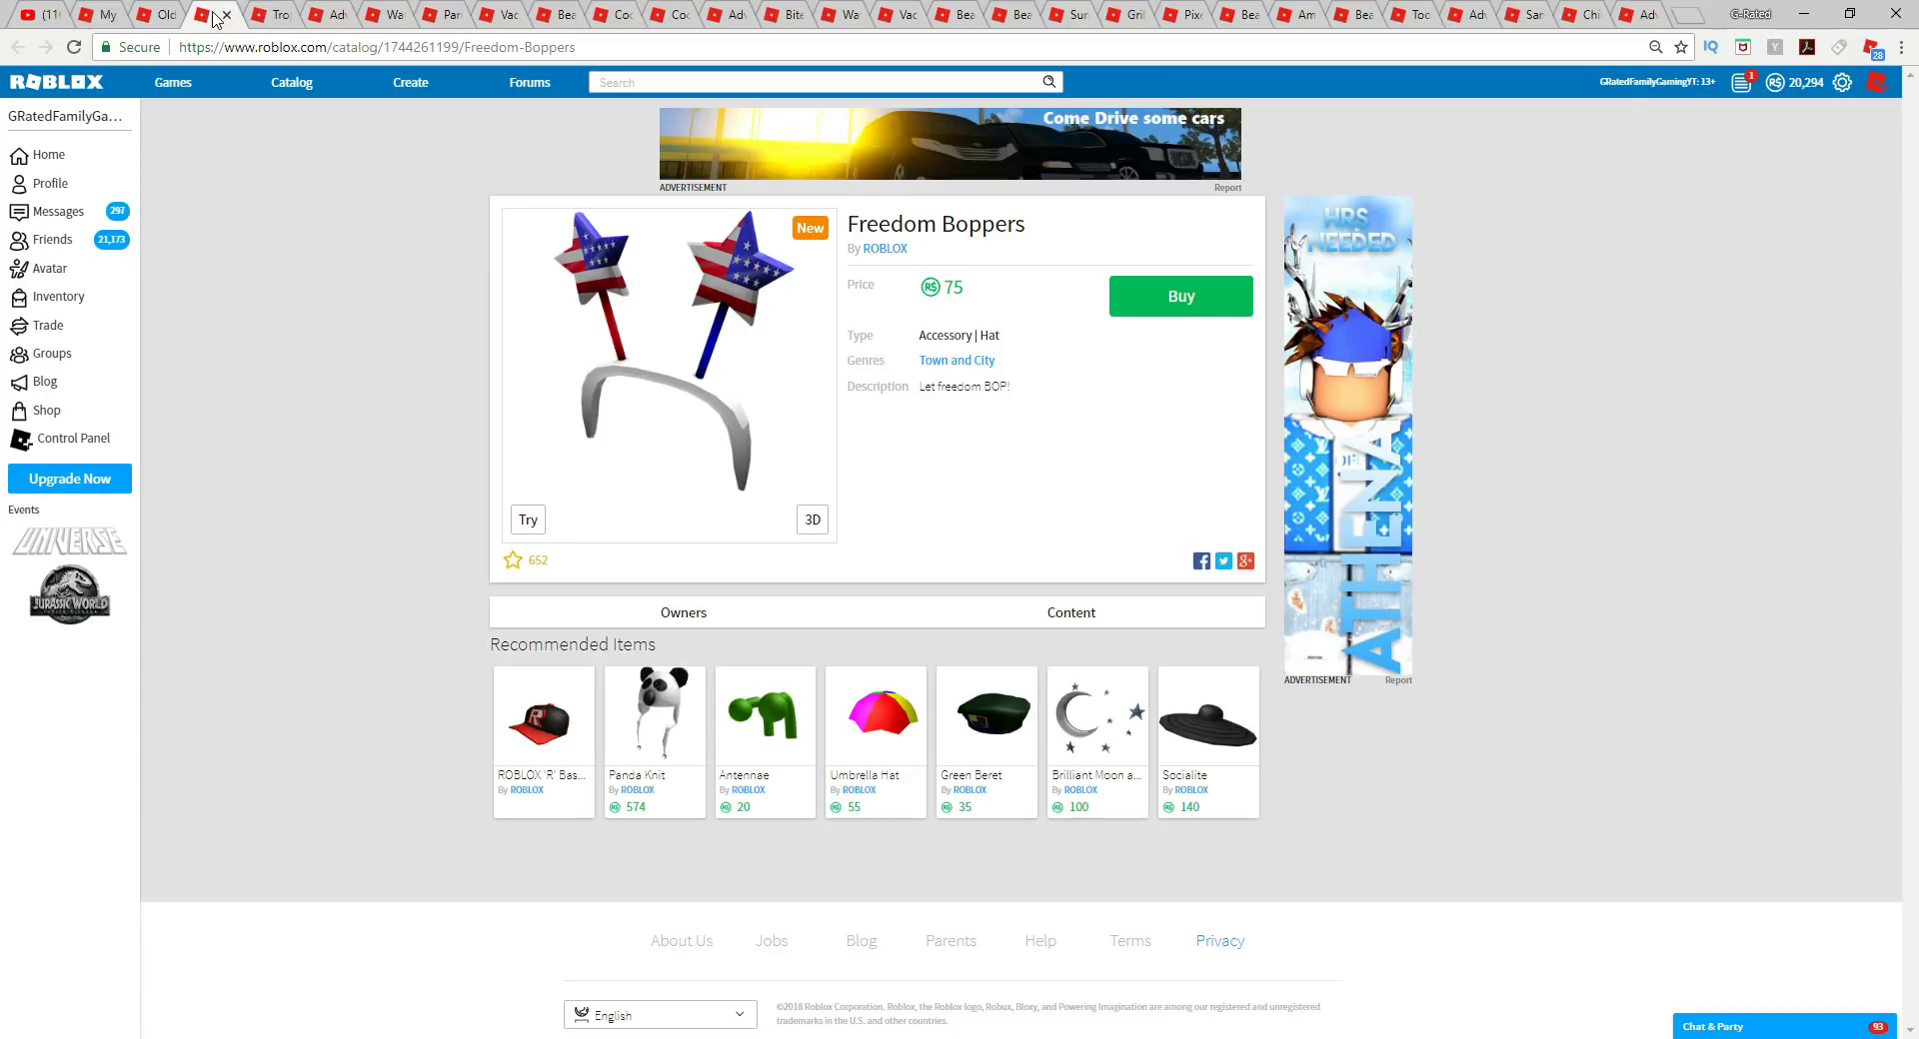
mouse_move(1132, 398)
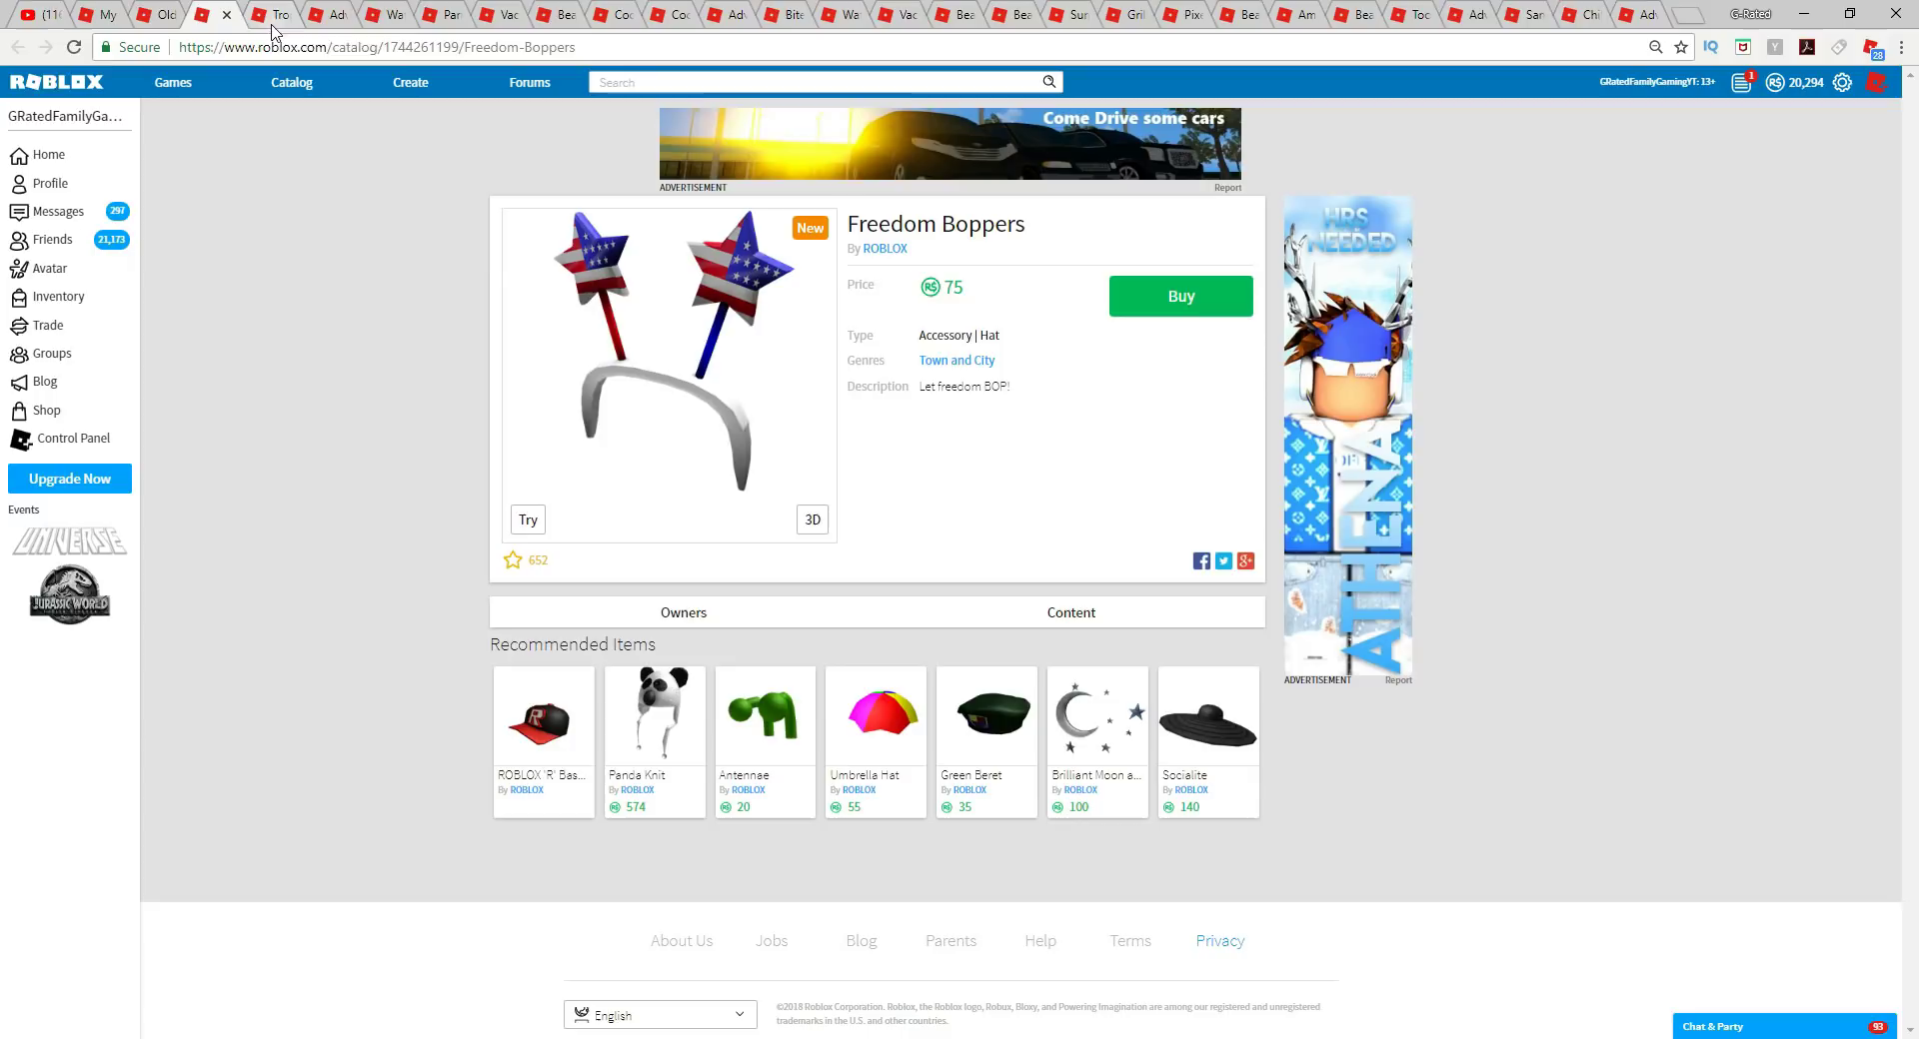
mouse_move(274, 13)
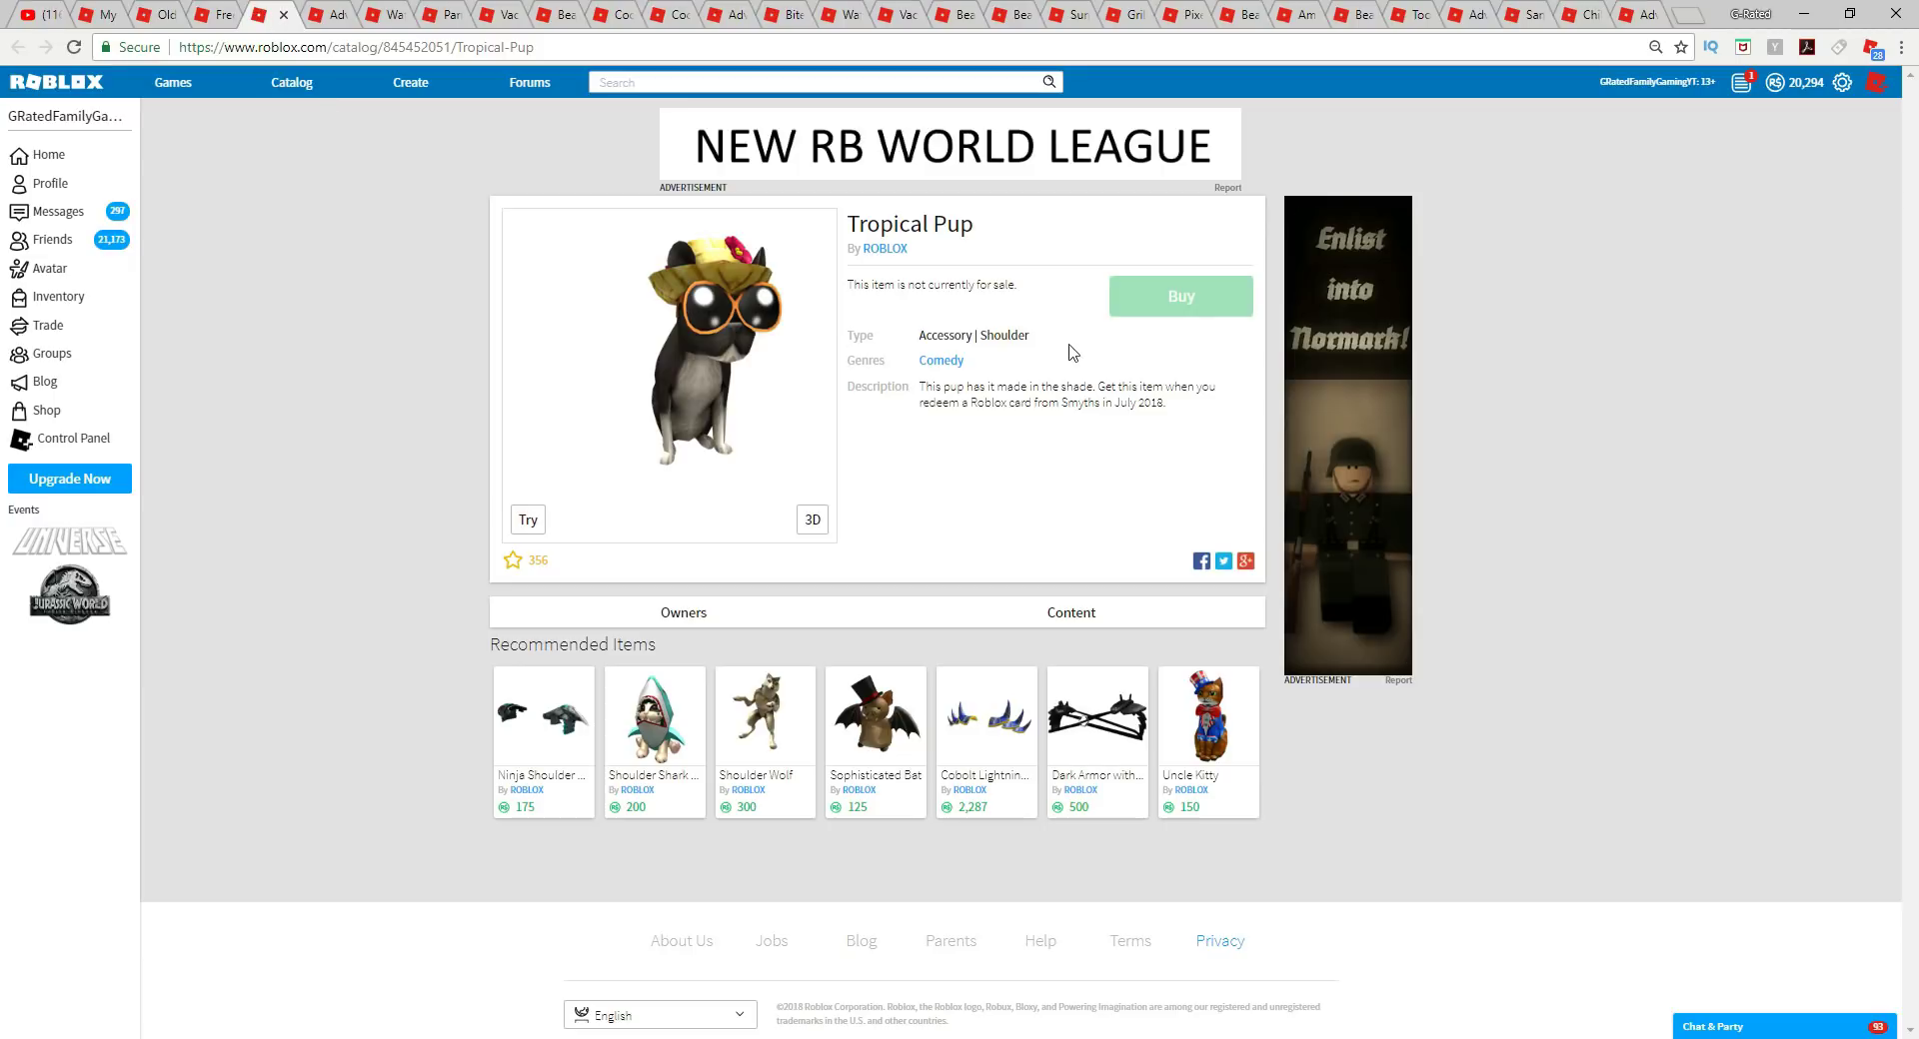
mouse_move(1077, 424)
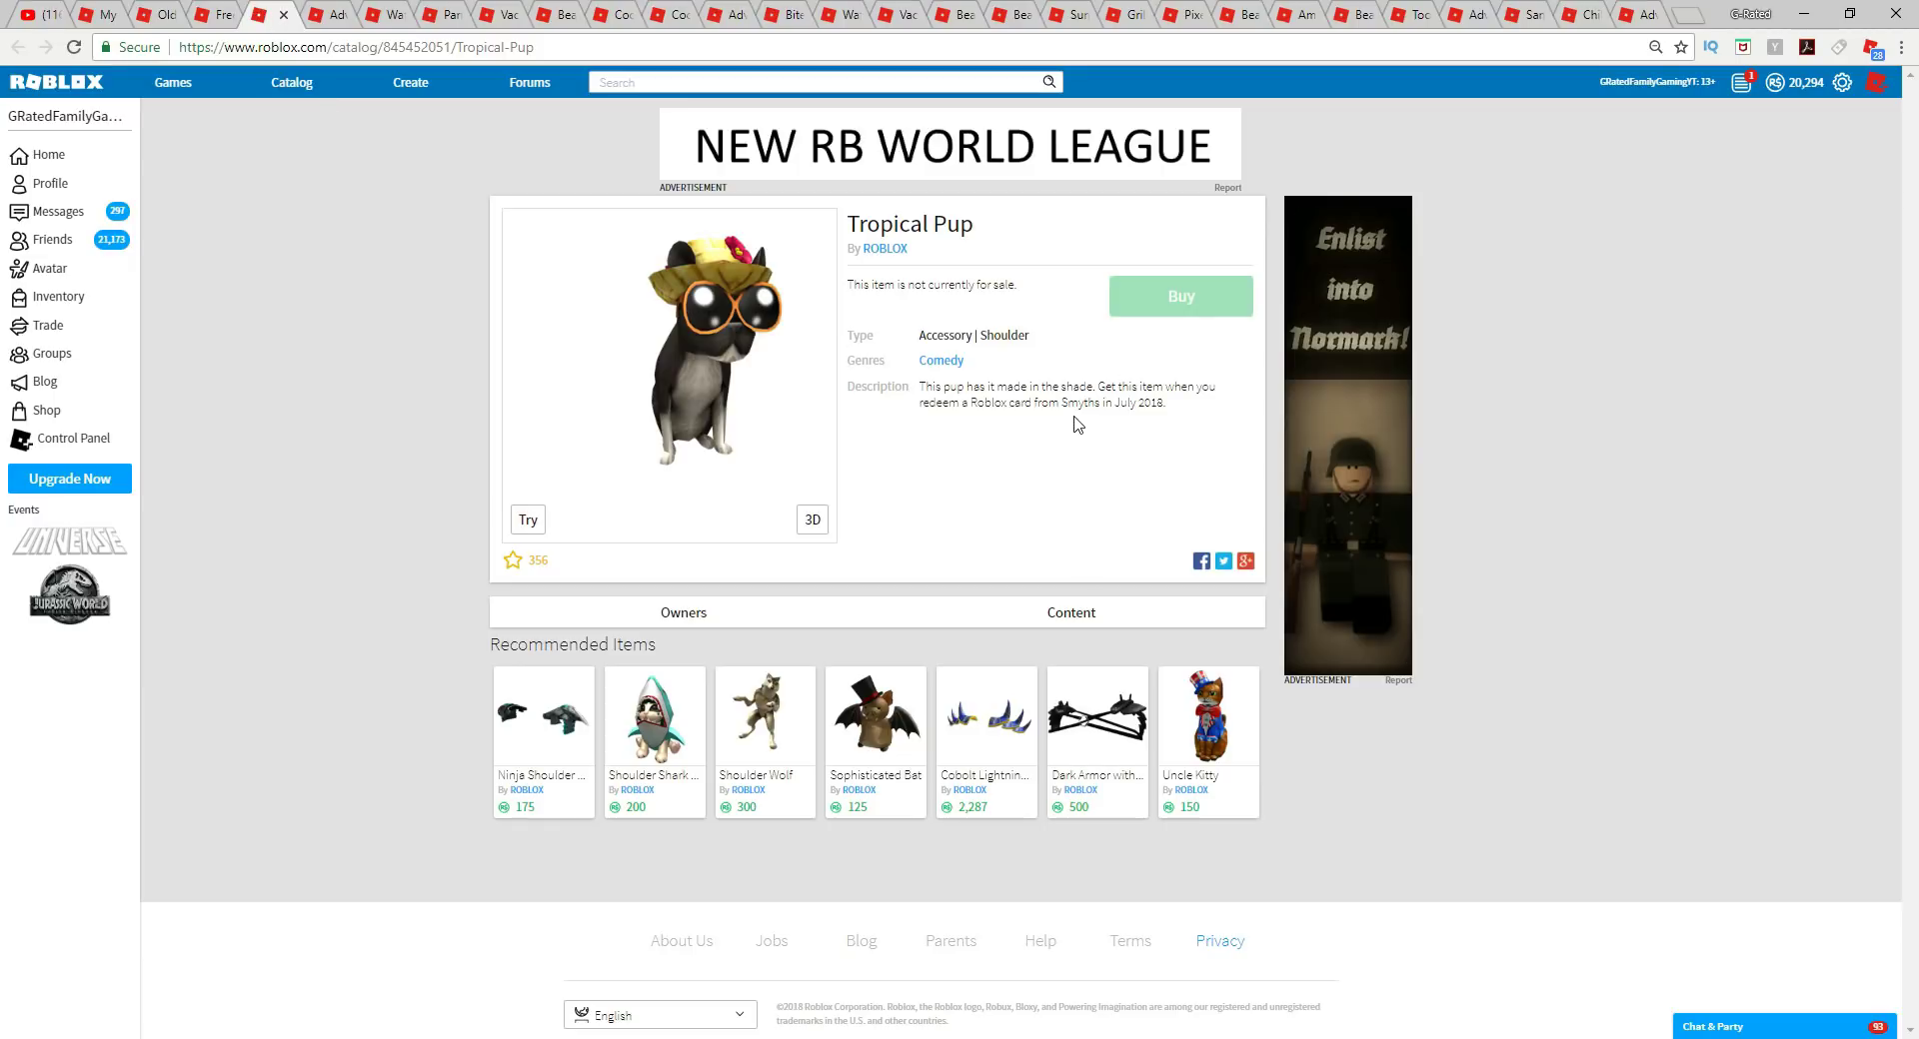
mouse_move(1095, 396)
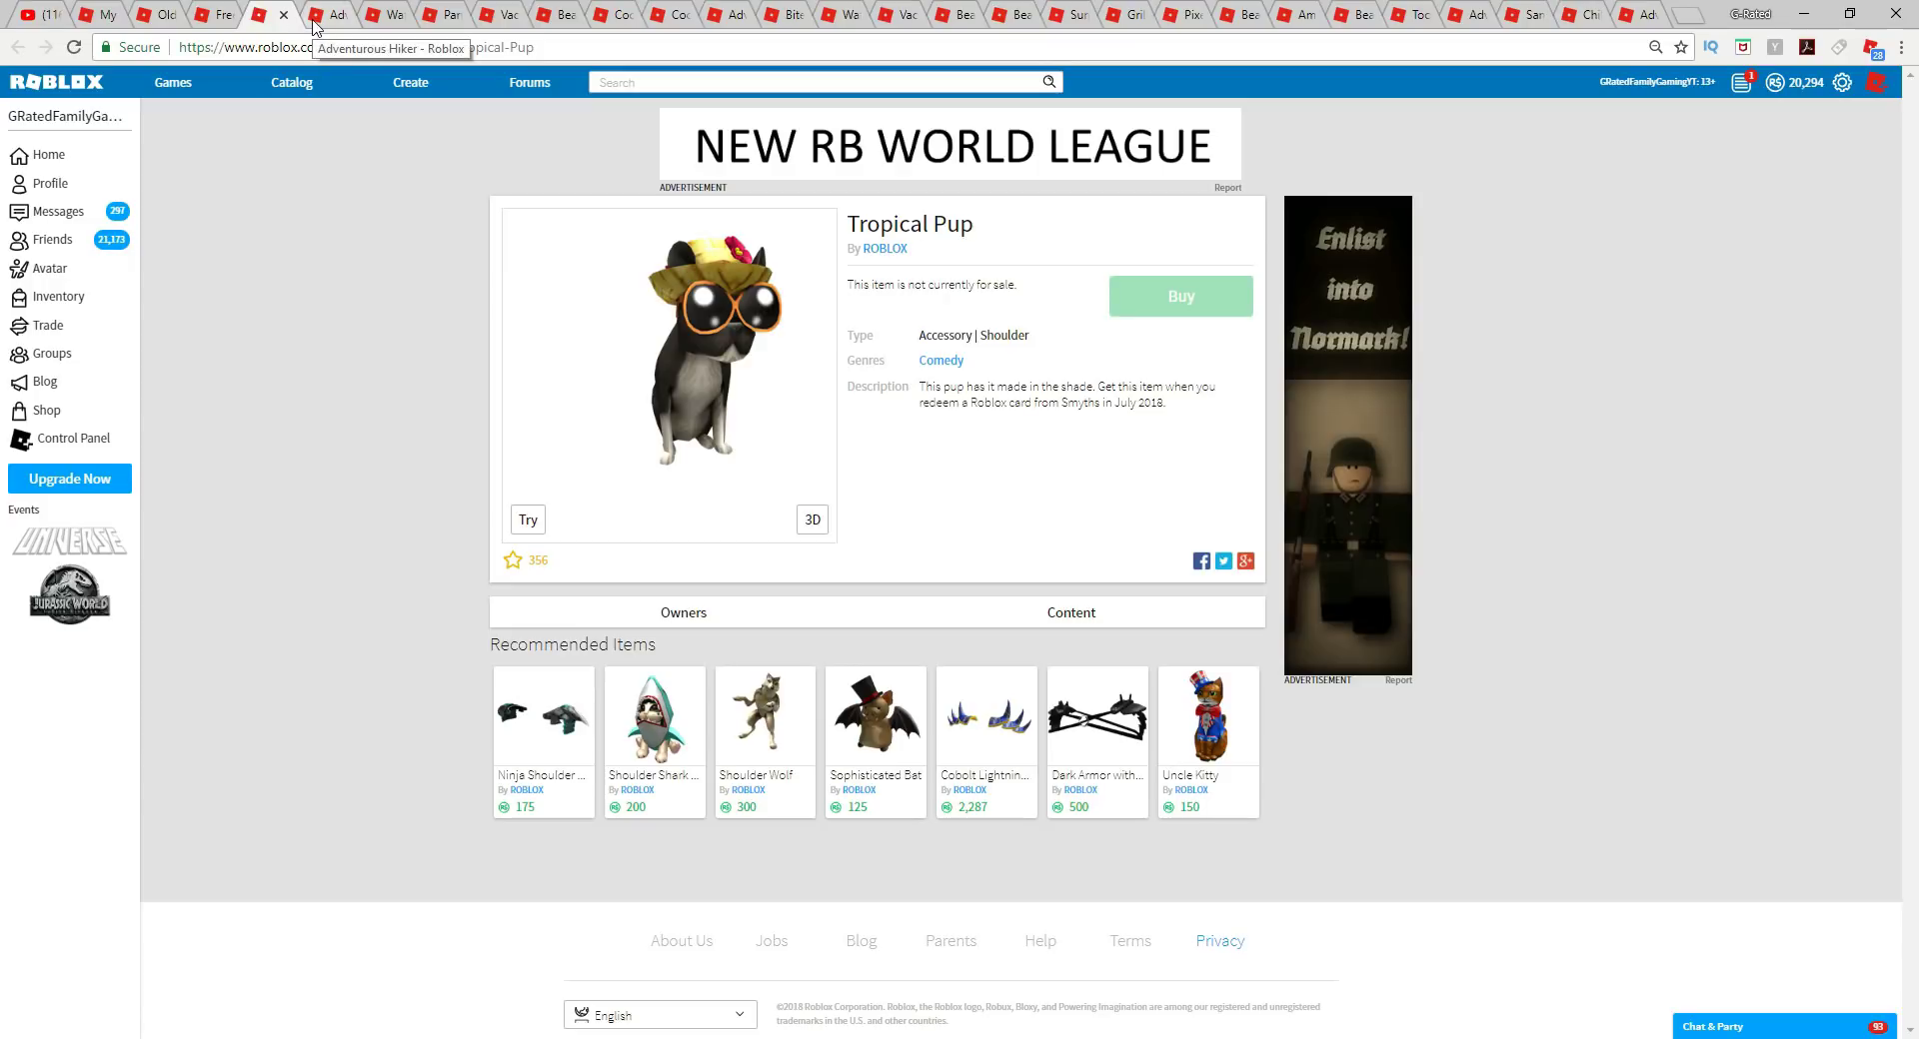
left_click(297, 13)
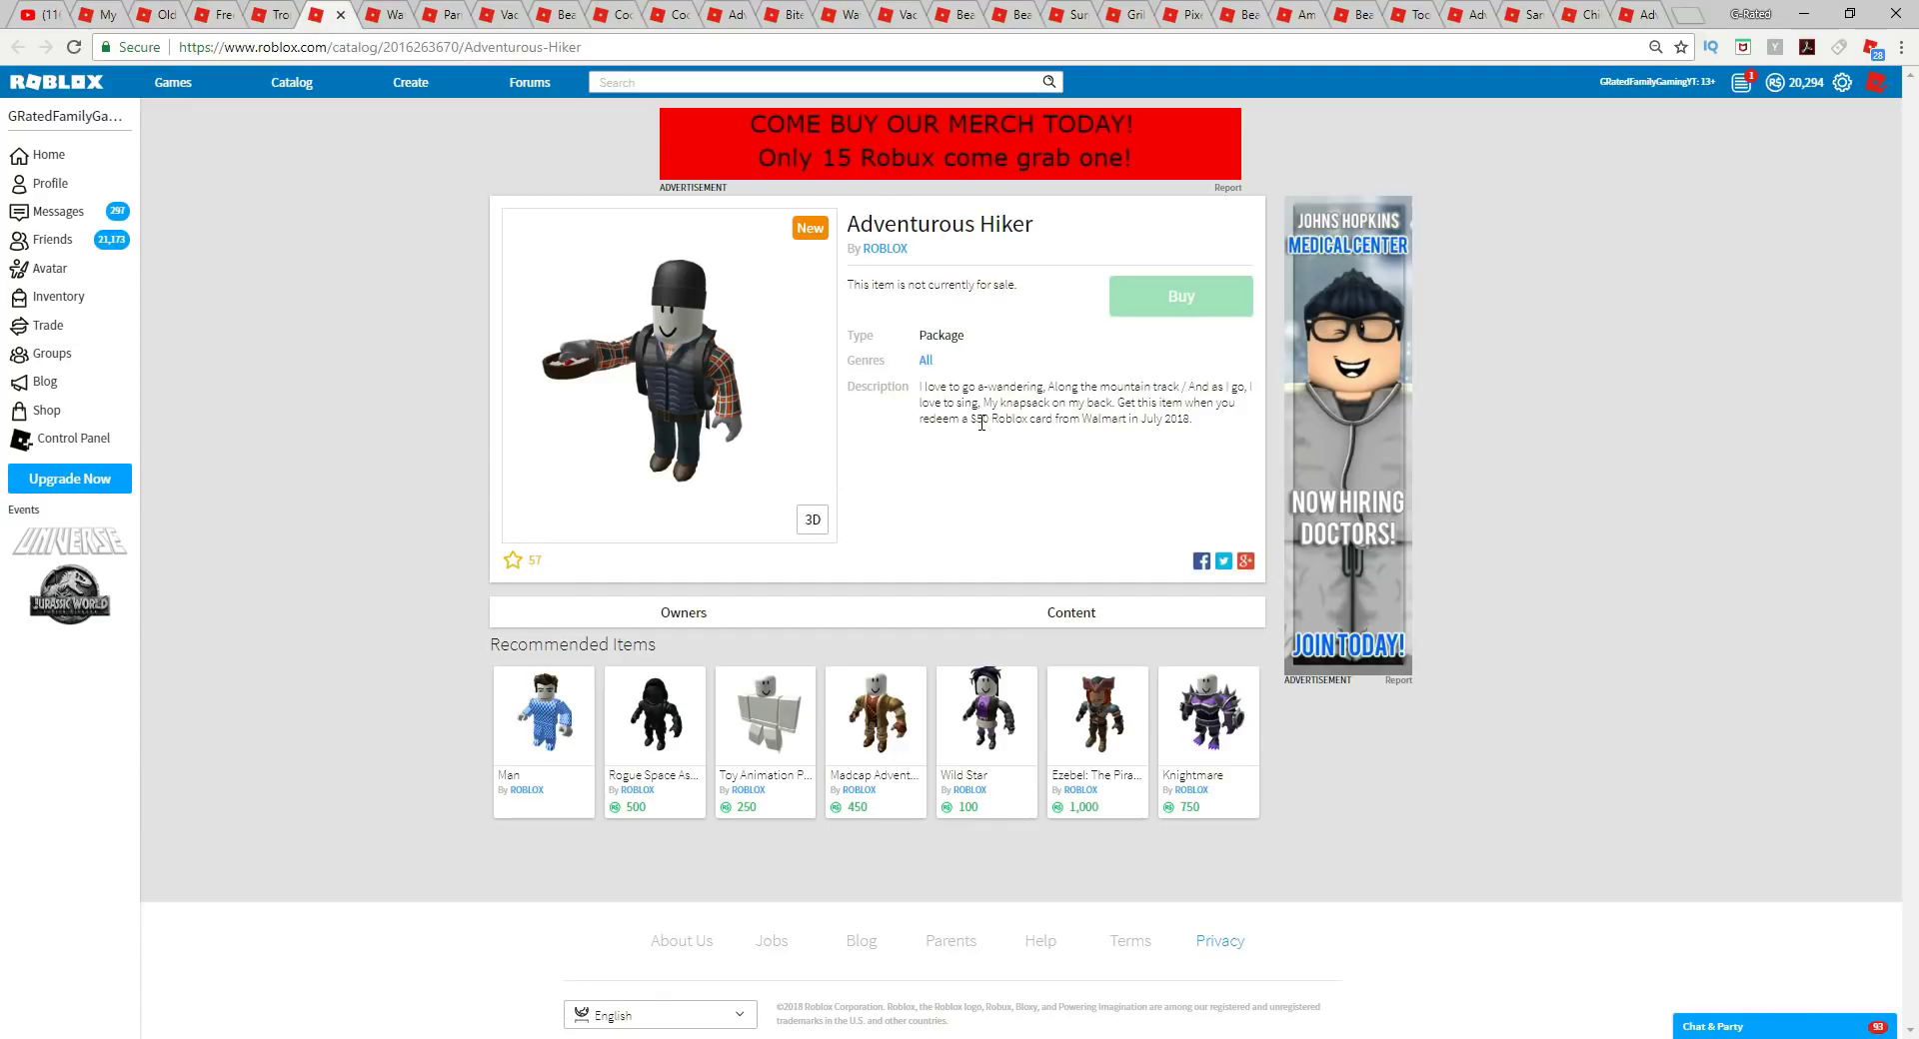
left_click_drag(976, 419, 1052, 419)
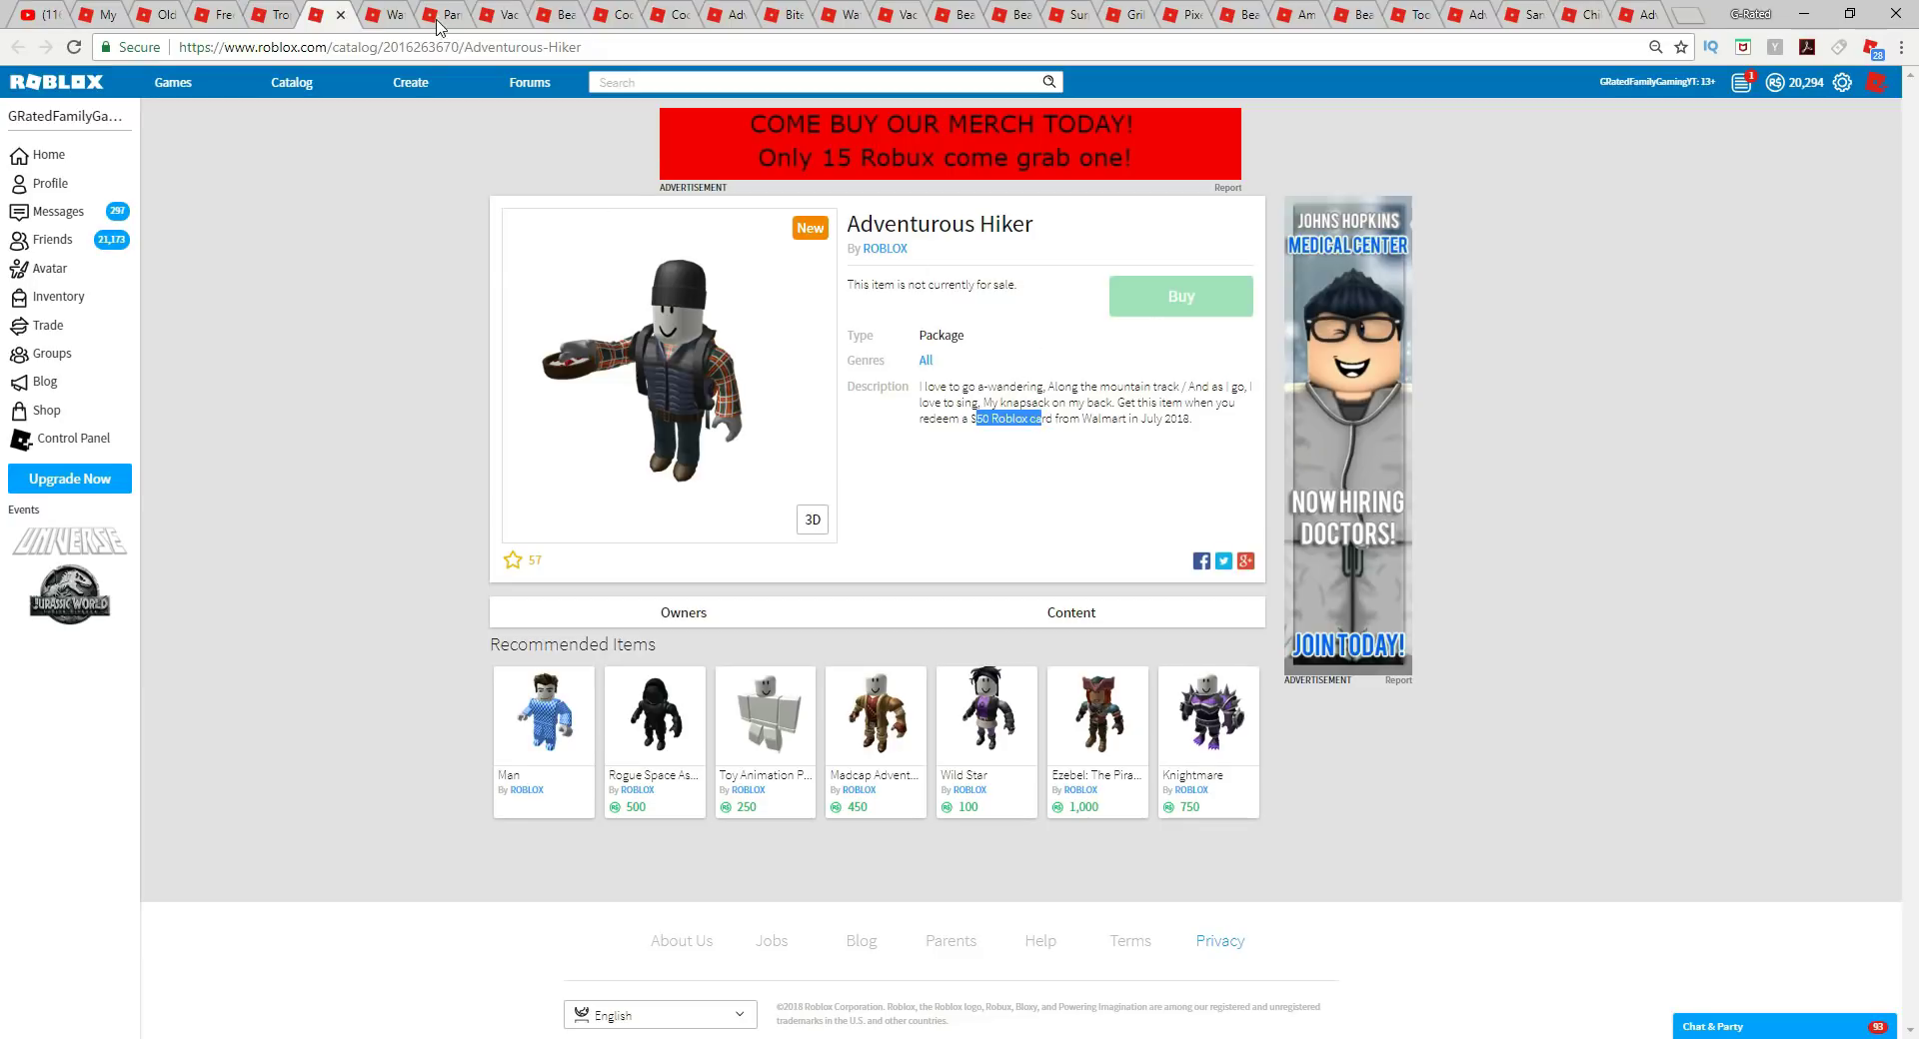
left_click(373, 13)
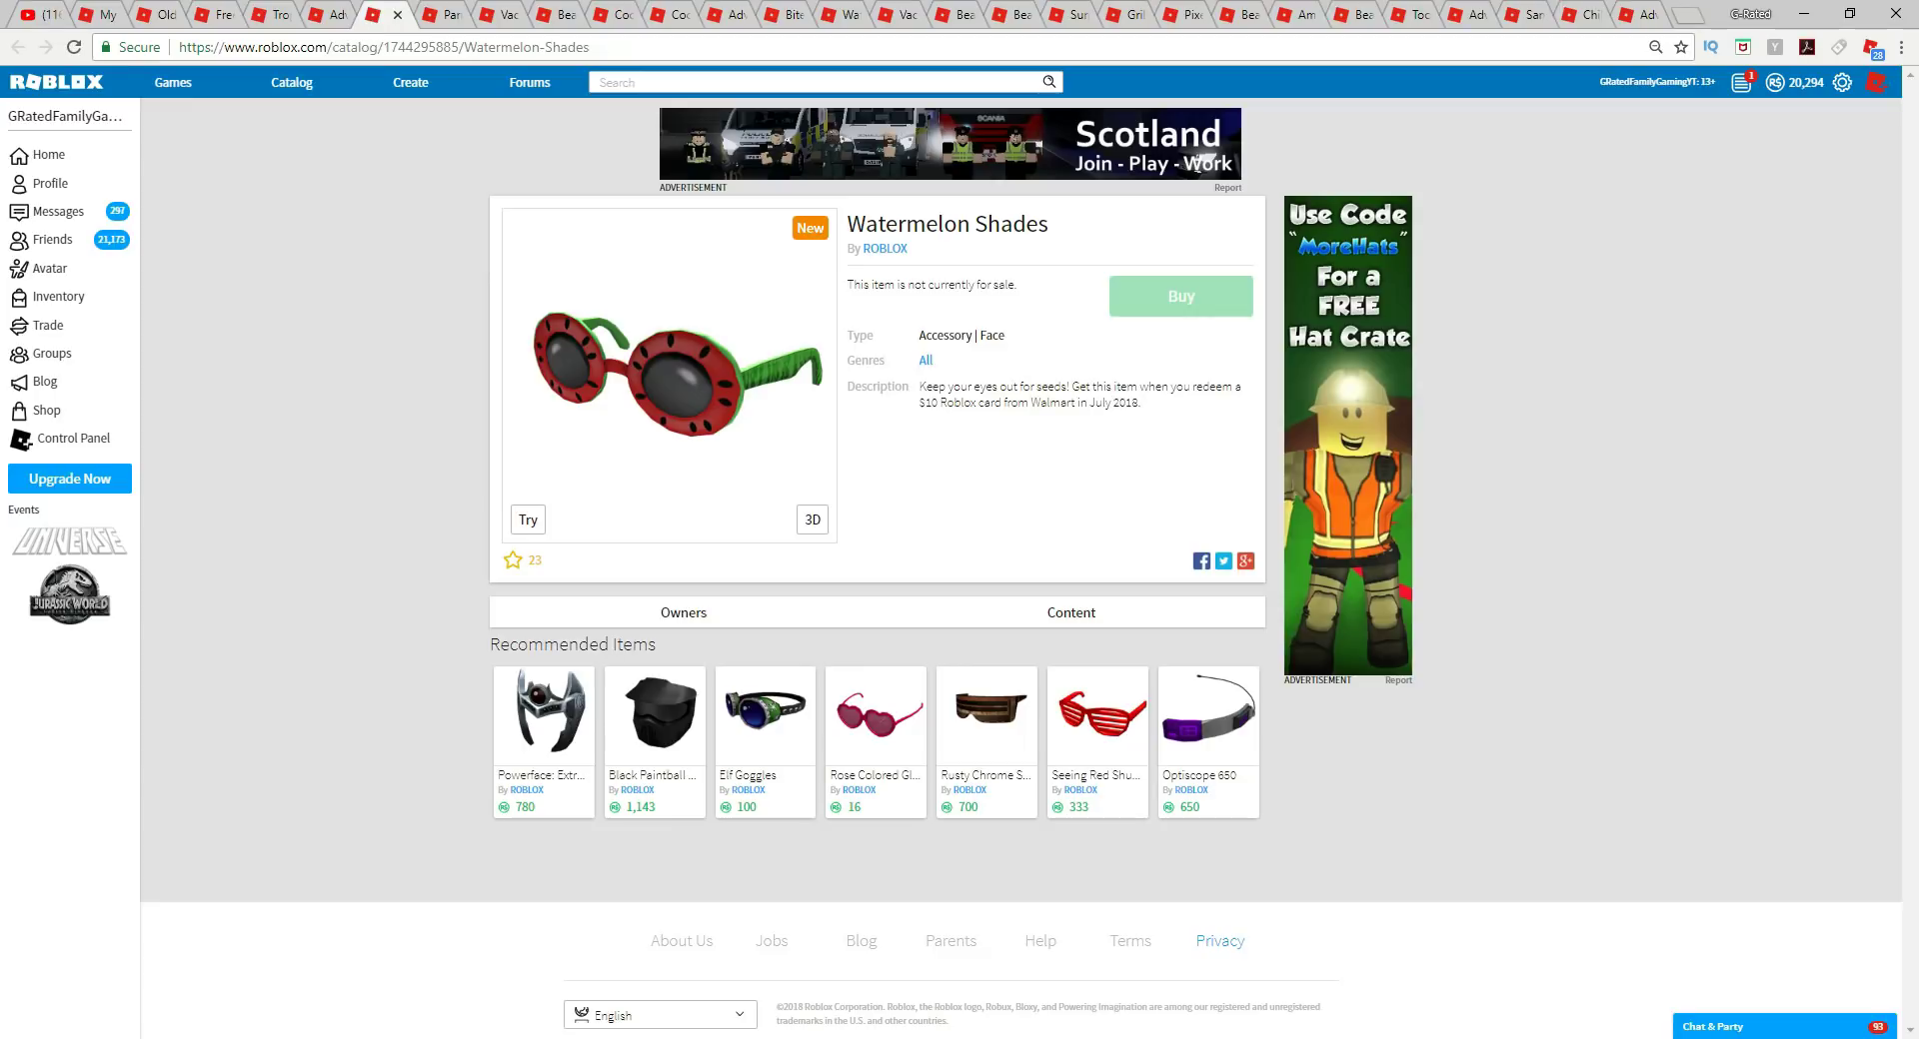
mouse_move(444, 15)
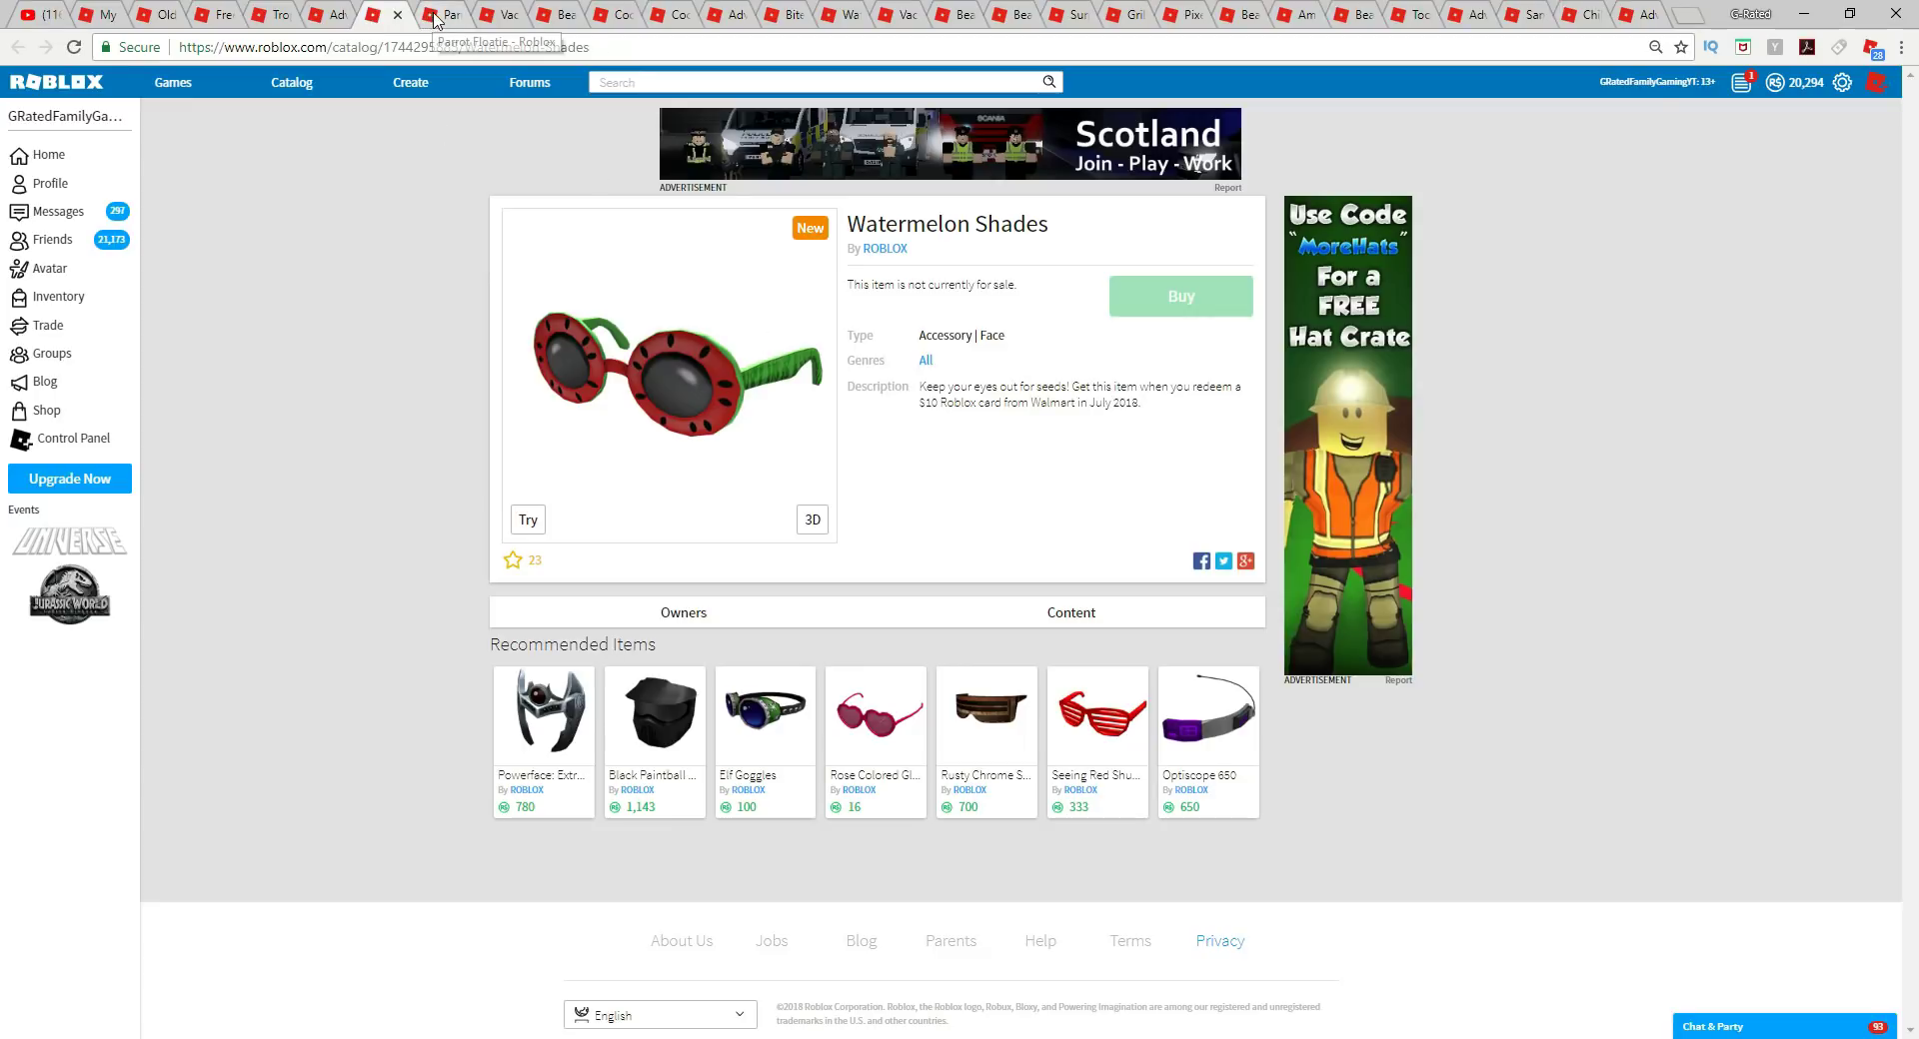
View Parrot Floatie and Vacationing Alien, highlighting store notes, including the EB Games redemption note.
left_click(435, 13)
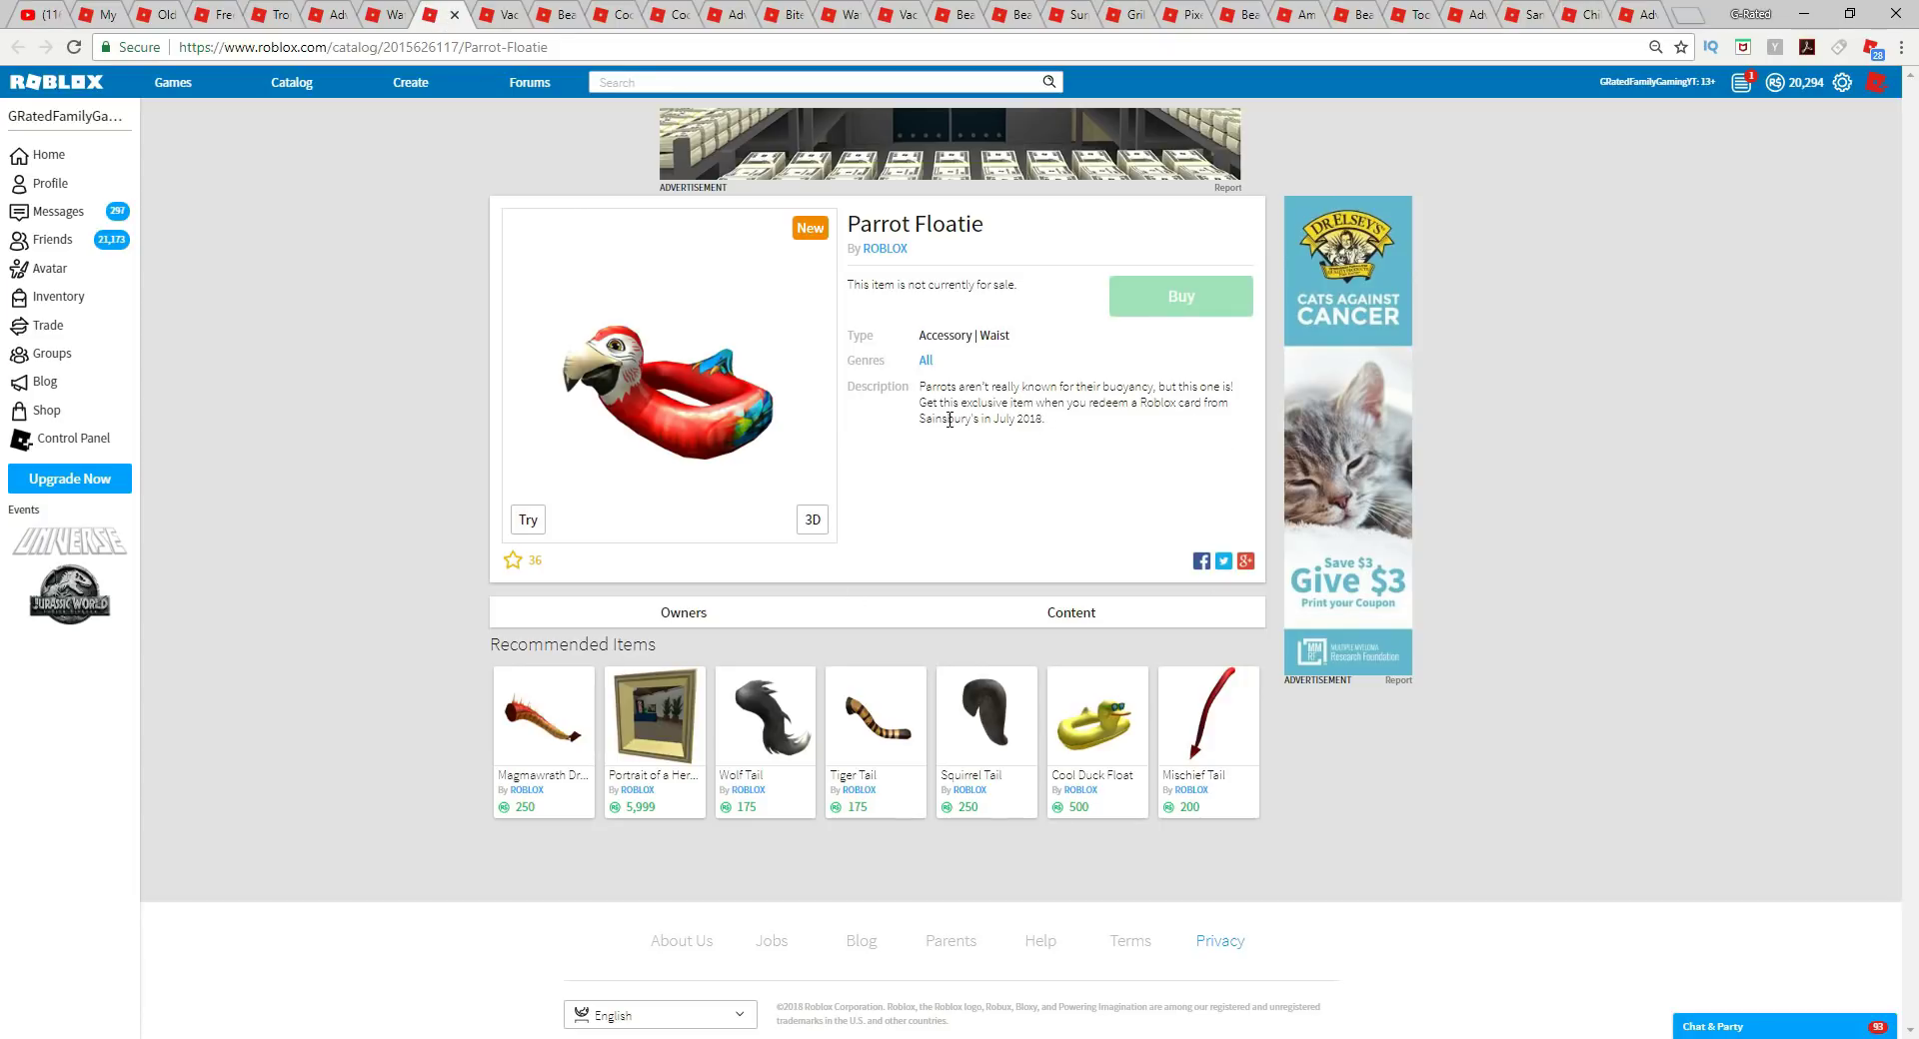
left_click_drag(915, 420, 1025, 420)
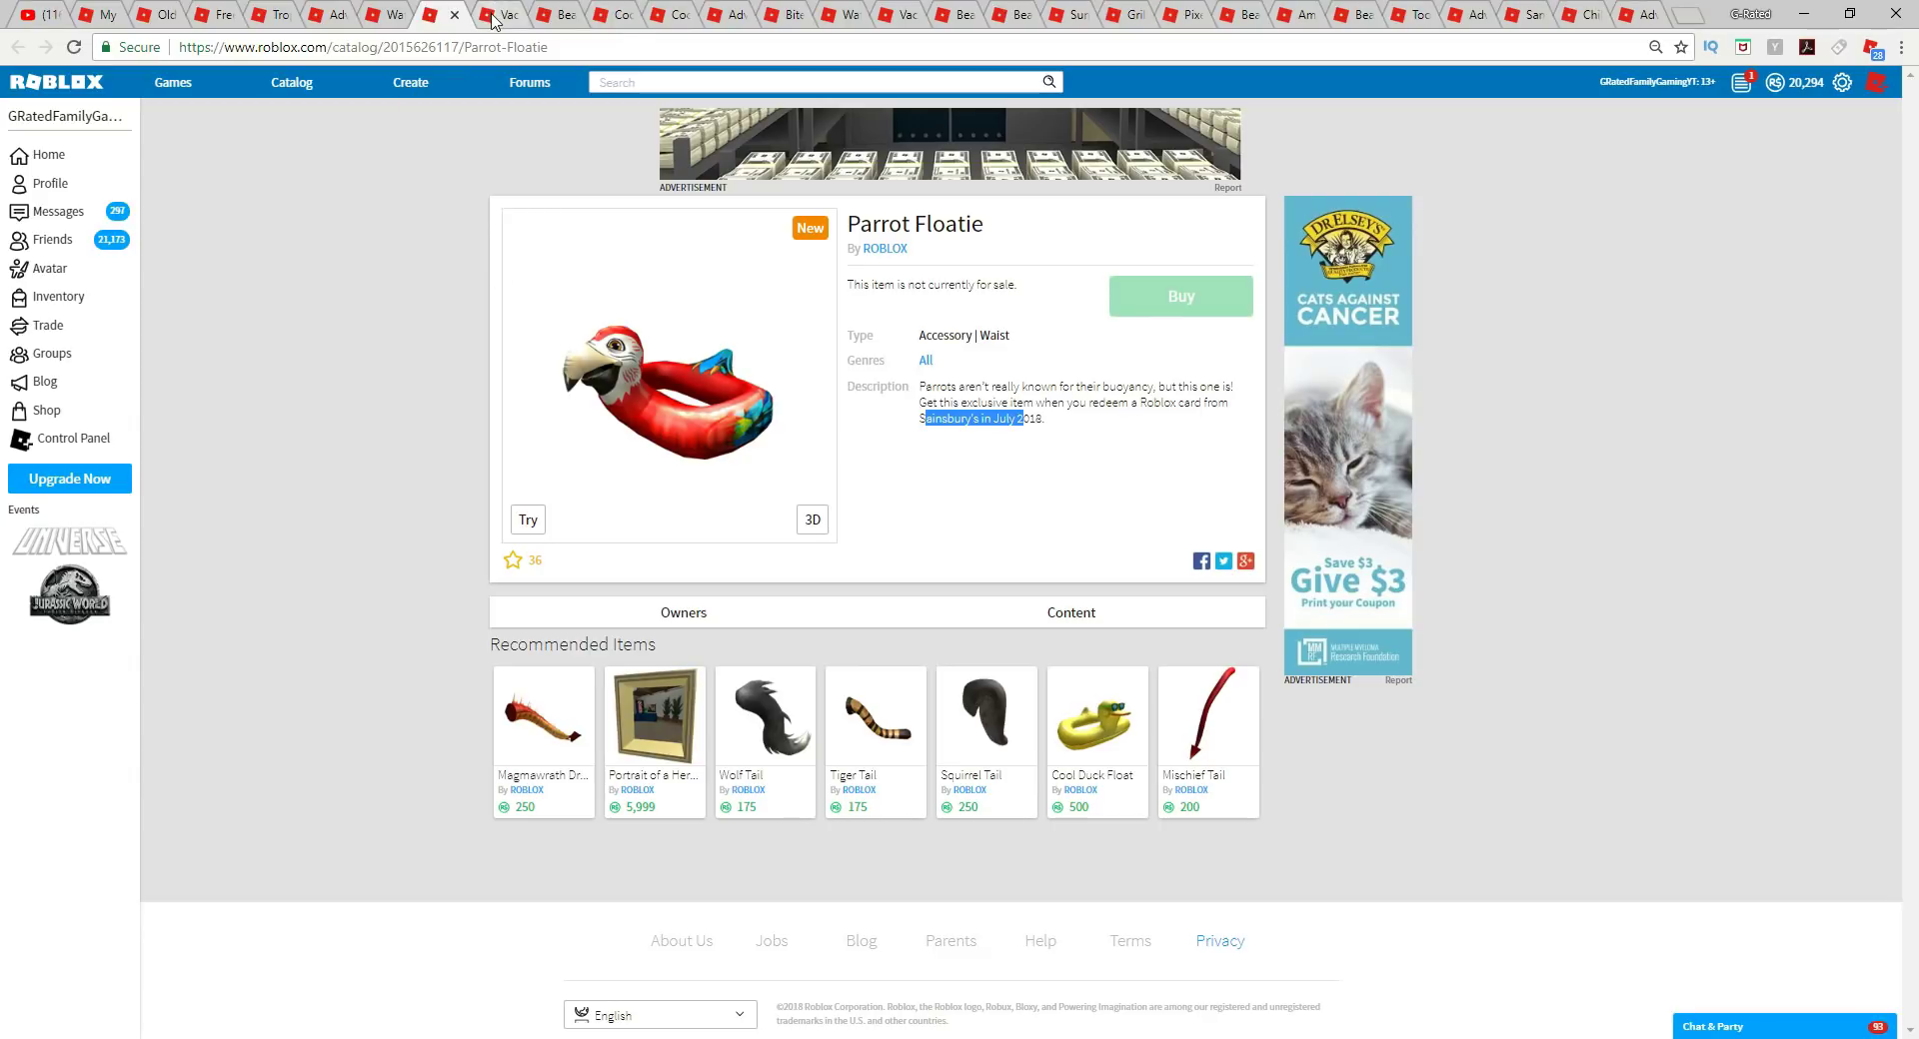
mouse_move(500, 13)
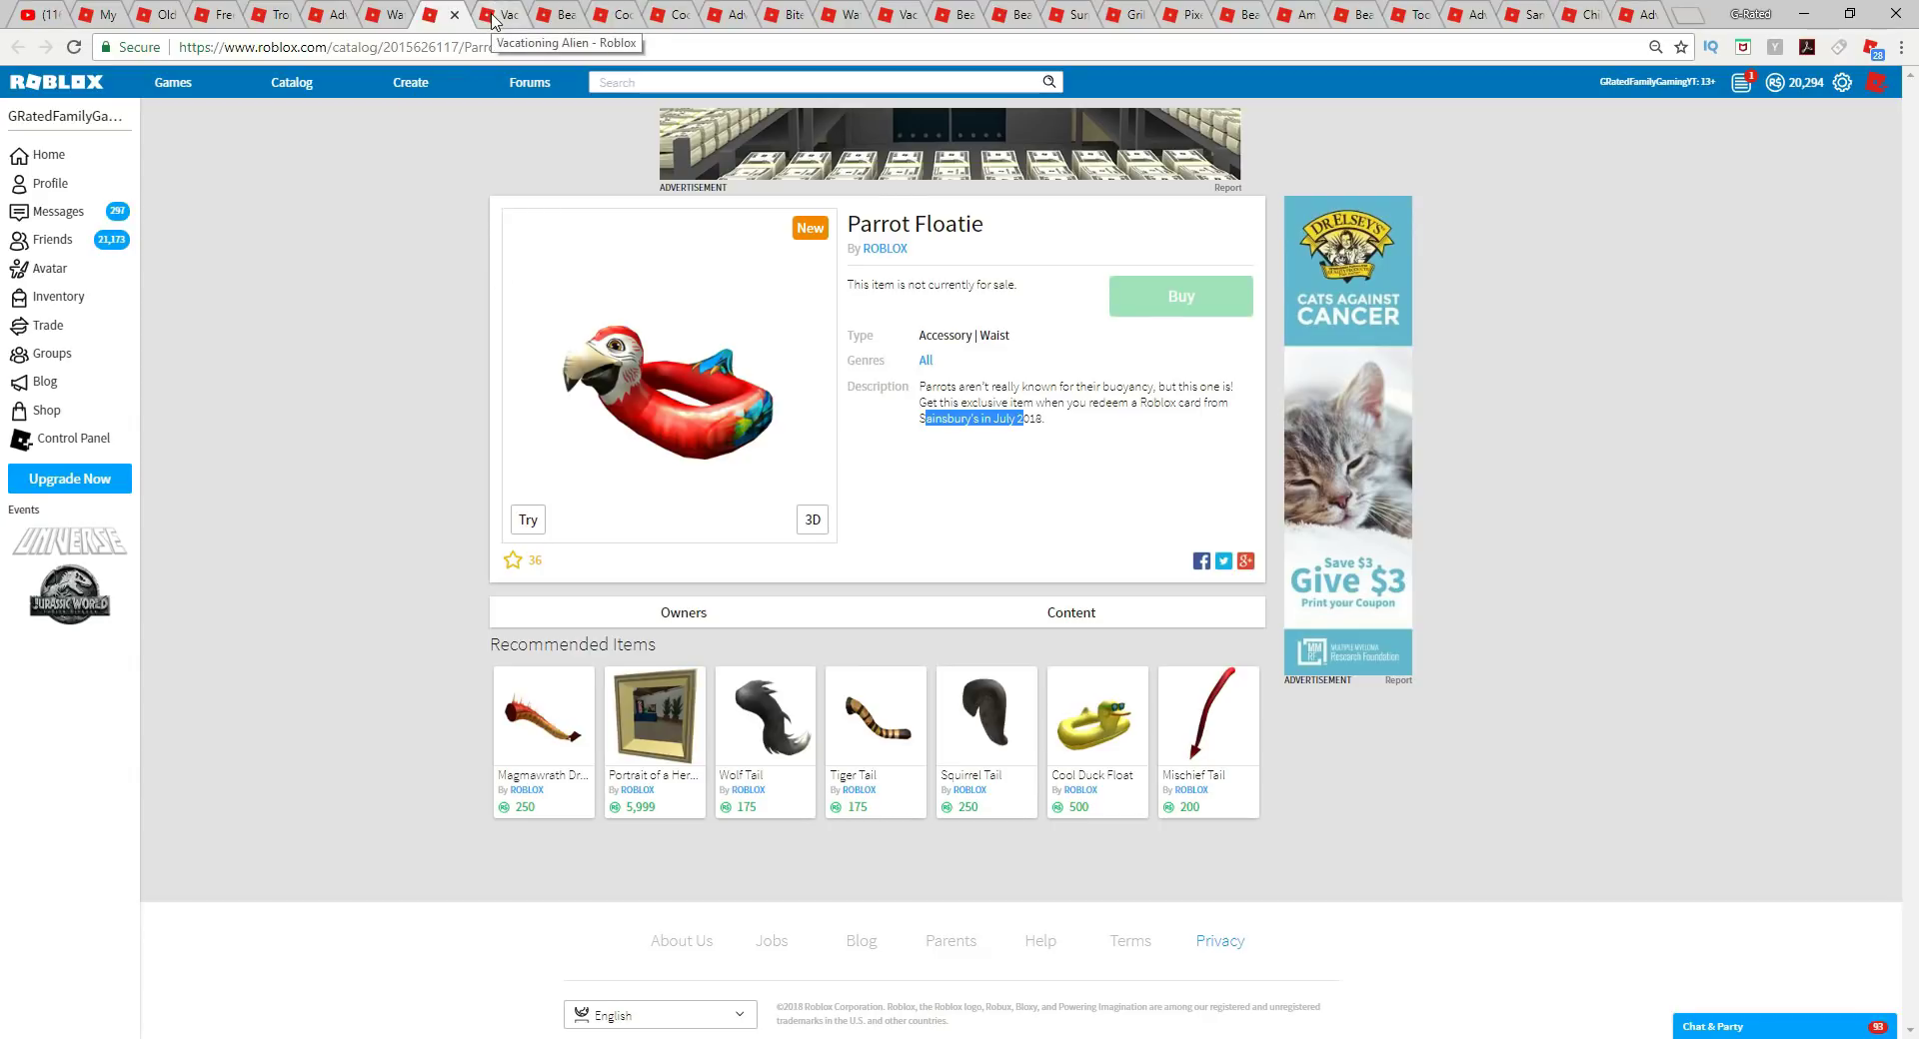
left_click(505, 13)
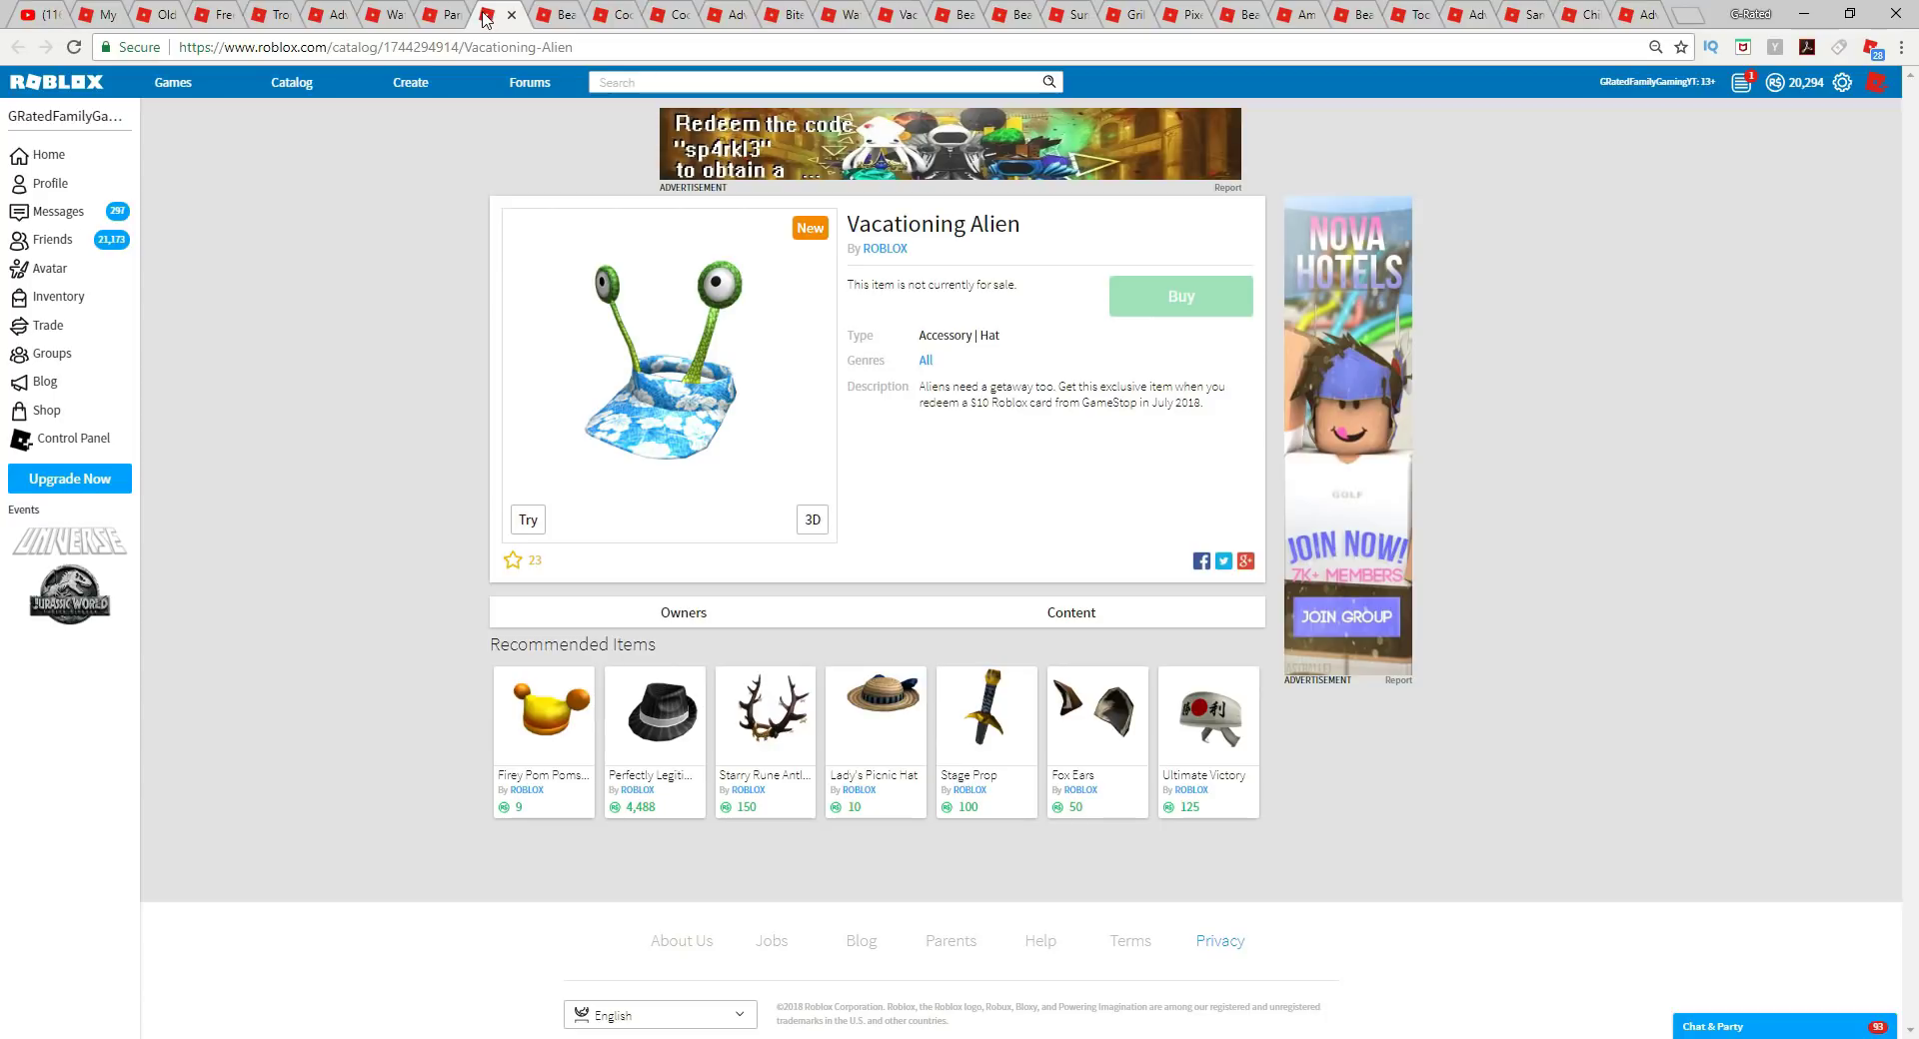
mouse_move(784, 577)
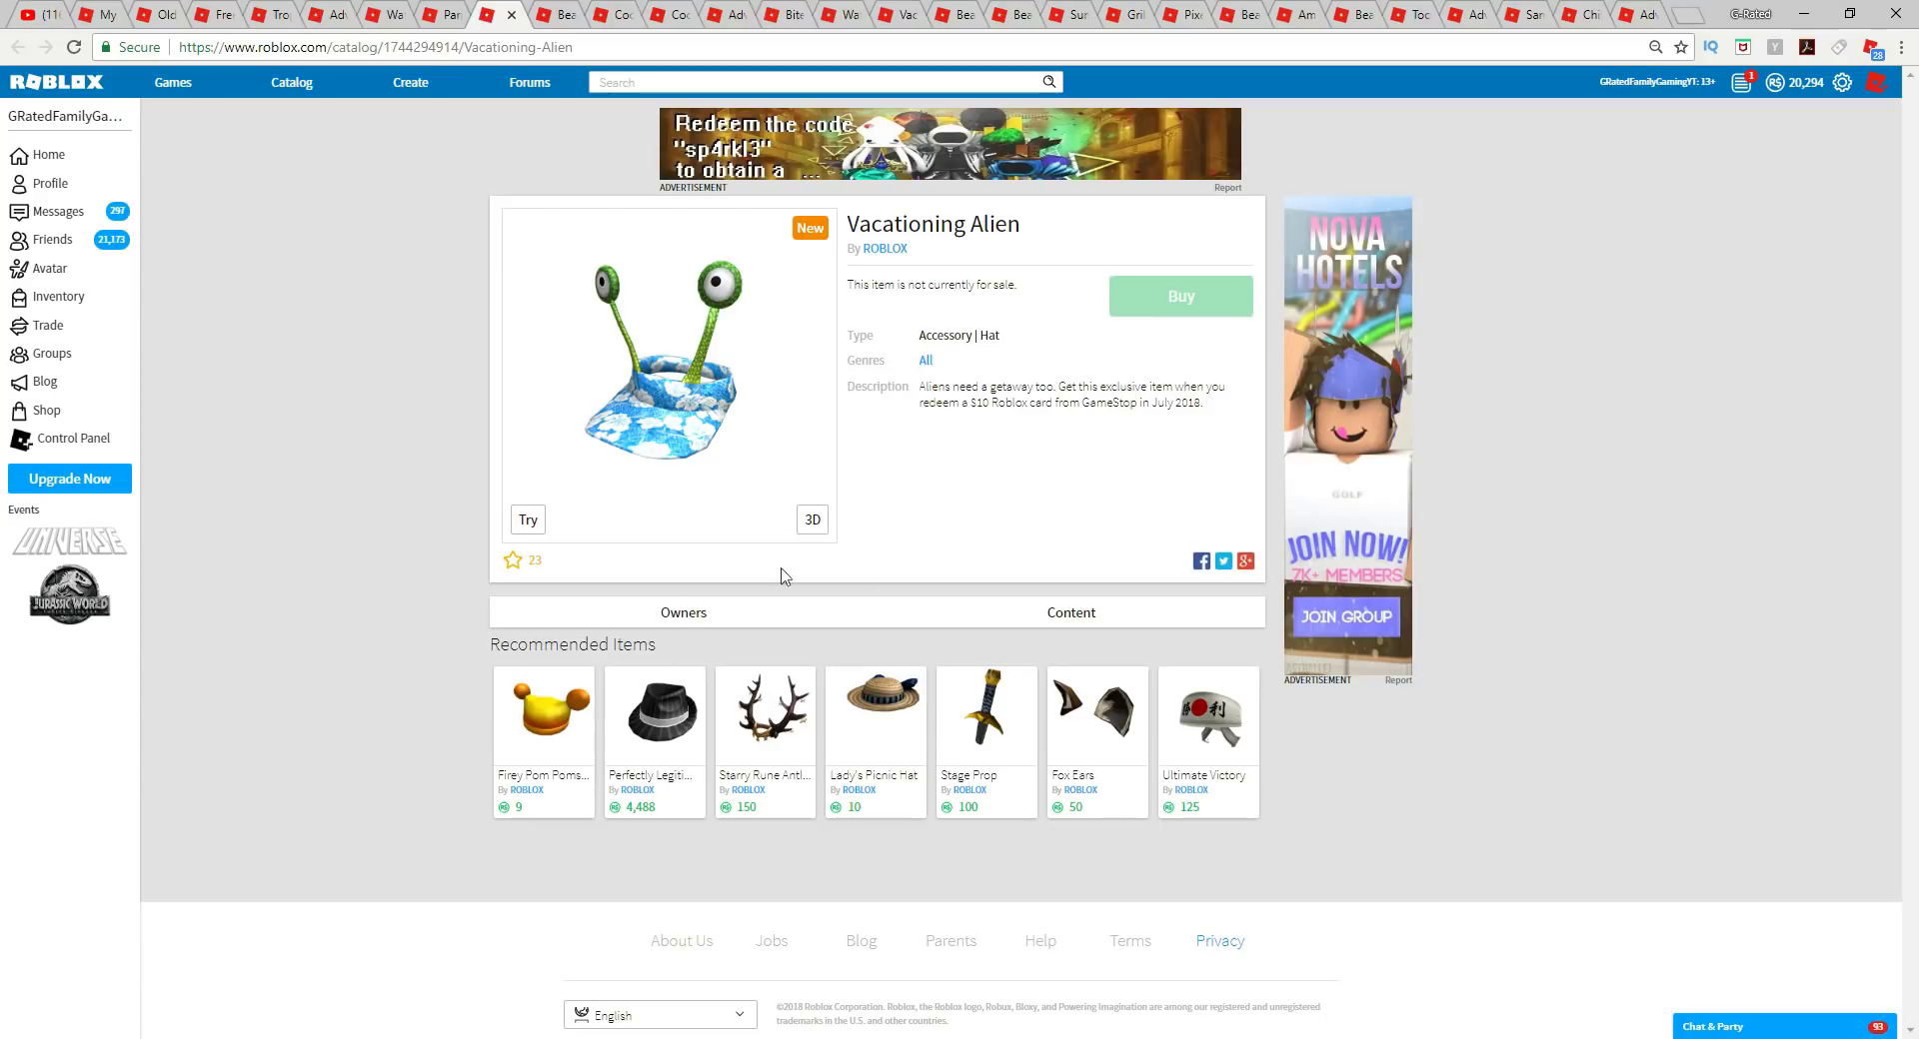
mouse_move(1010, 428)
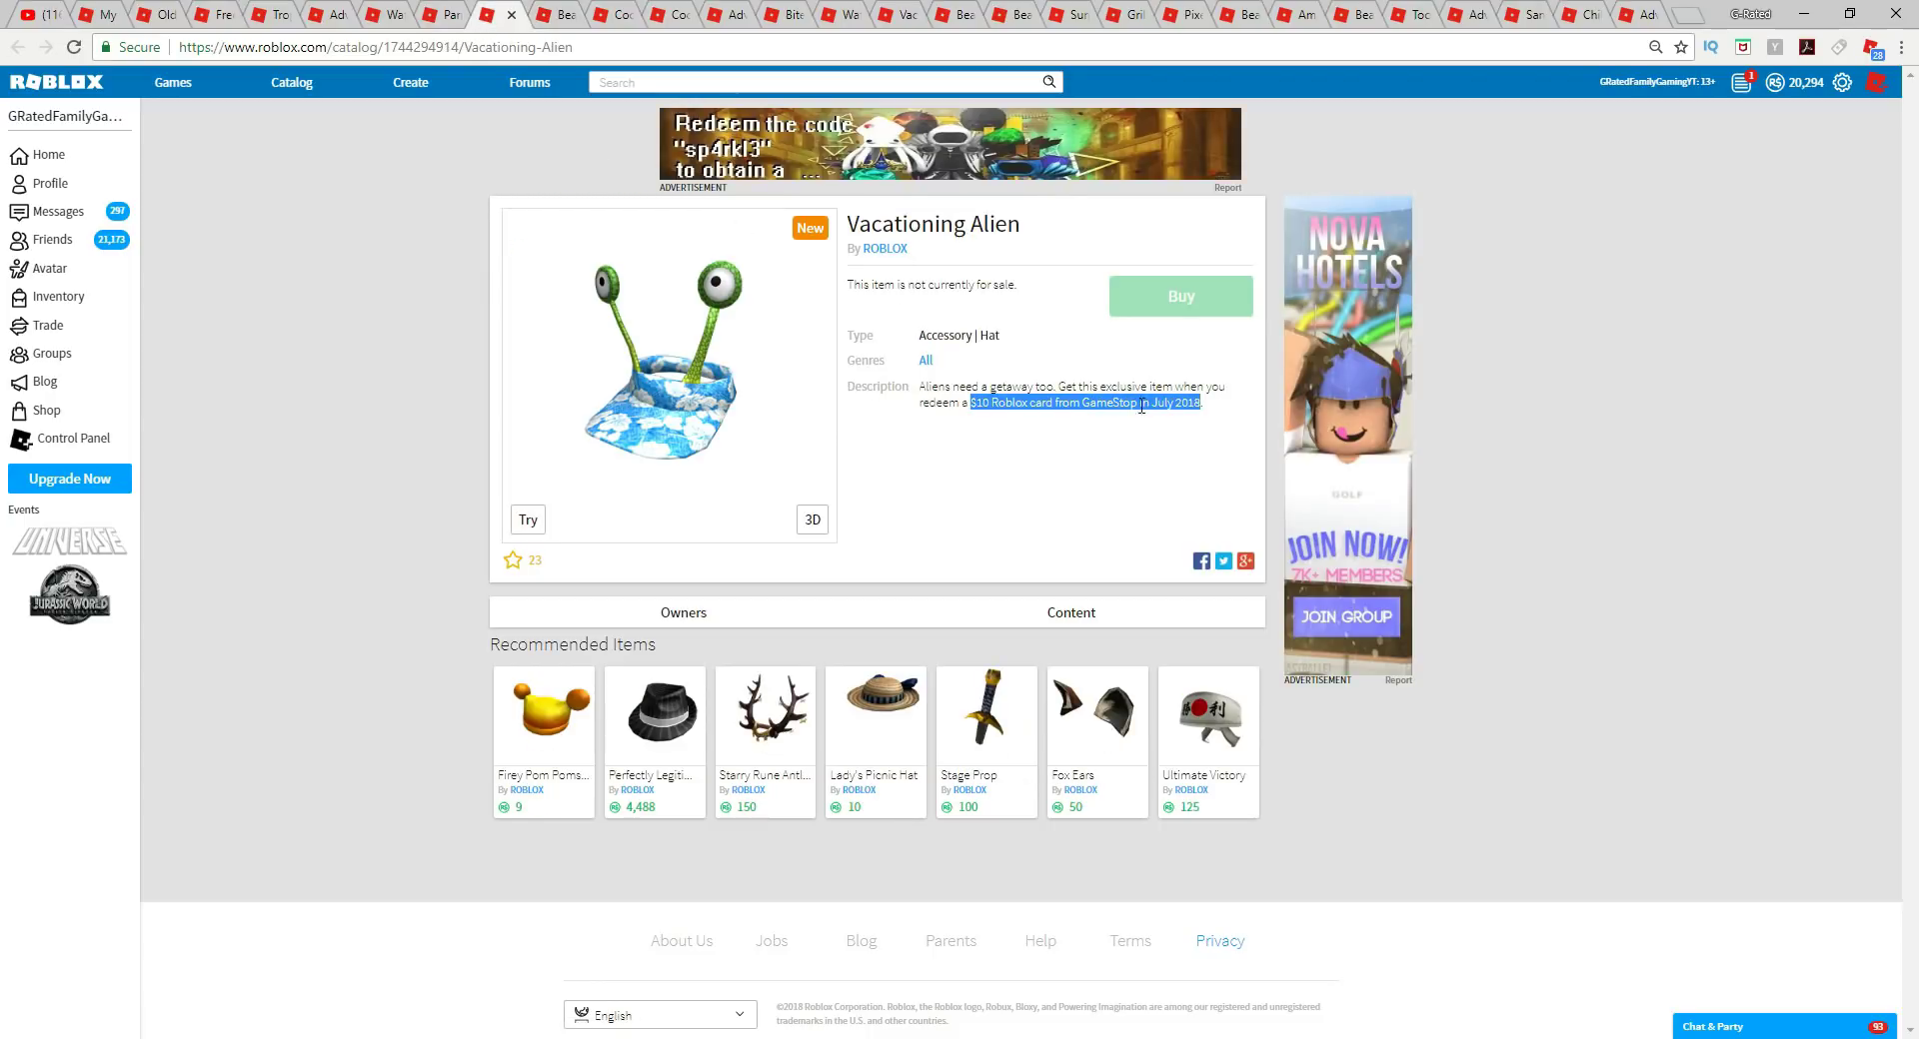
mouse_move(560, 13)
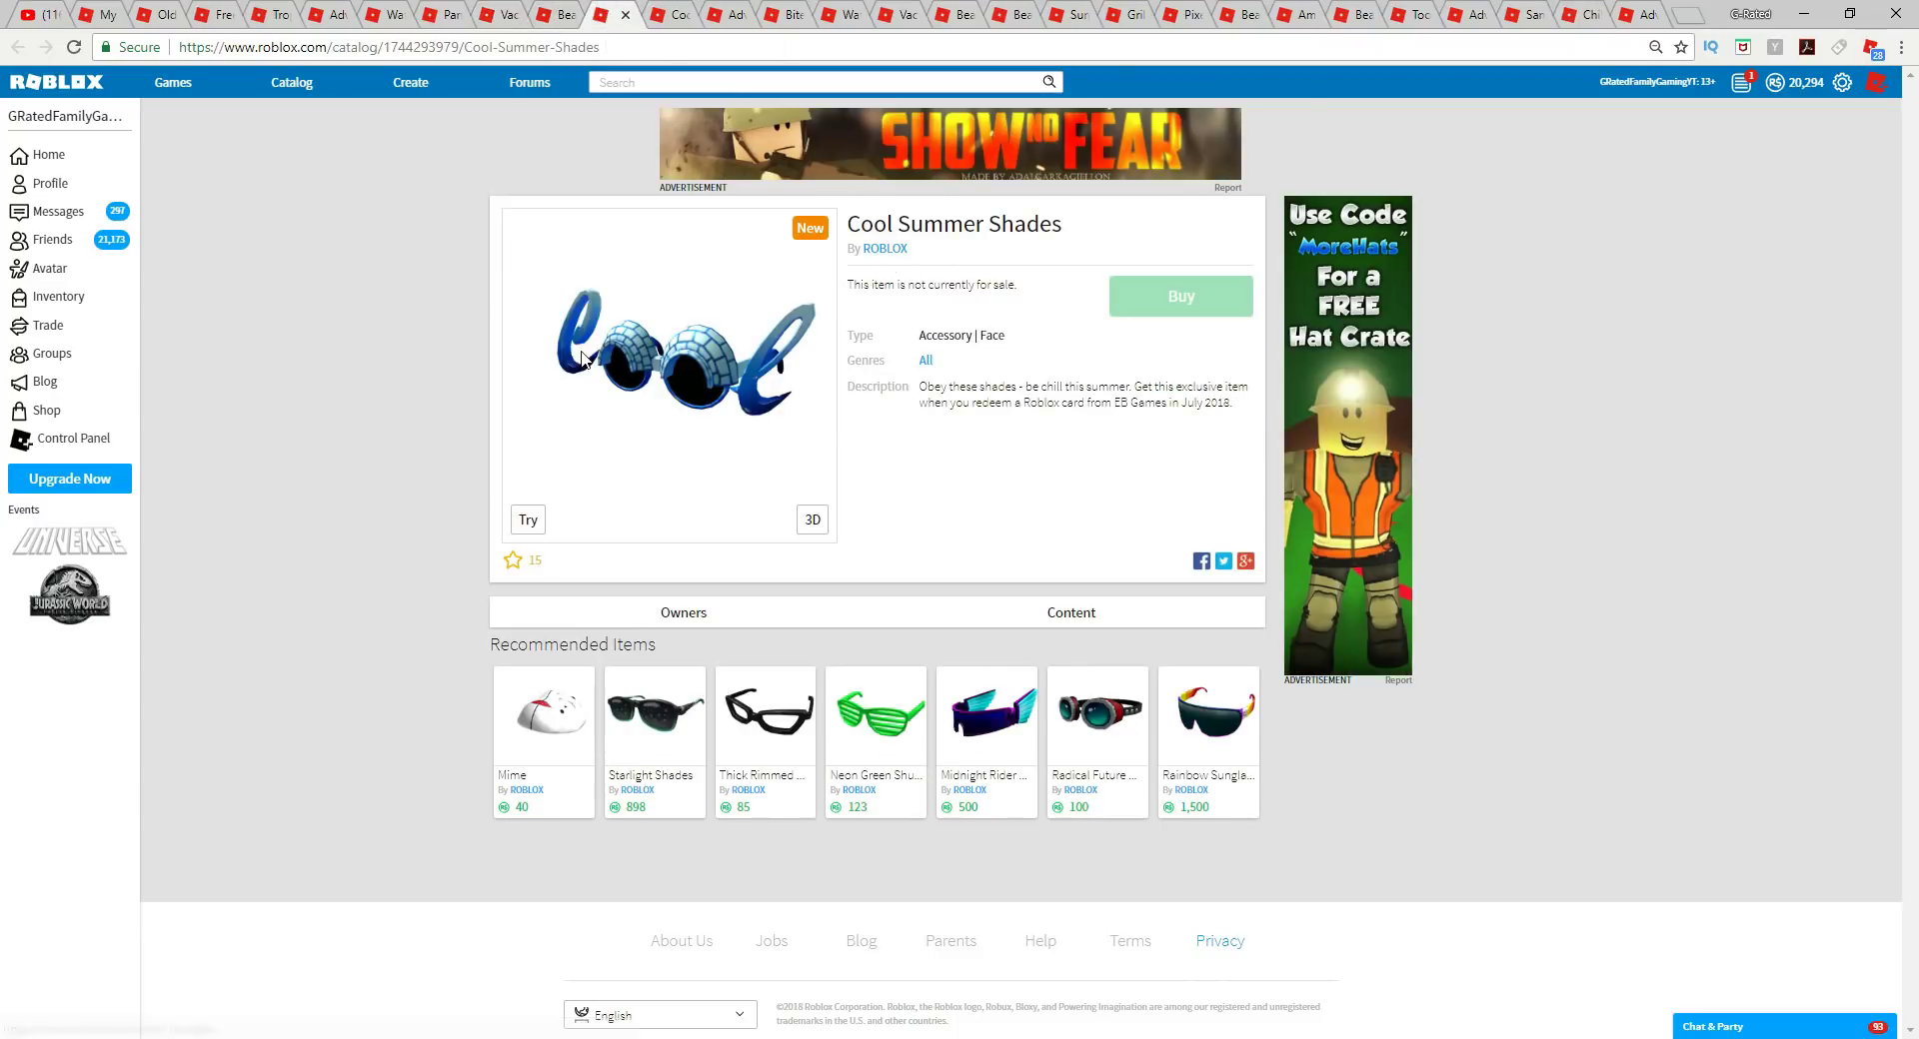
mouse_move(656, 325)
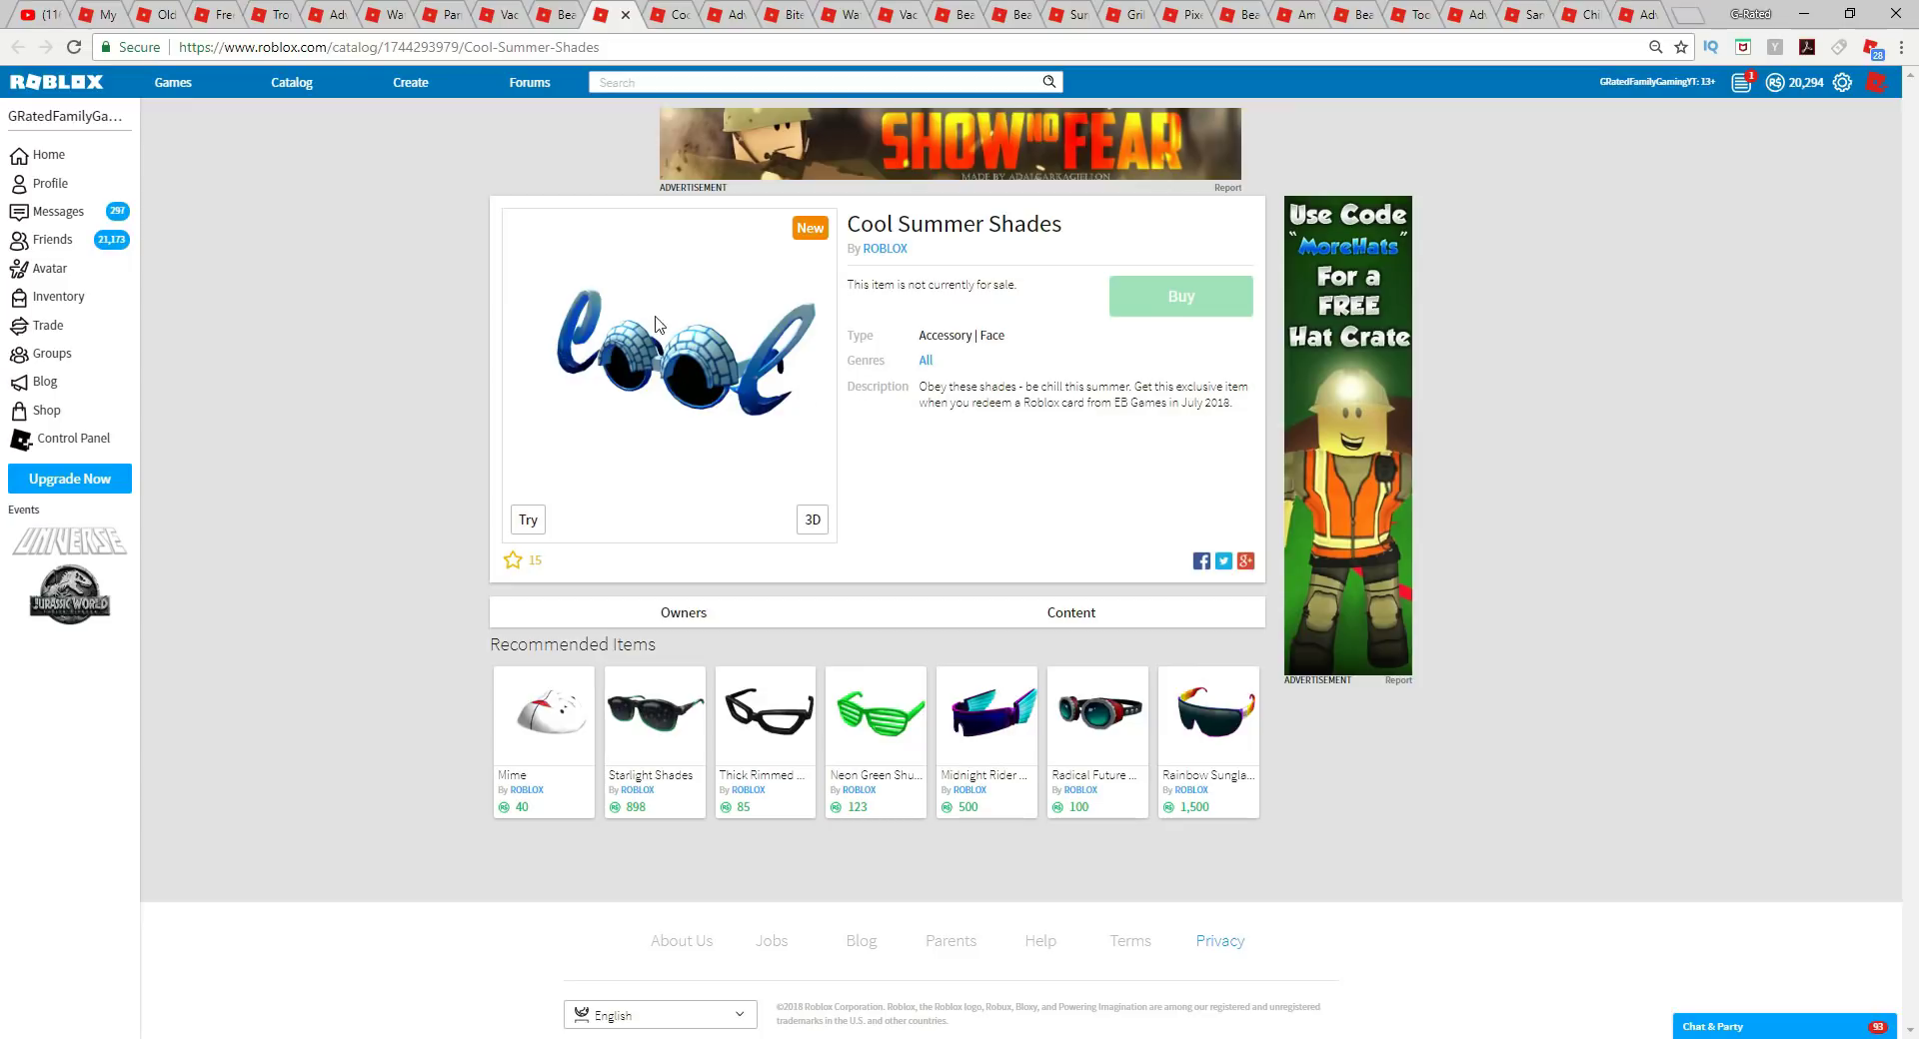
mouse_move(765, 376)
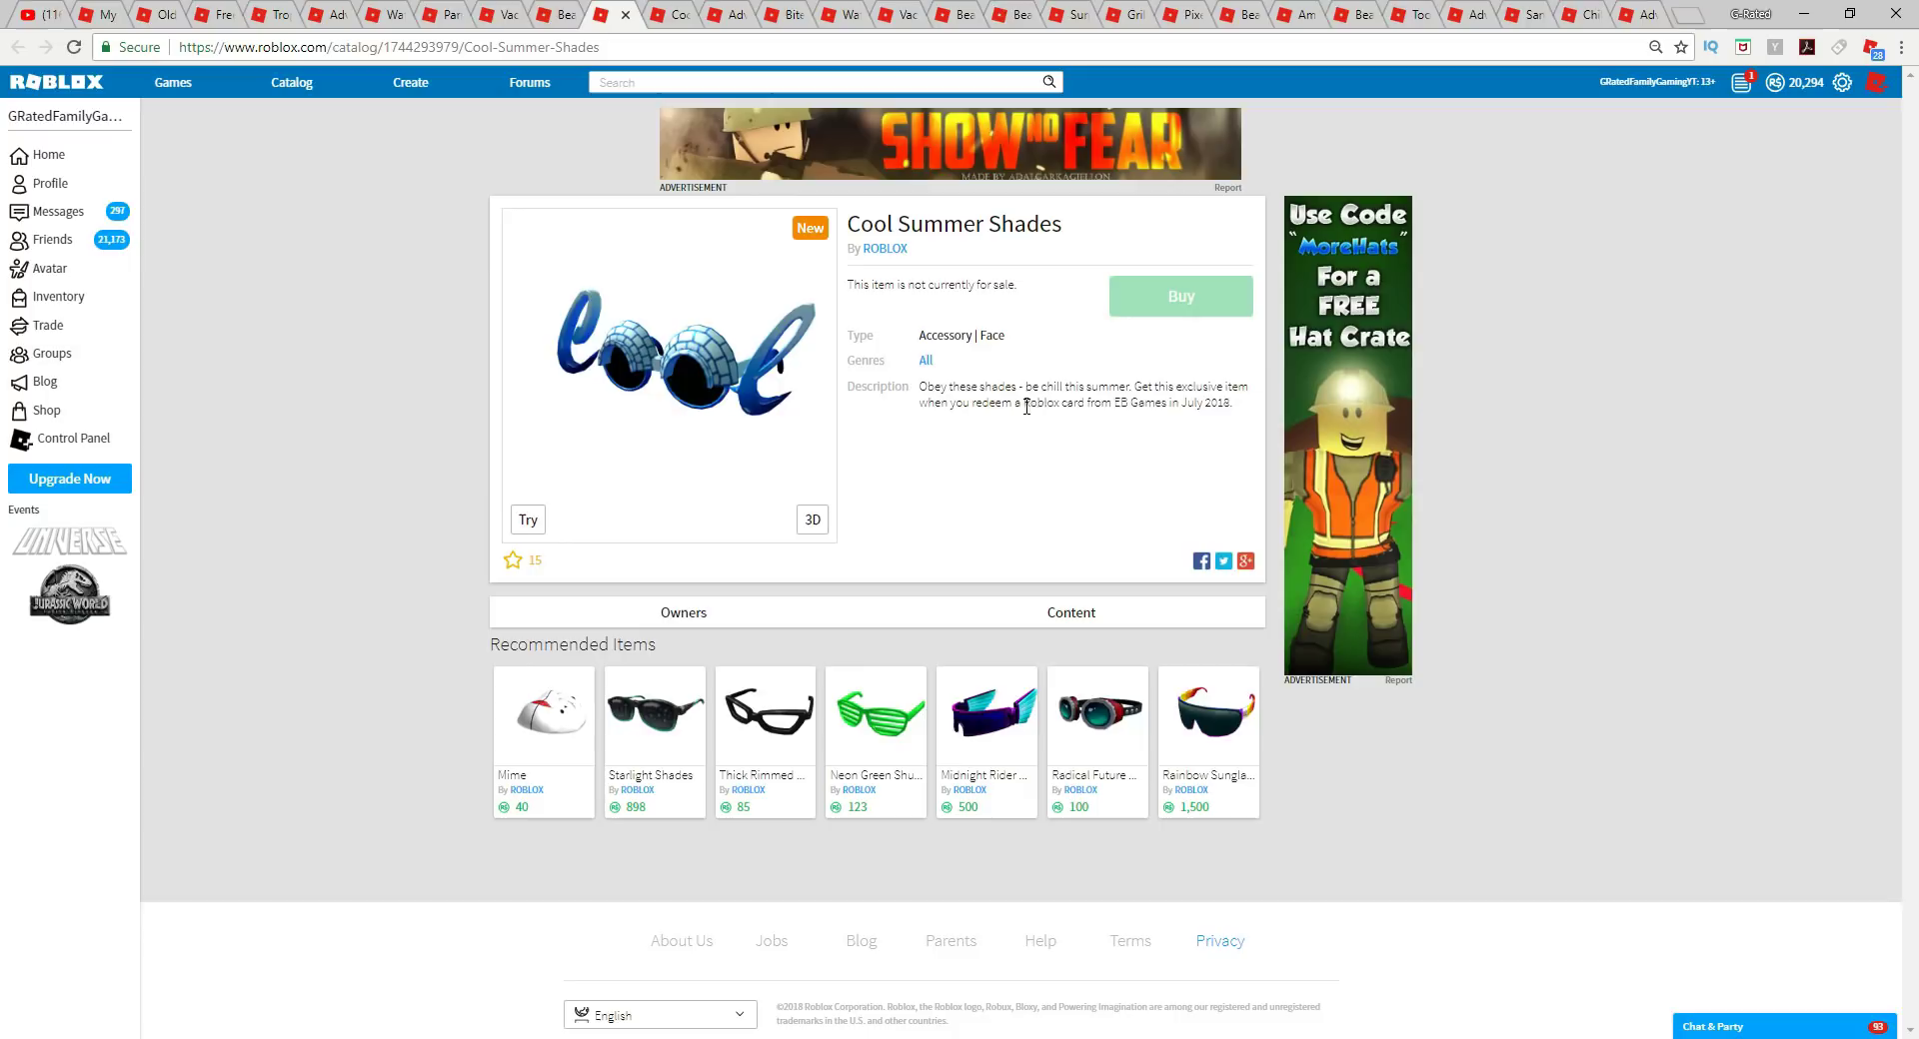
left_click_drag(1023, 403, 1230, 402)
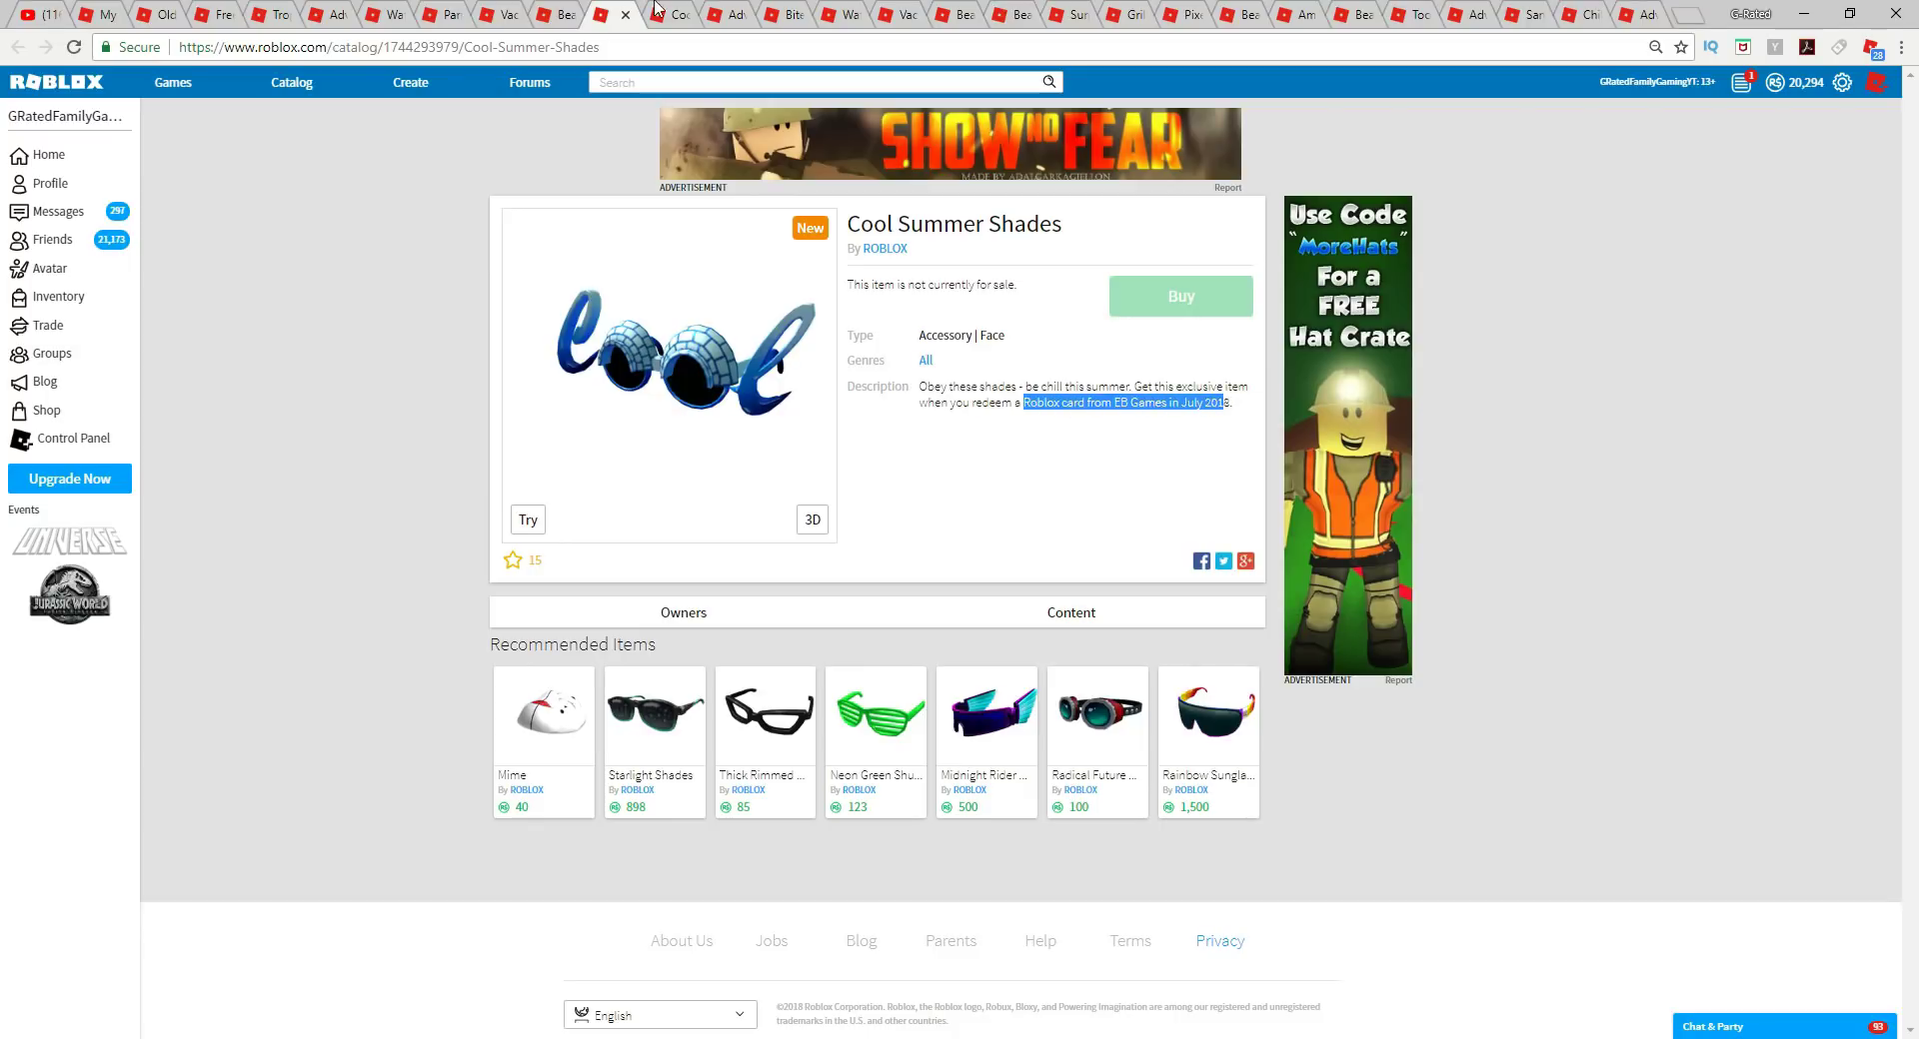
Tour the next items, highlighting the headphones, $25 Walmart and Target card redemption notes.
left_click(671, 13)
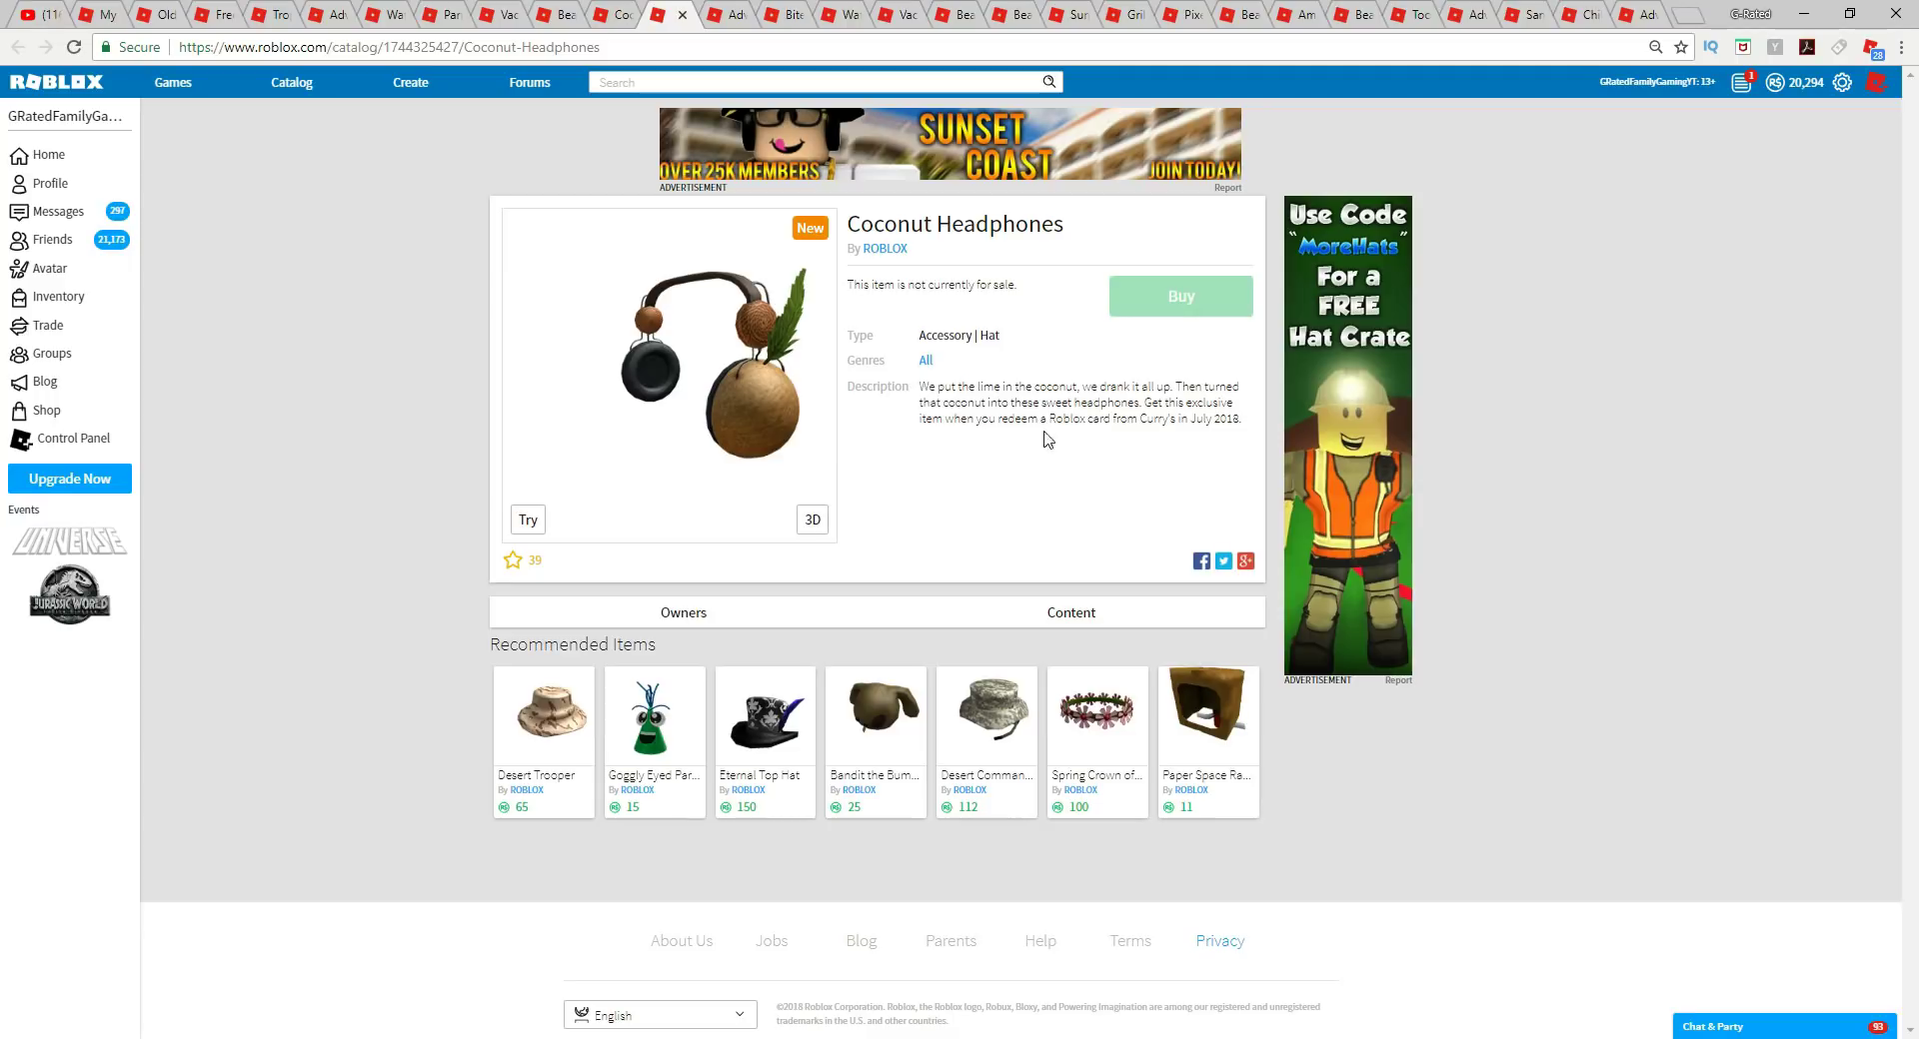
left_click_drag(1049, 418, 1221, 418)
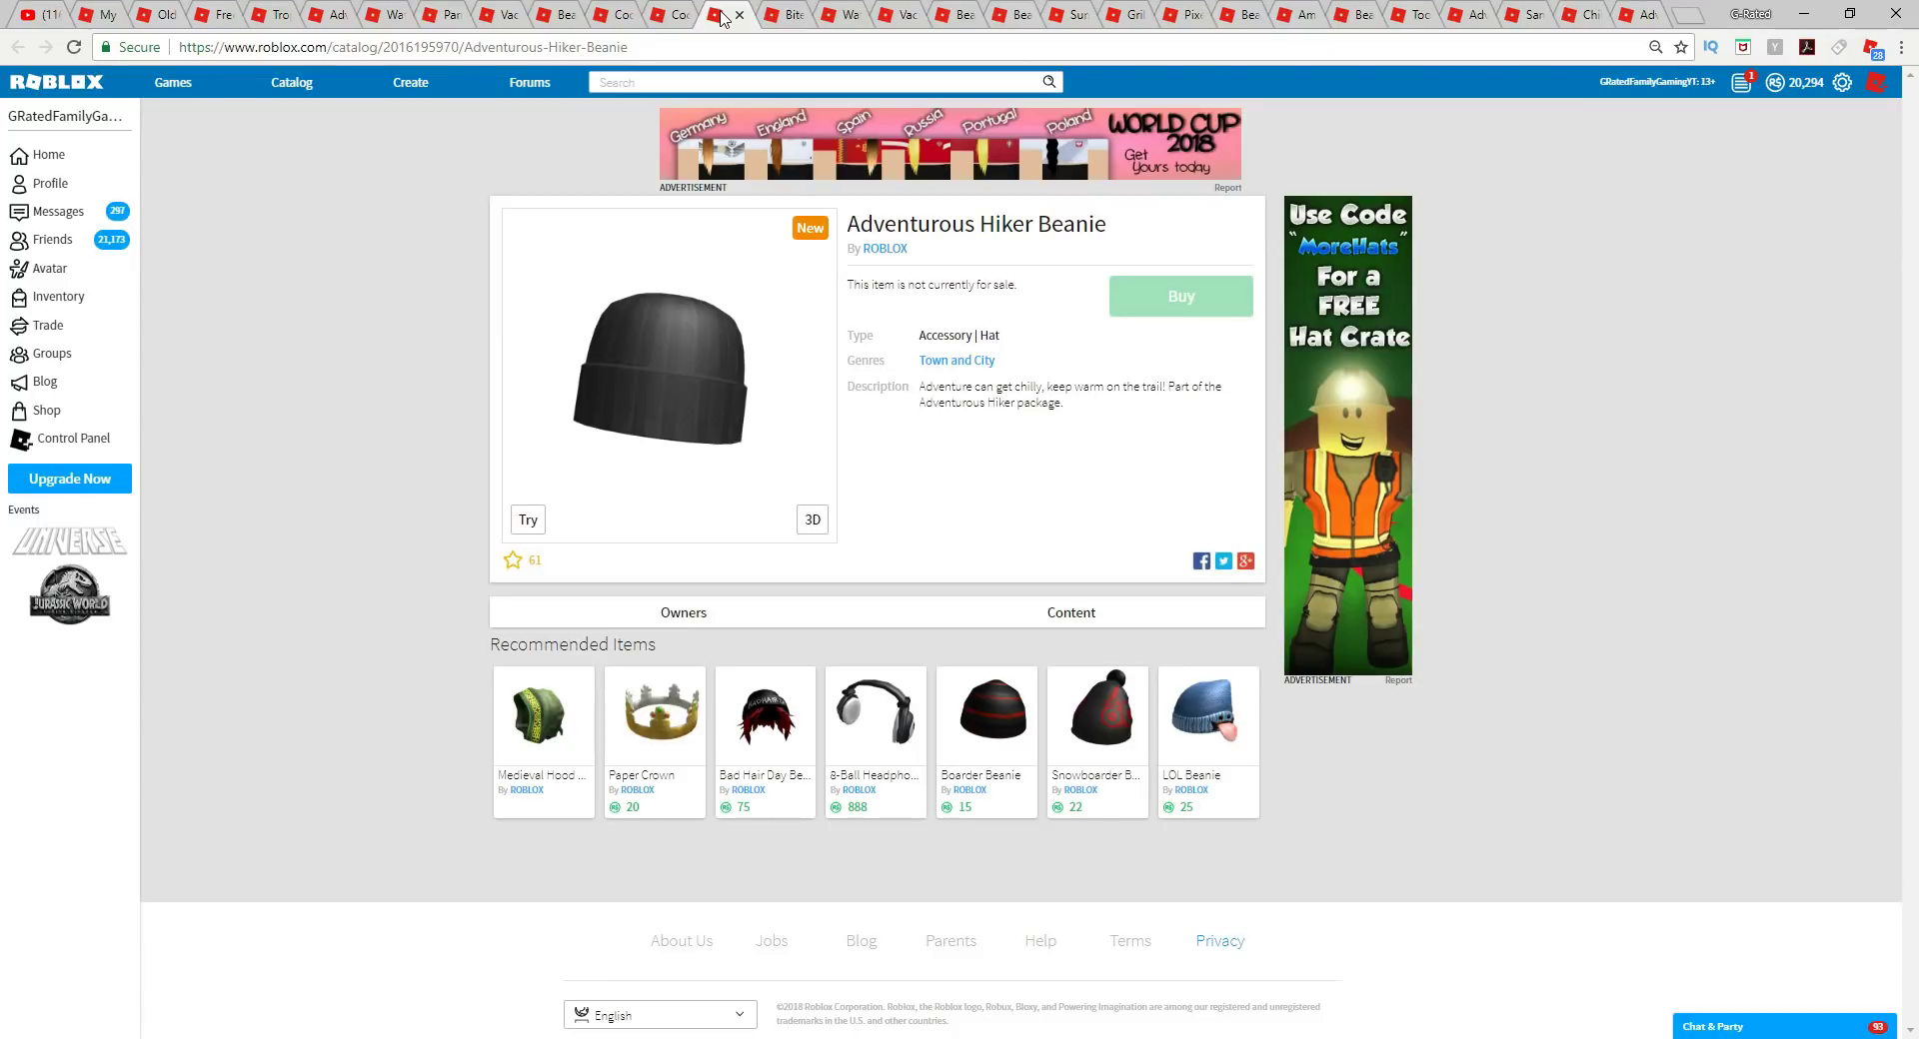
mouse_move(1091, 407)
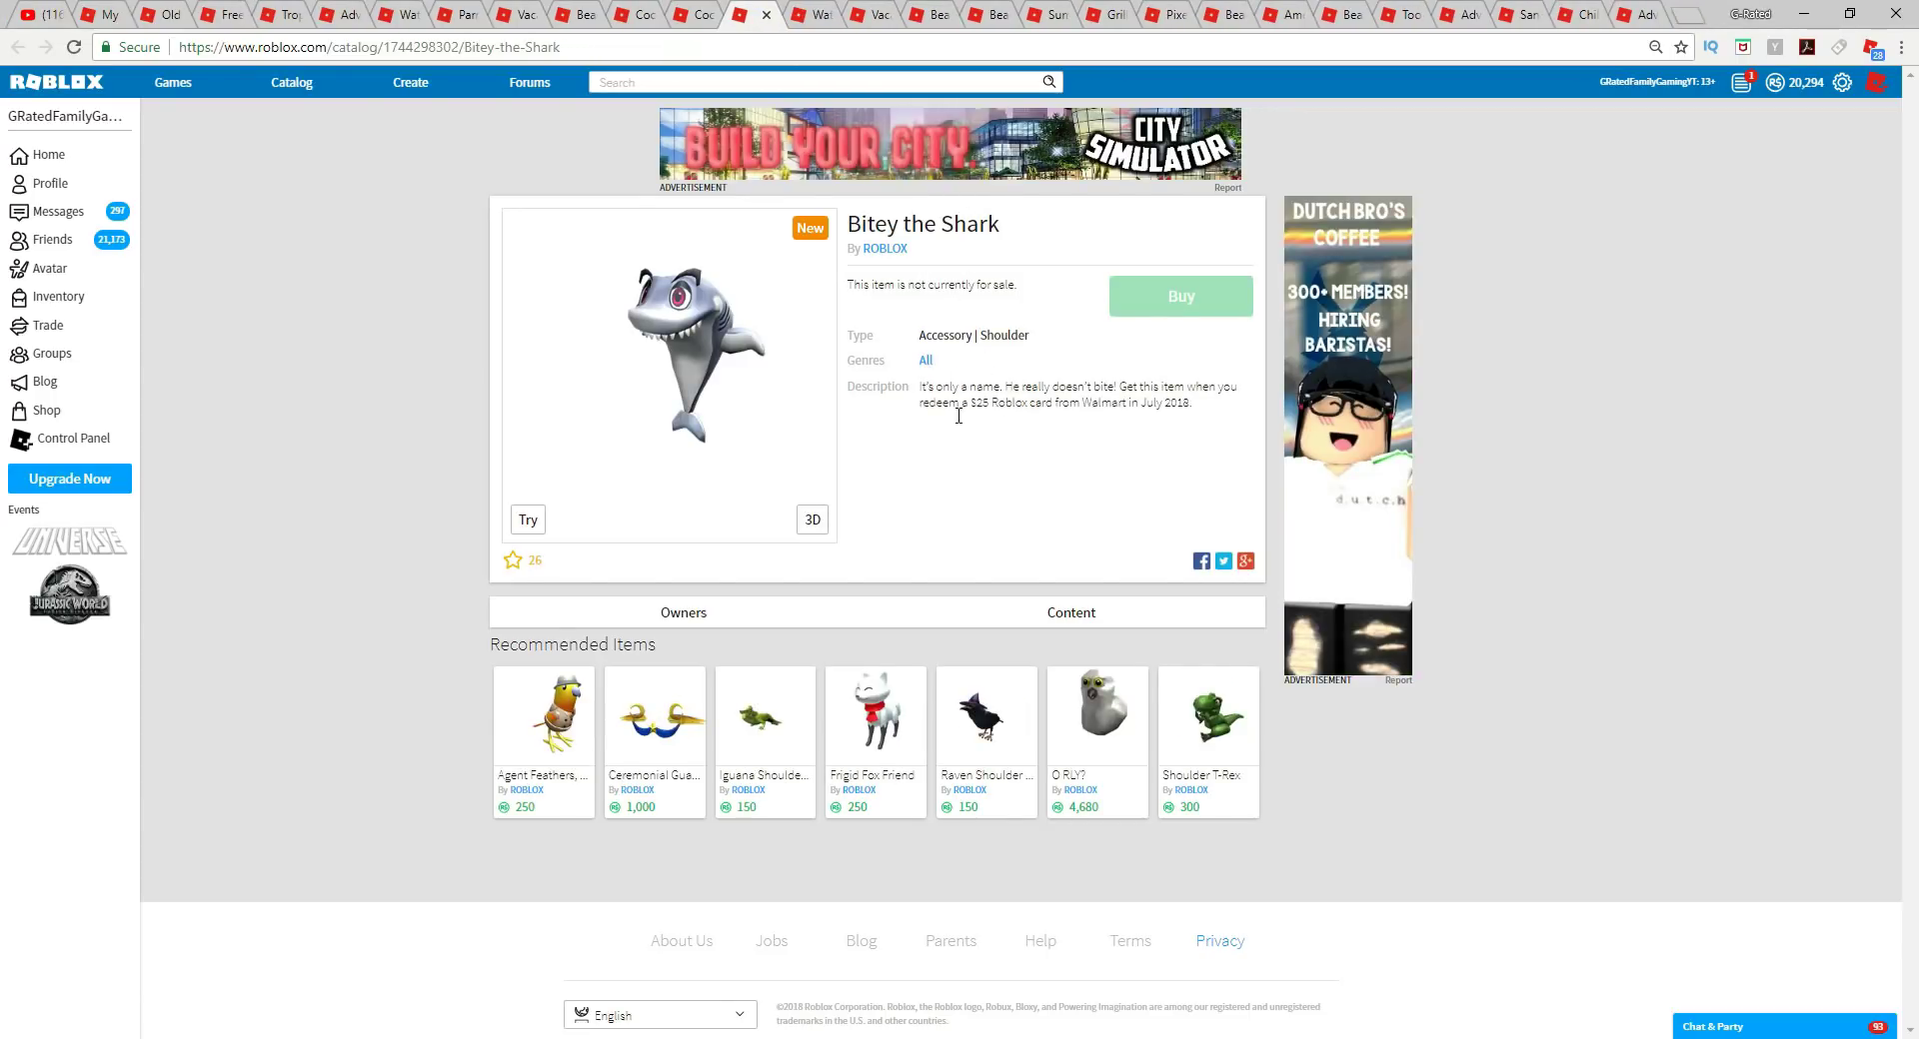
left_click_drag(967, 402, 1157, 402)
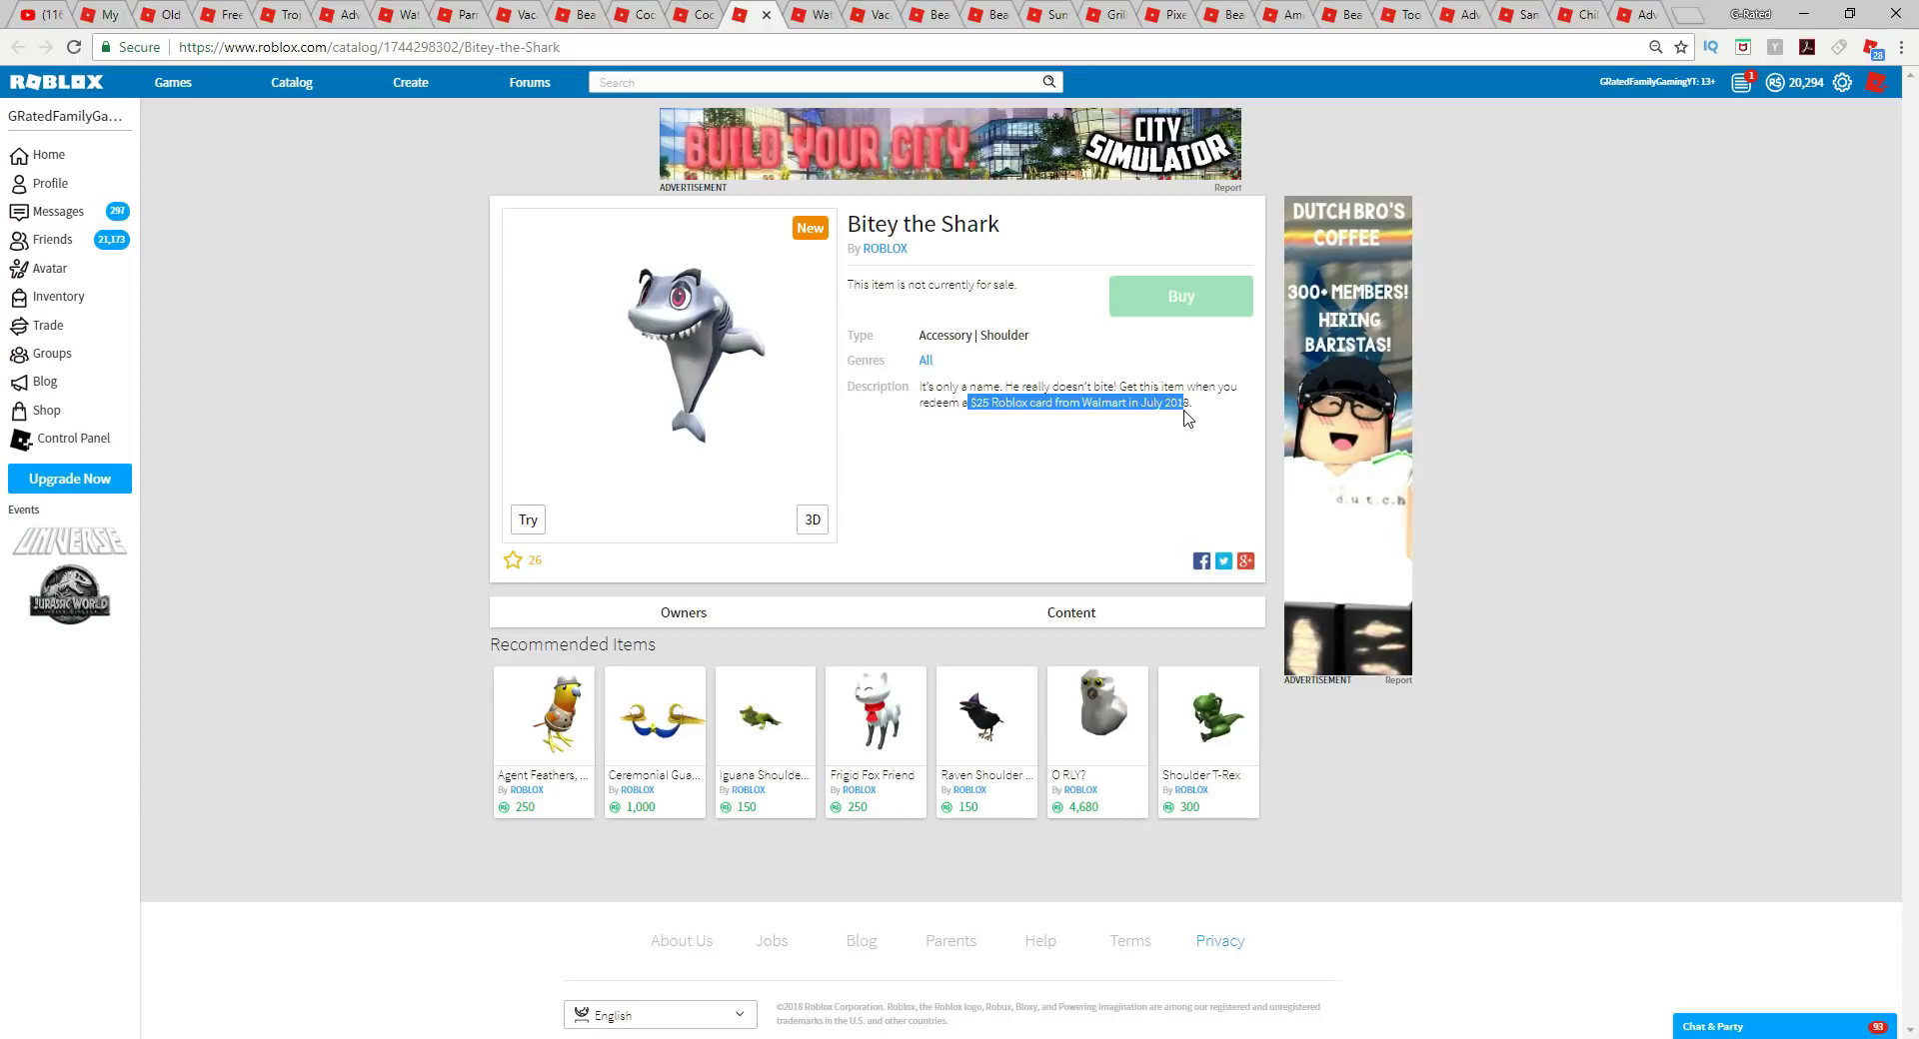
left_click(755, 15)
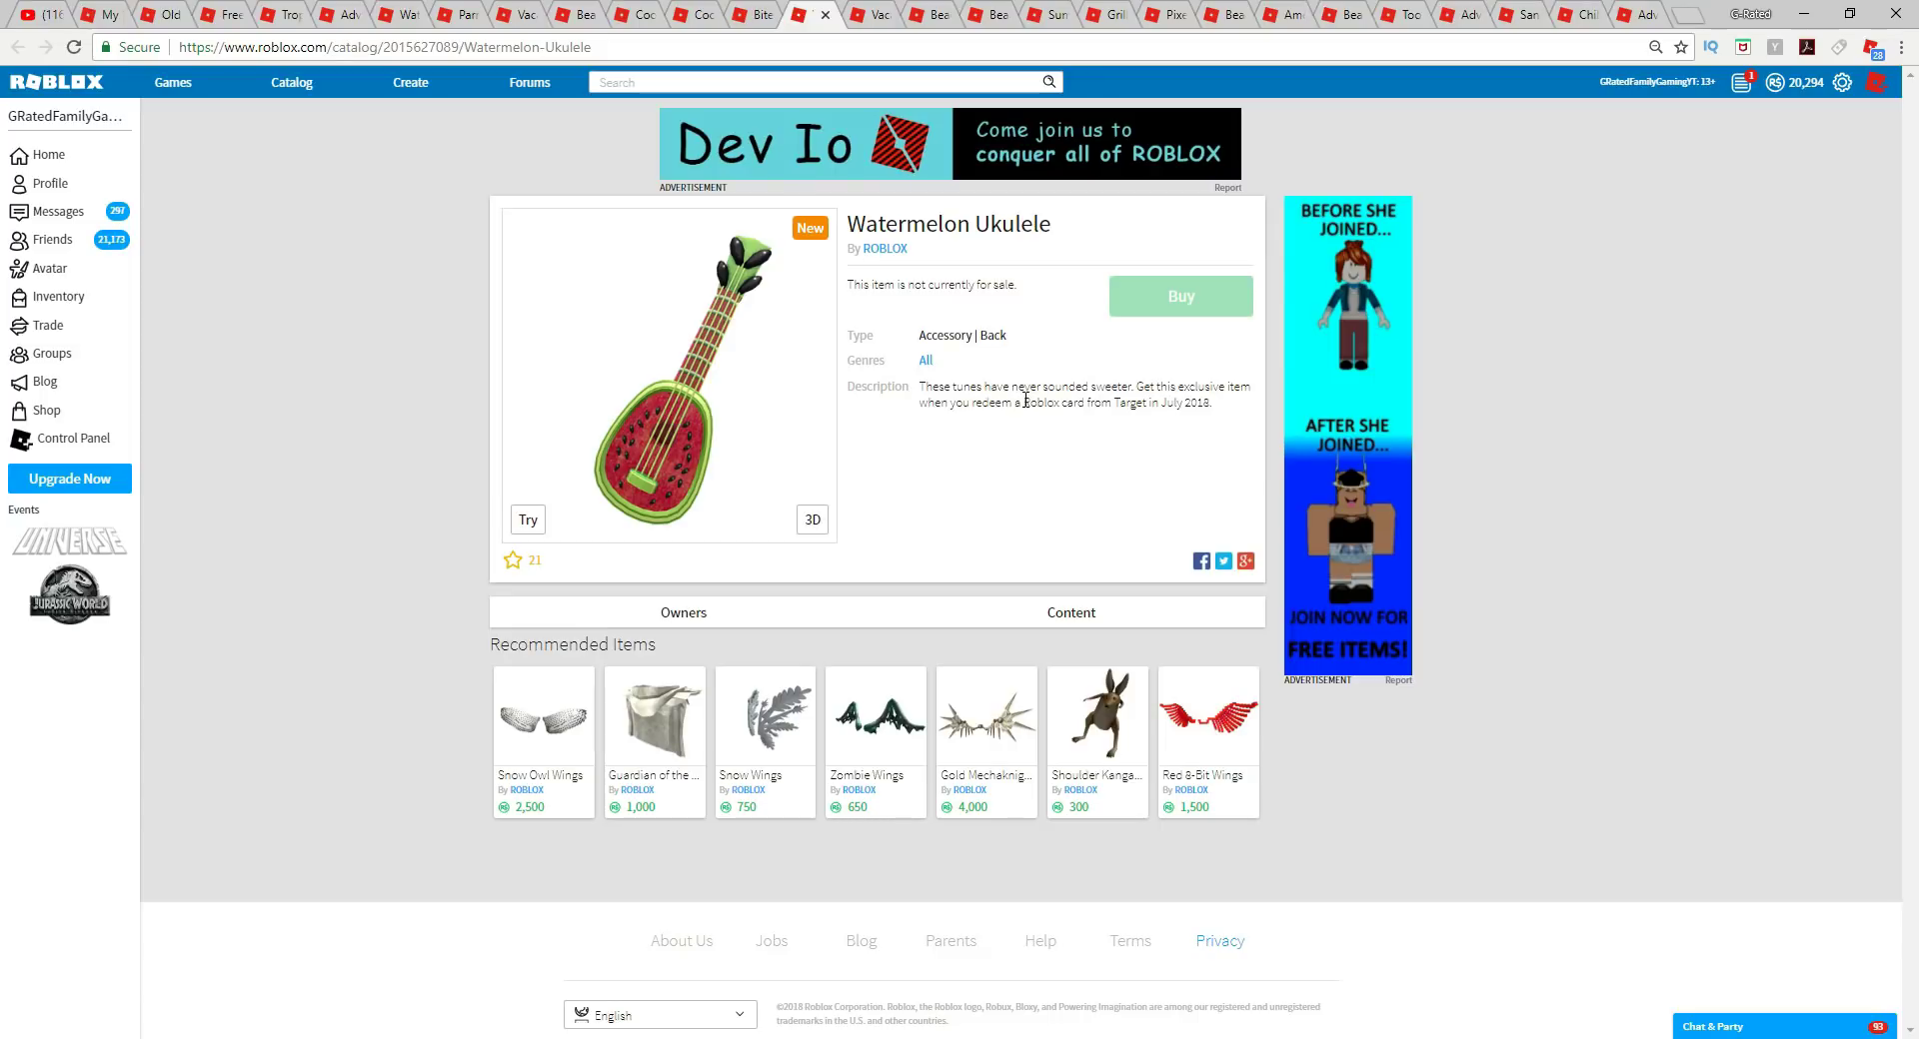
left_click_drag(1021, 403, 1149, 403)
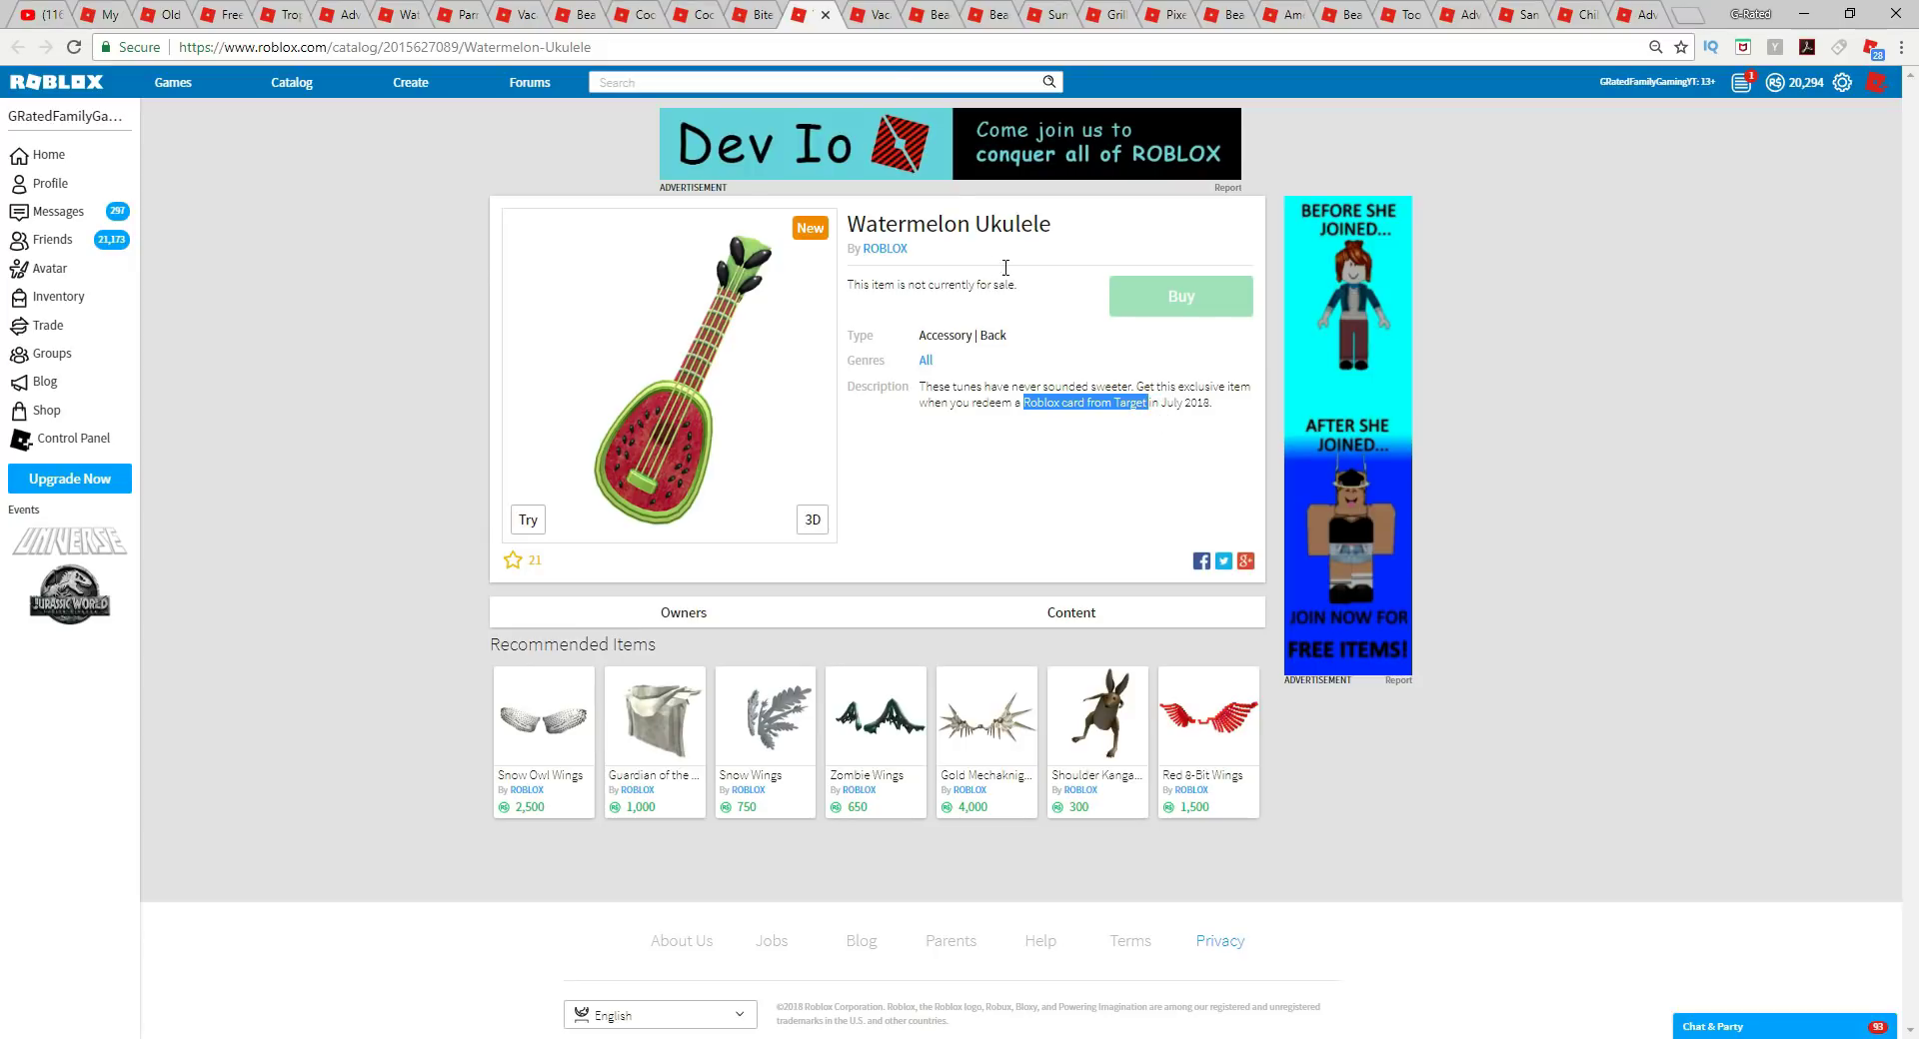
Highlight the Walgreen's and Beach Bops CVS card notes, ending on Beach Party Bow.
left_click(812, 13)
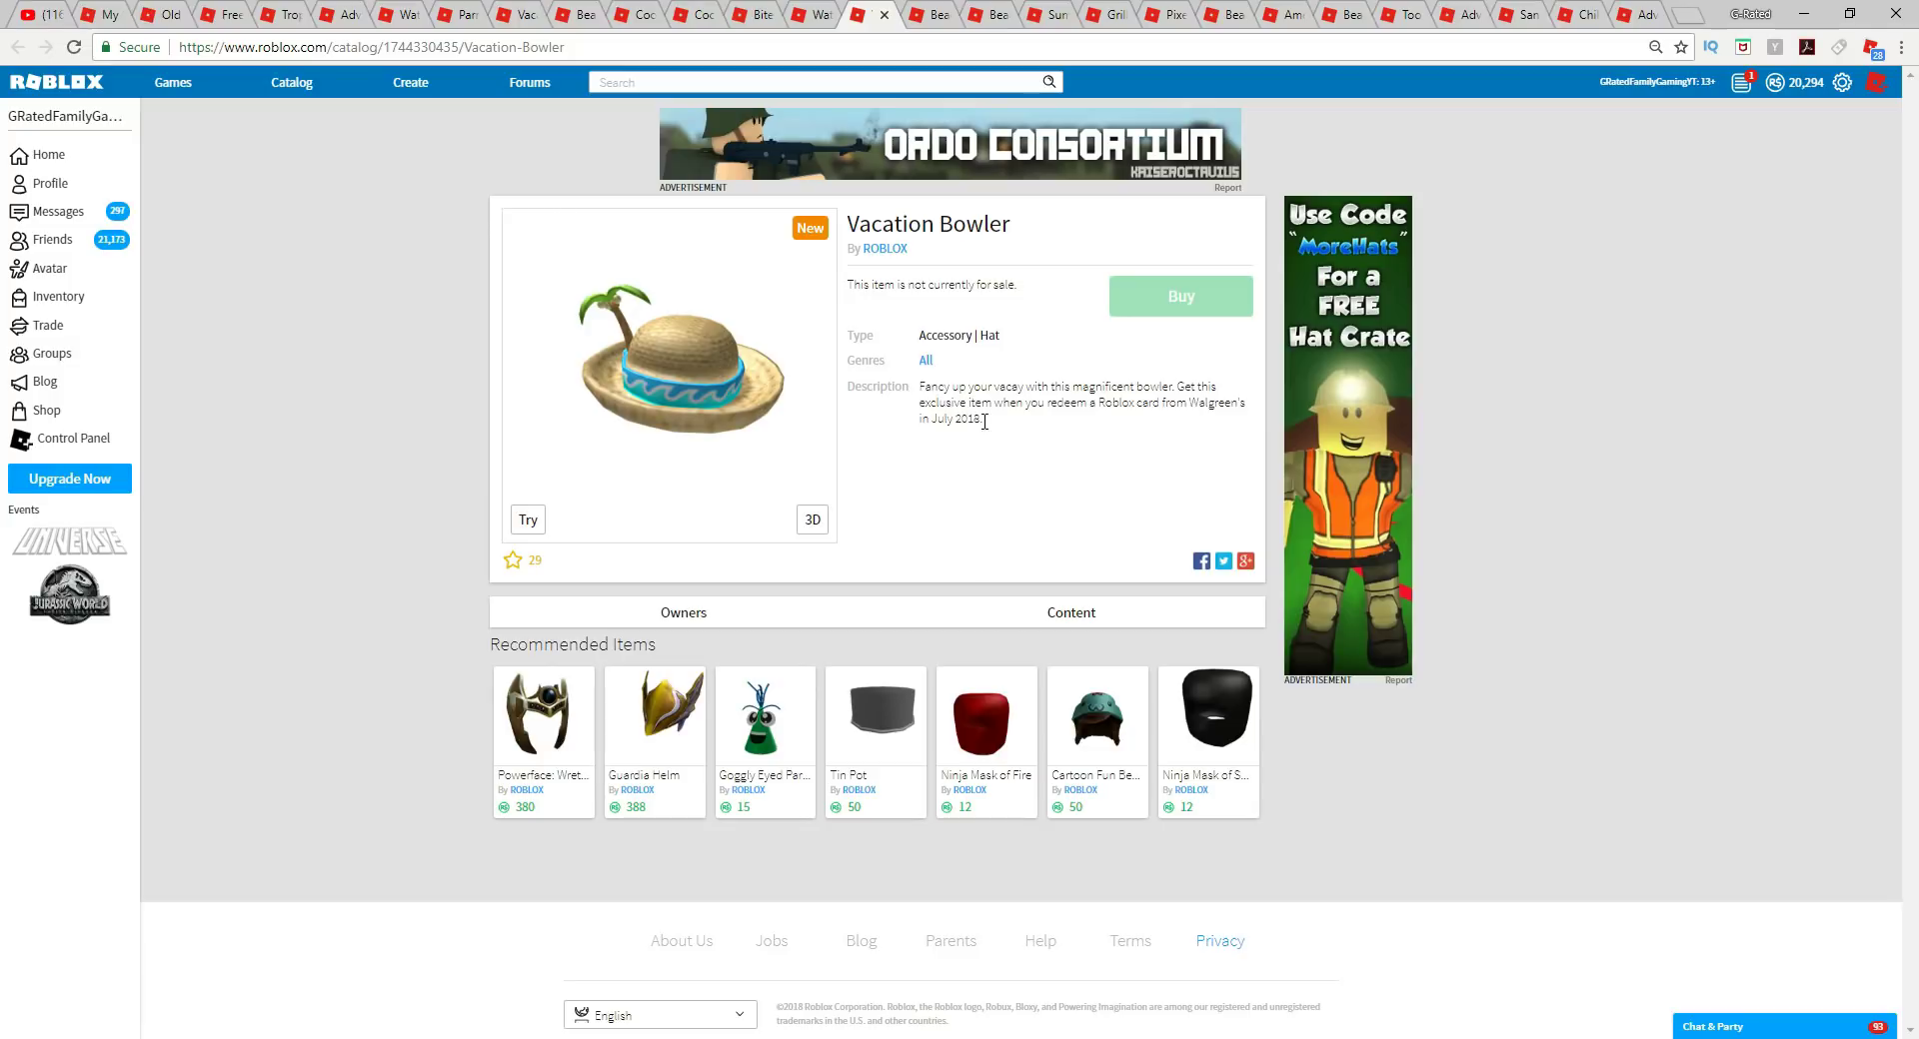
left_click_drag(1188, 403, 981, 419)
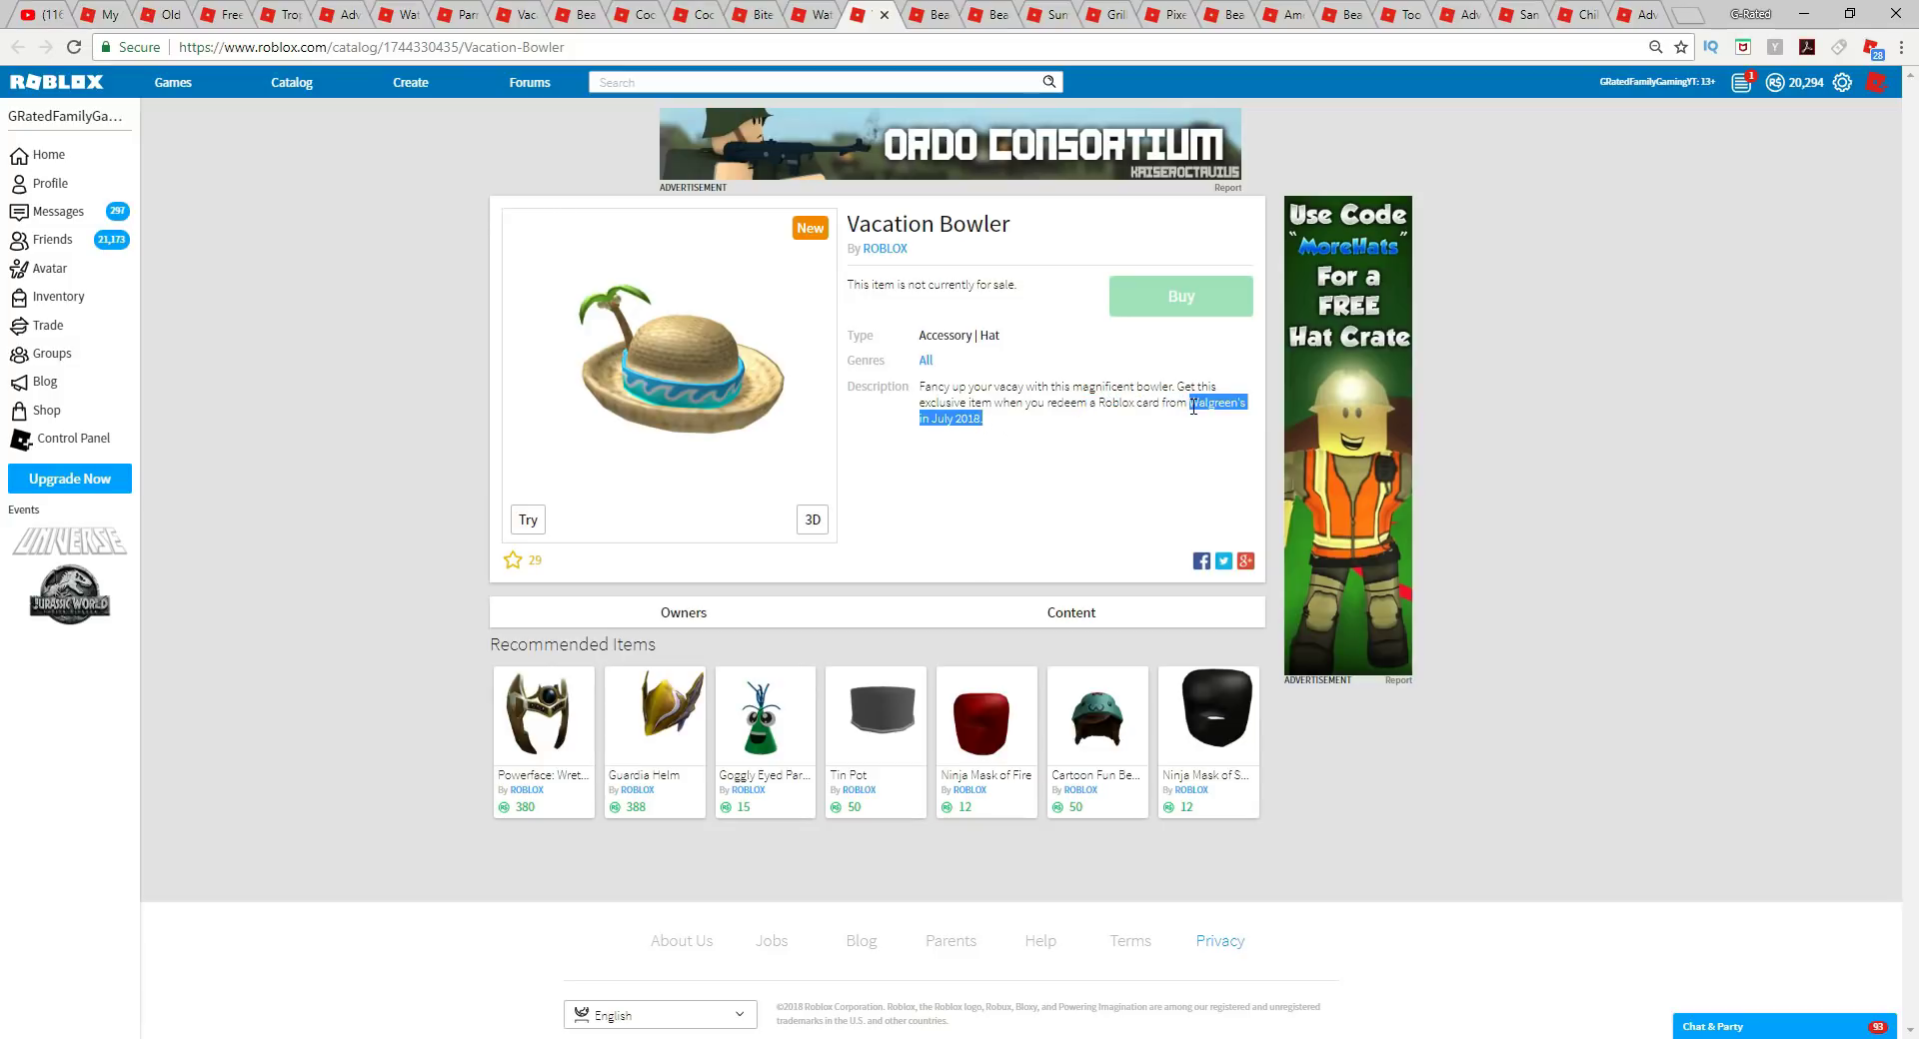
mouse_move(933, 13)
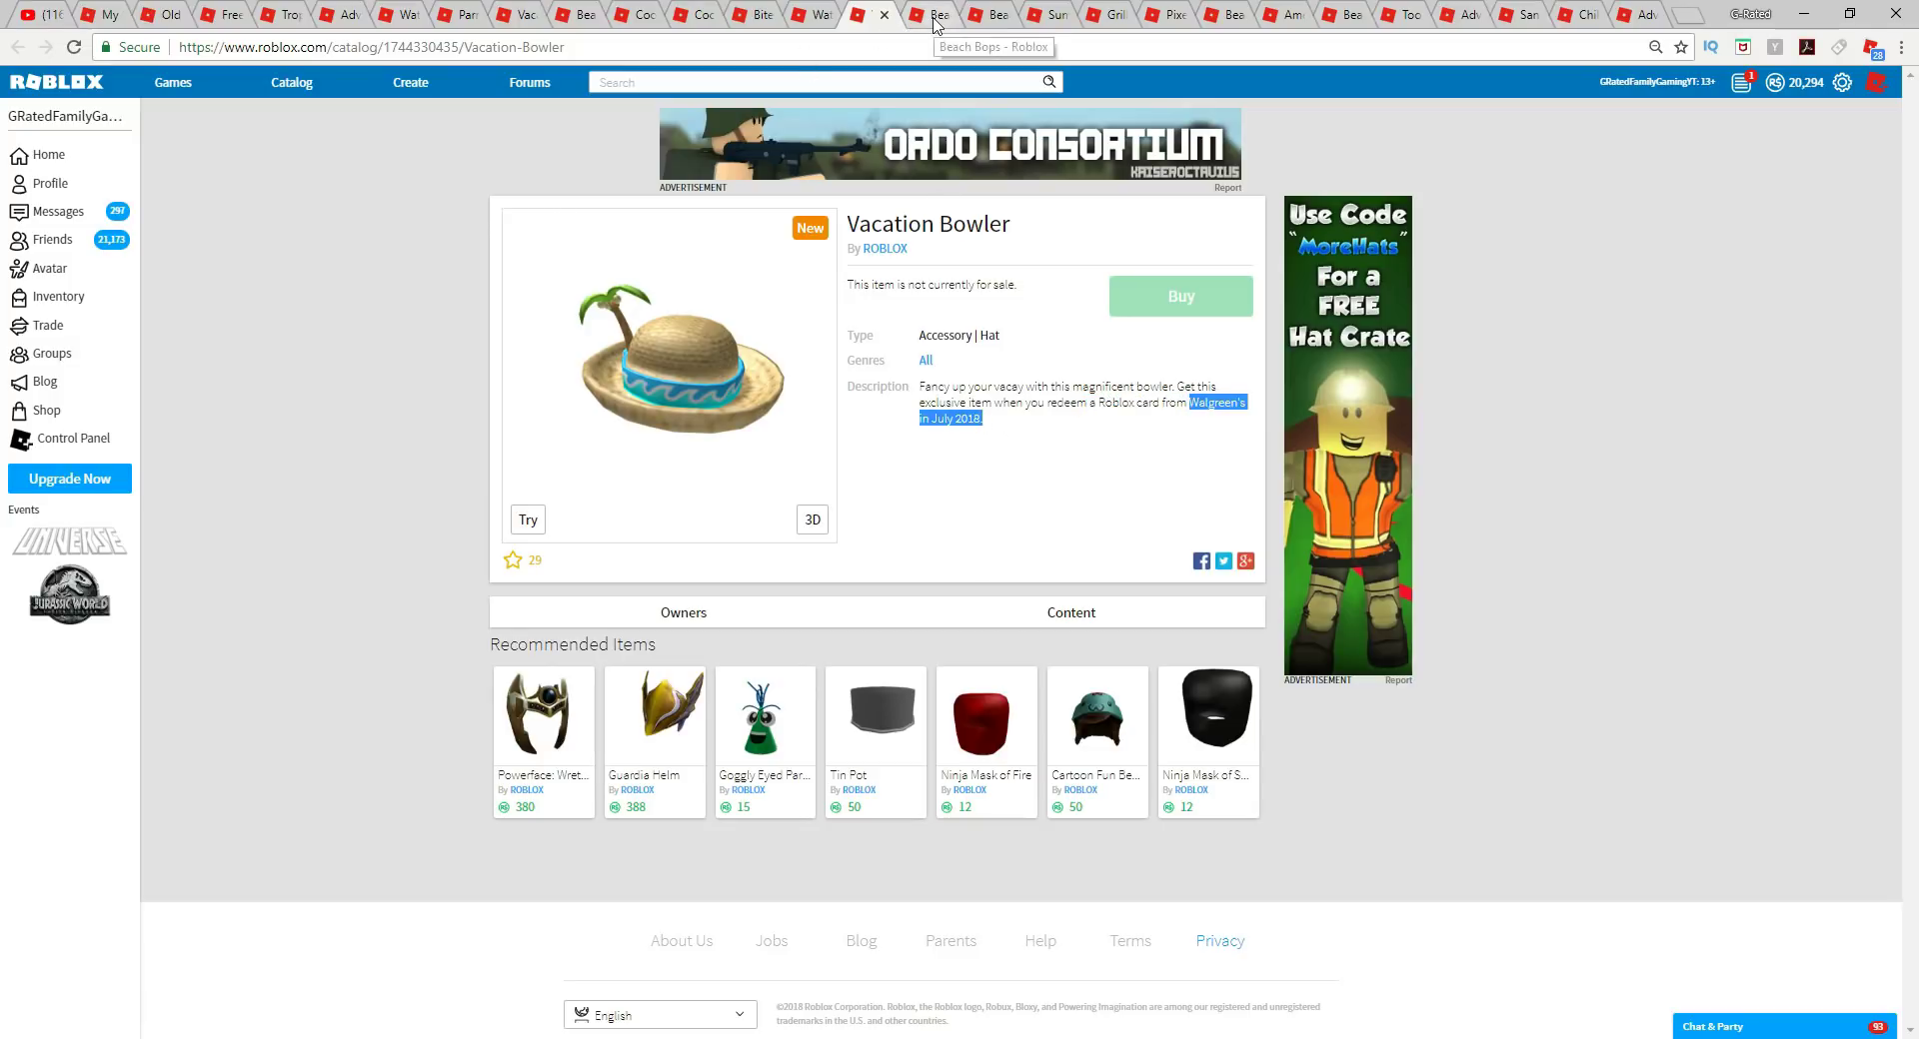
left_click(961, 13)
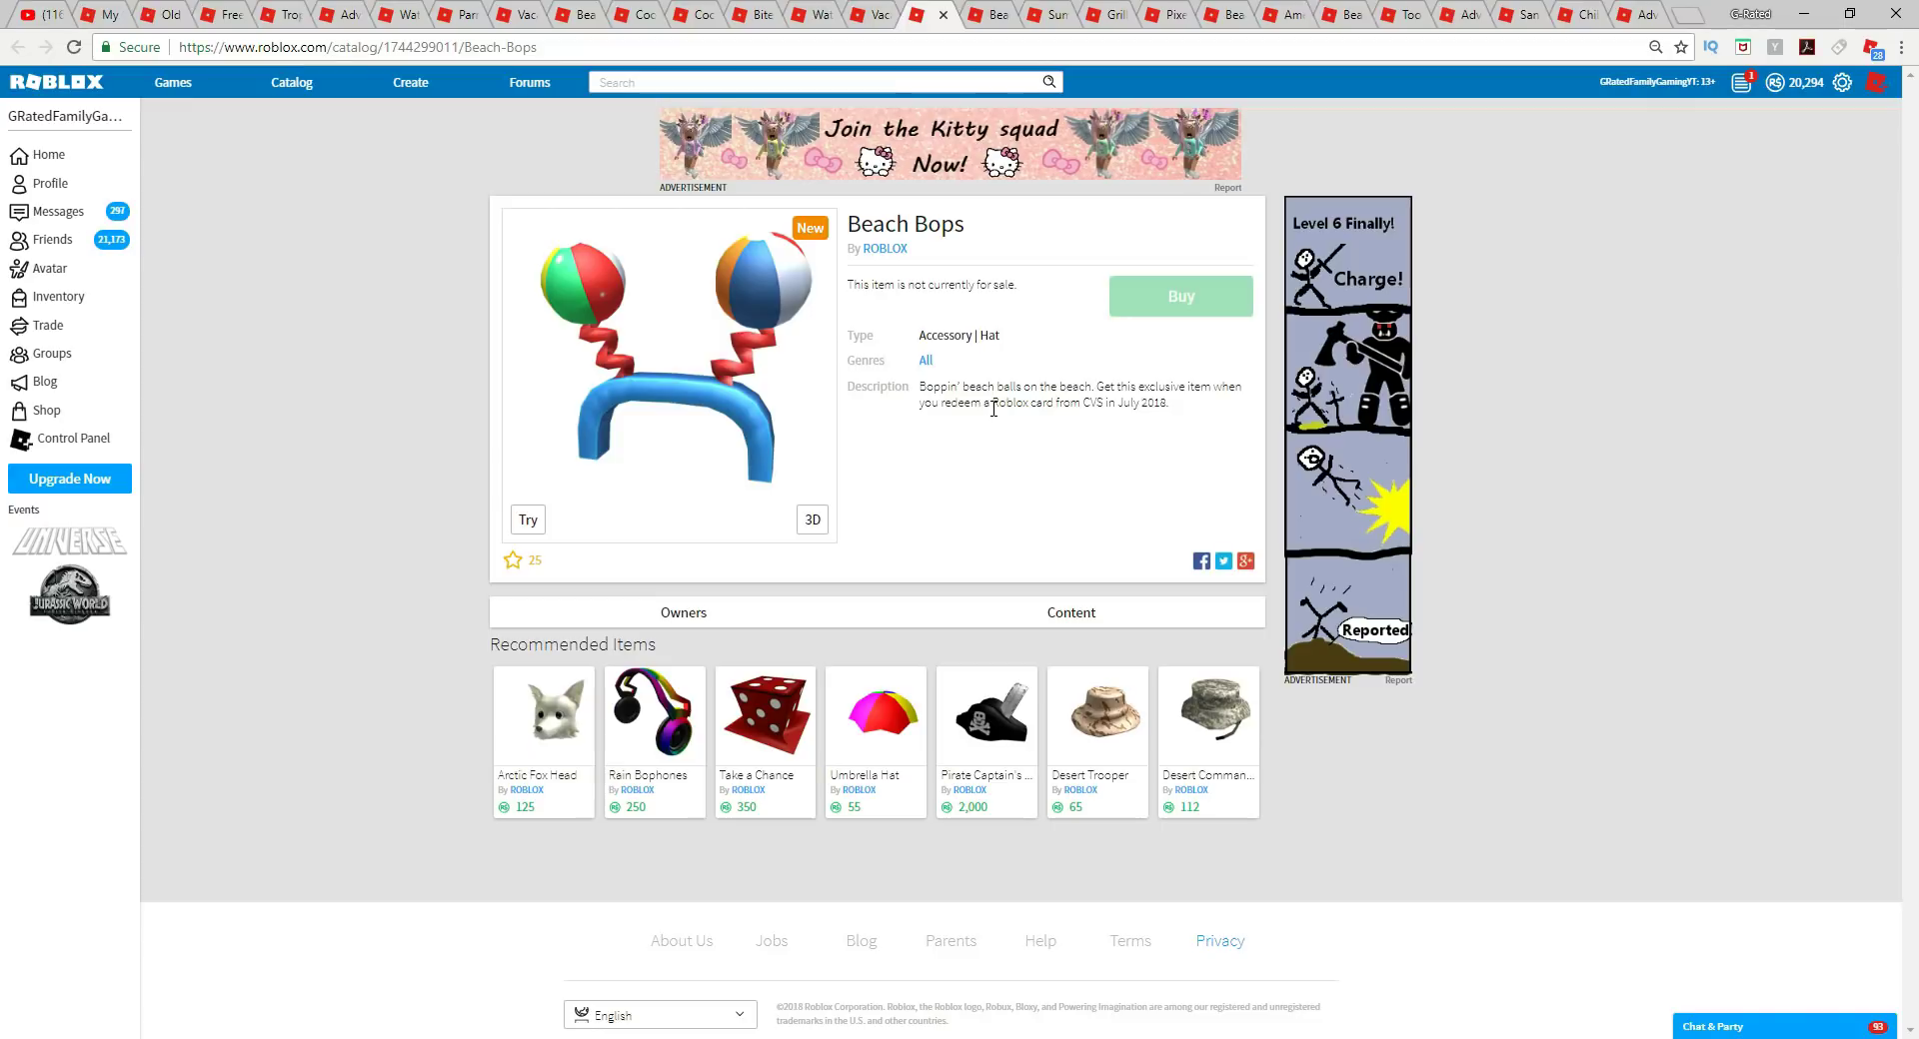
left_click_drag(992, 402, 1162, 403)
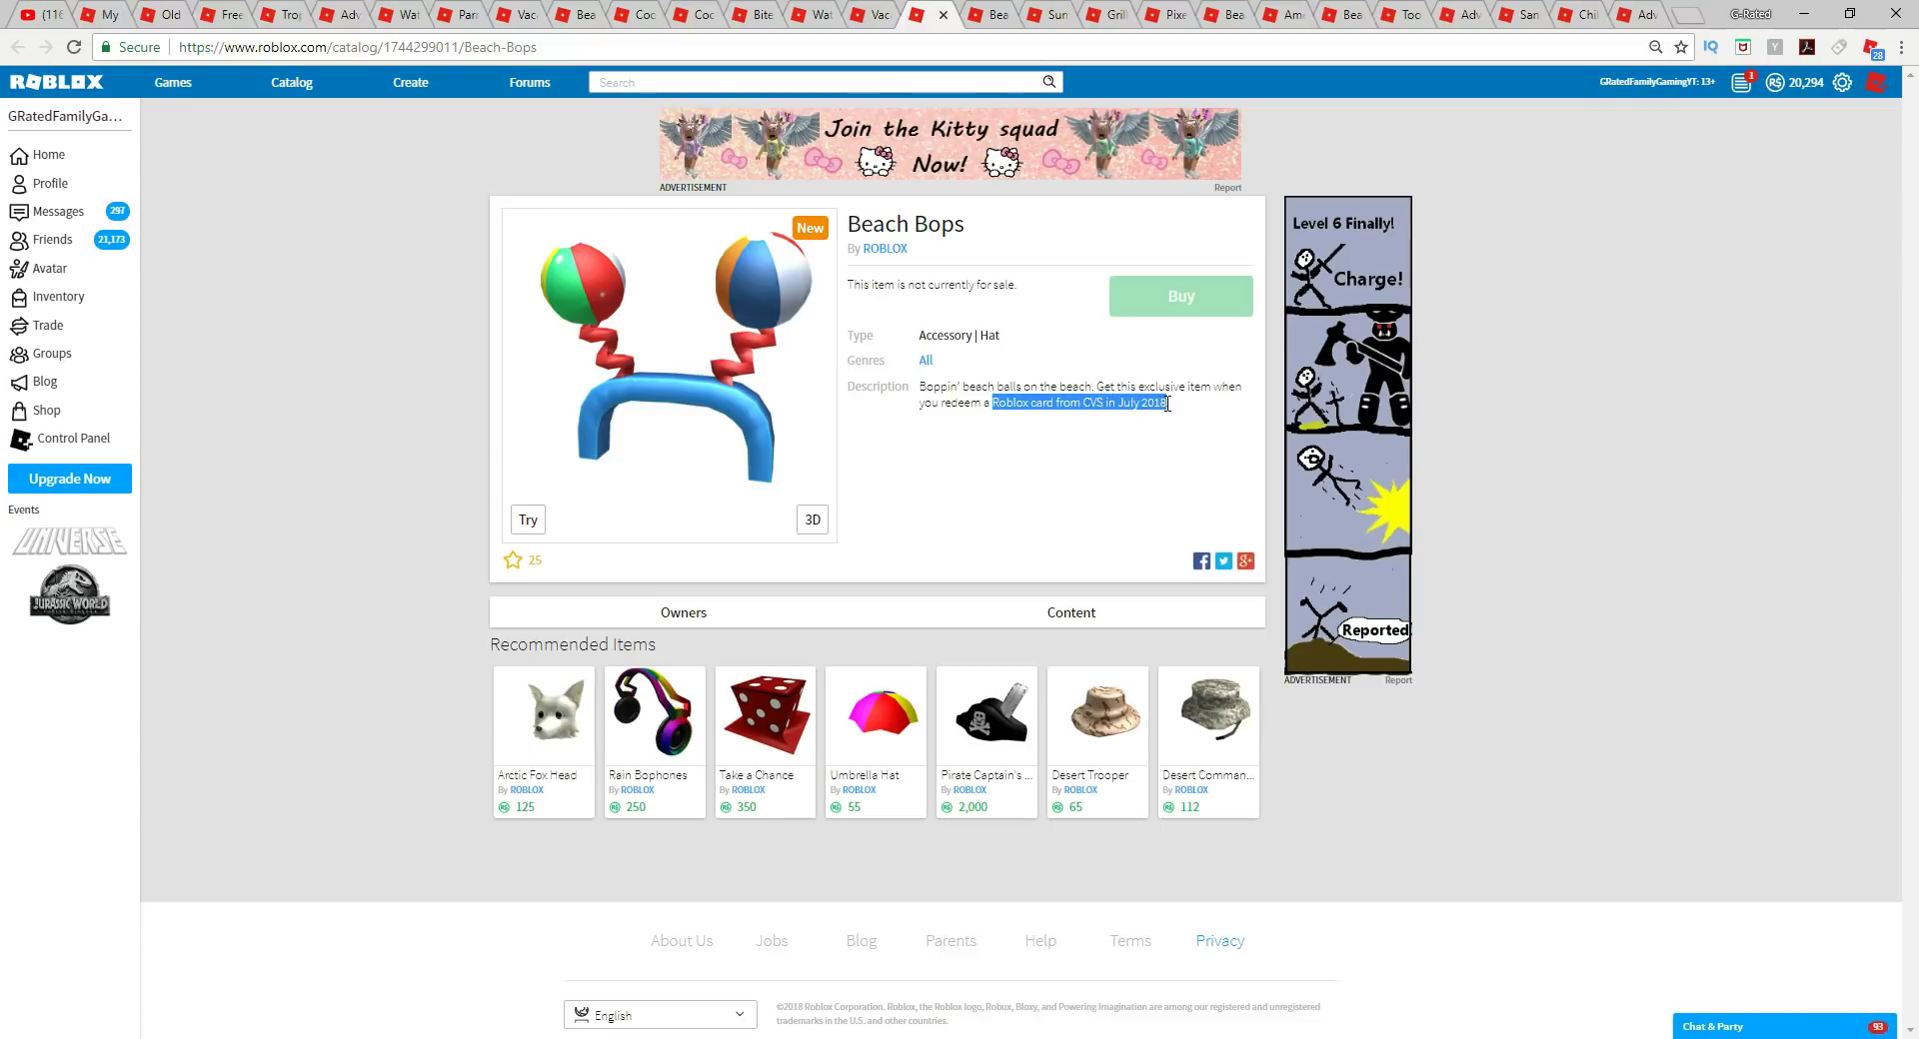
mouse_move(991, 180)
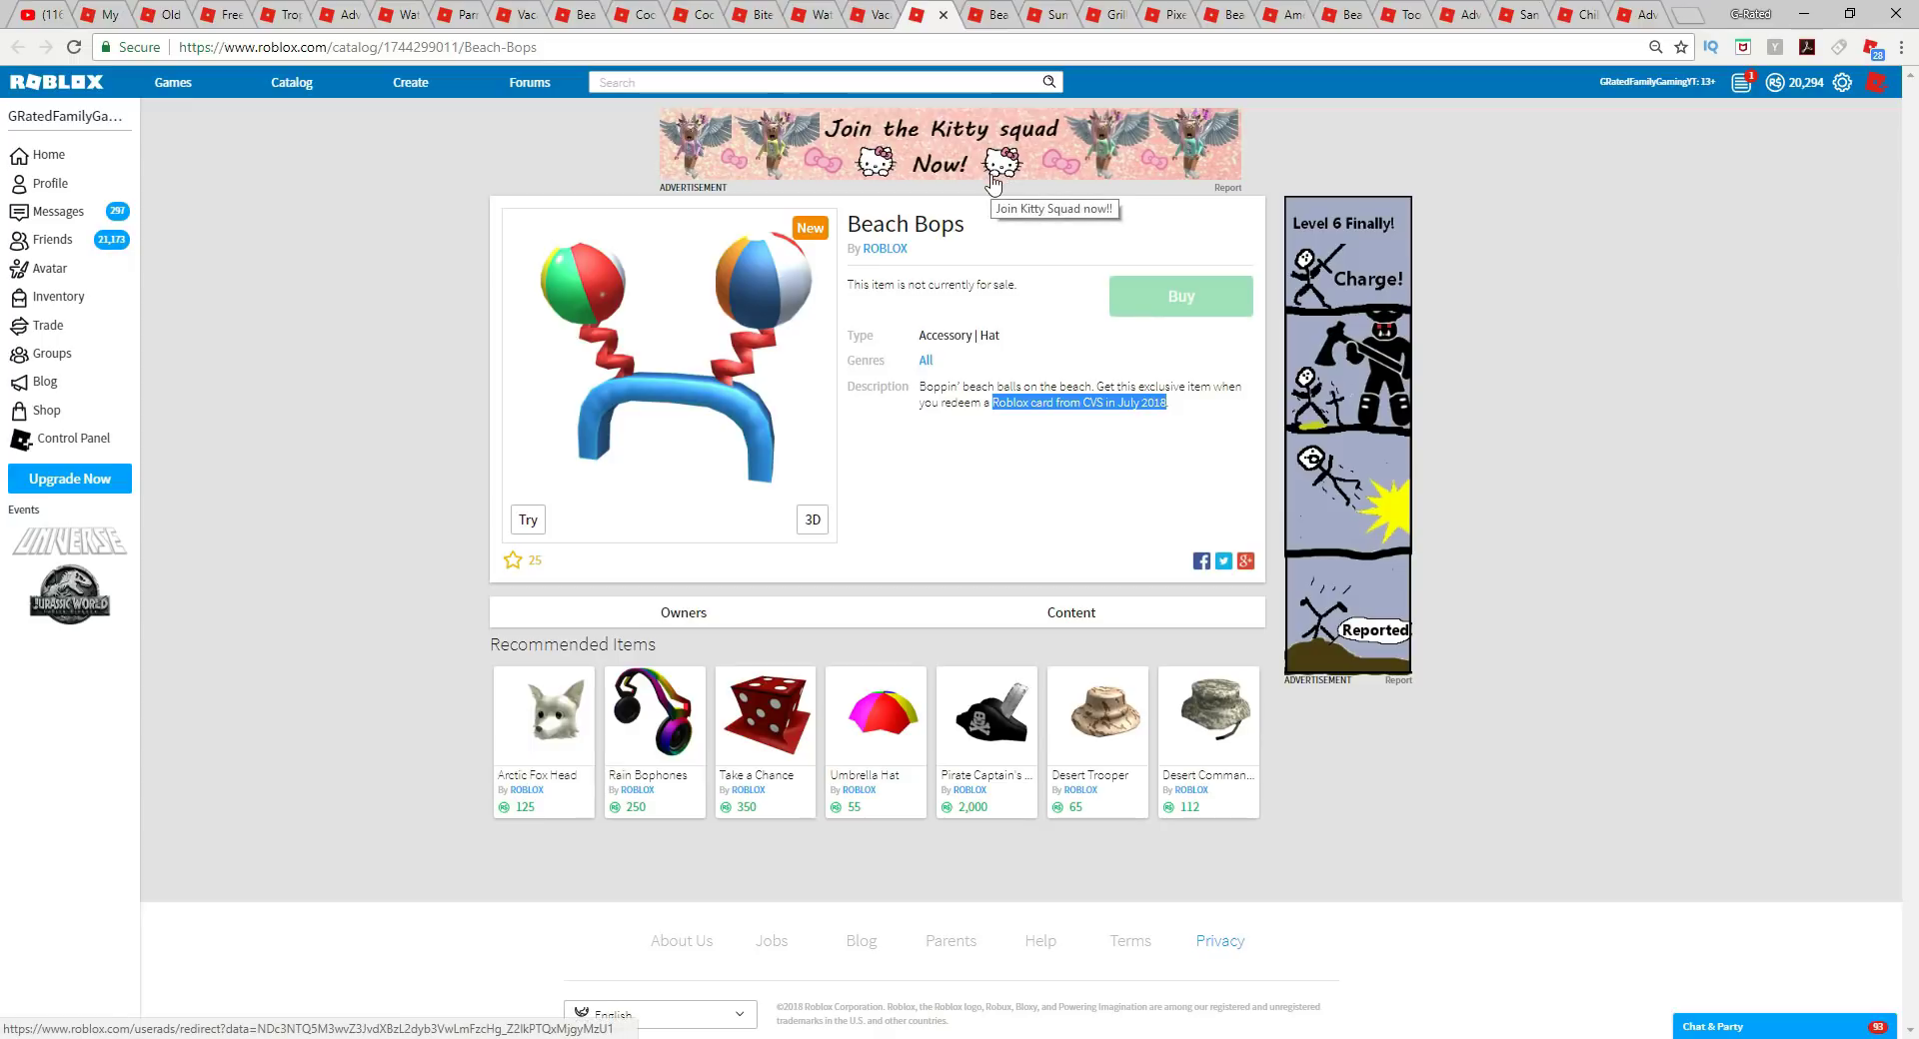
mouse_move(988, 15)
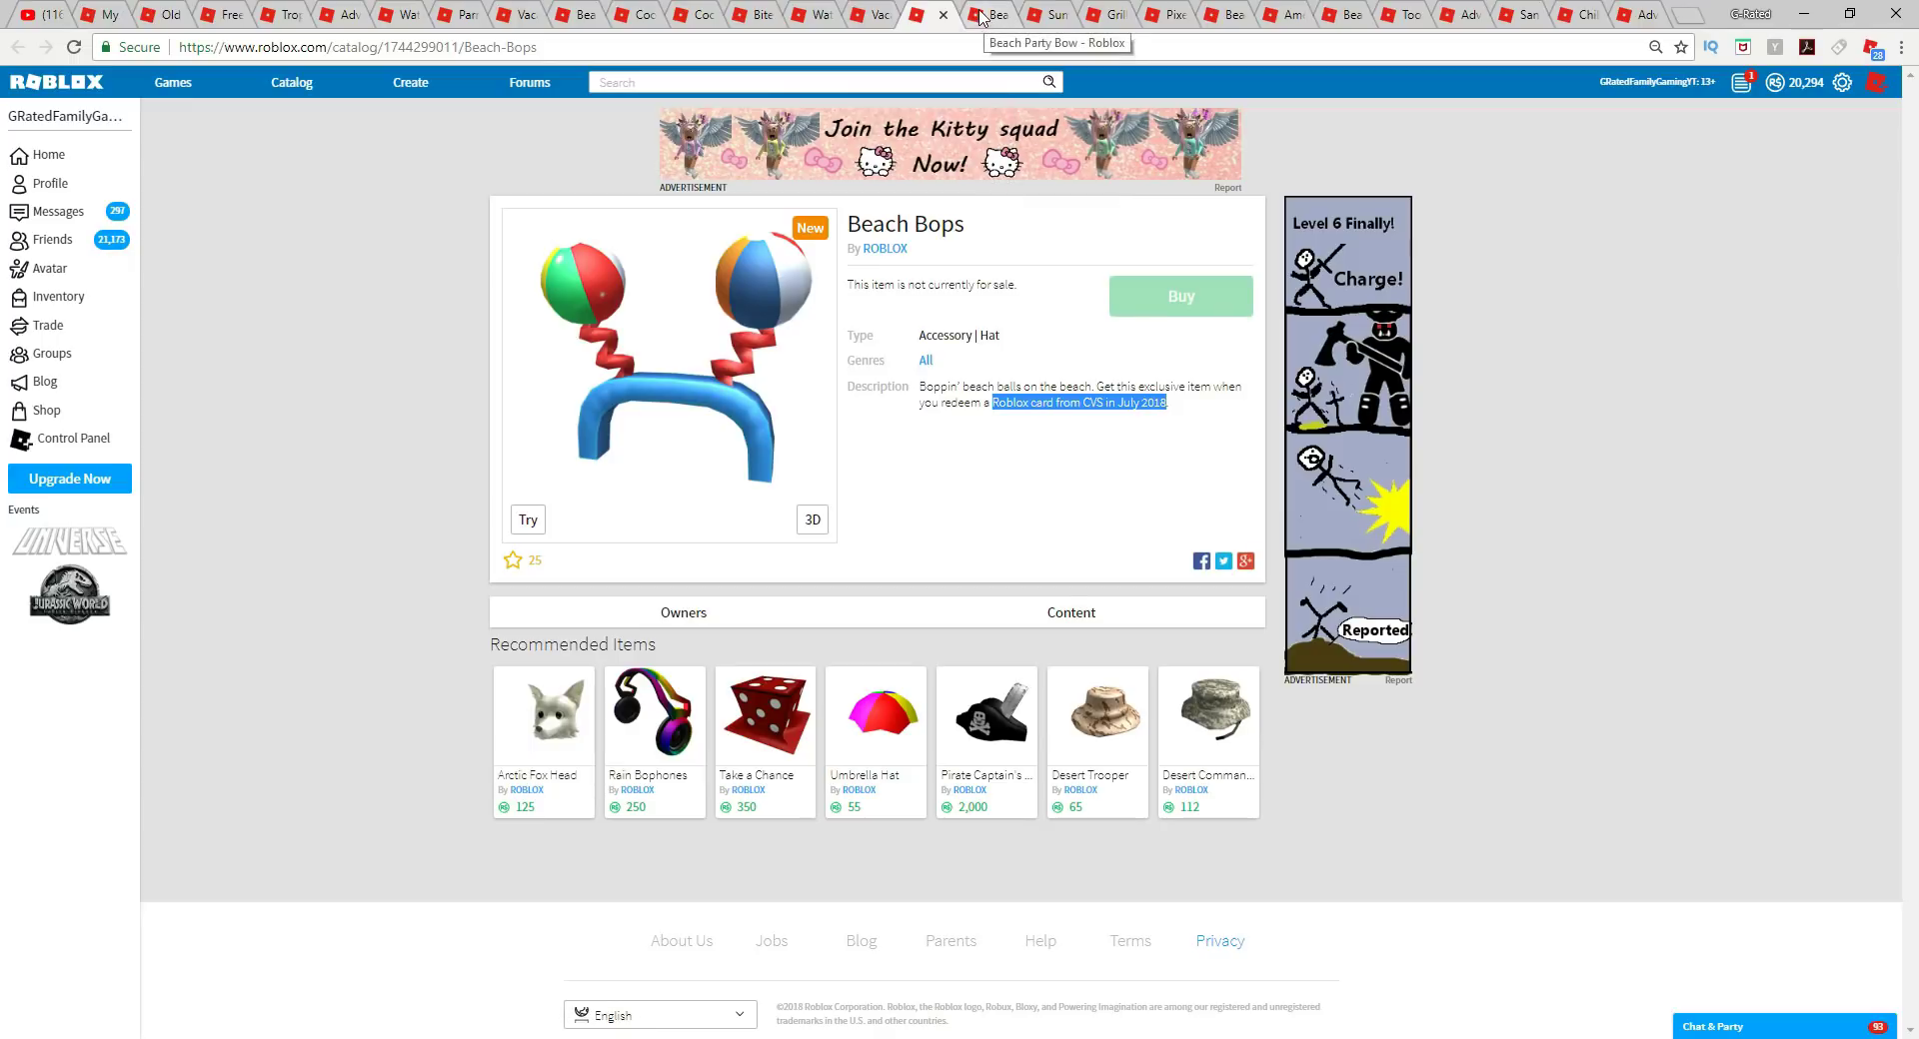
left_click(989, 15)
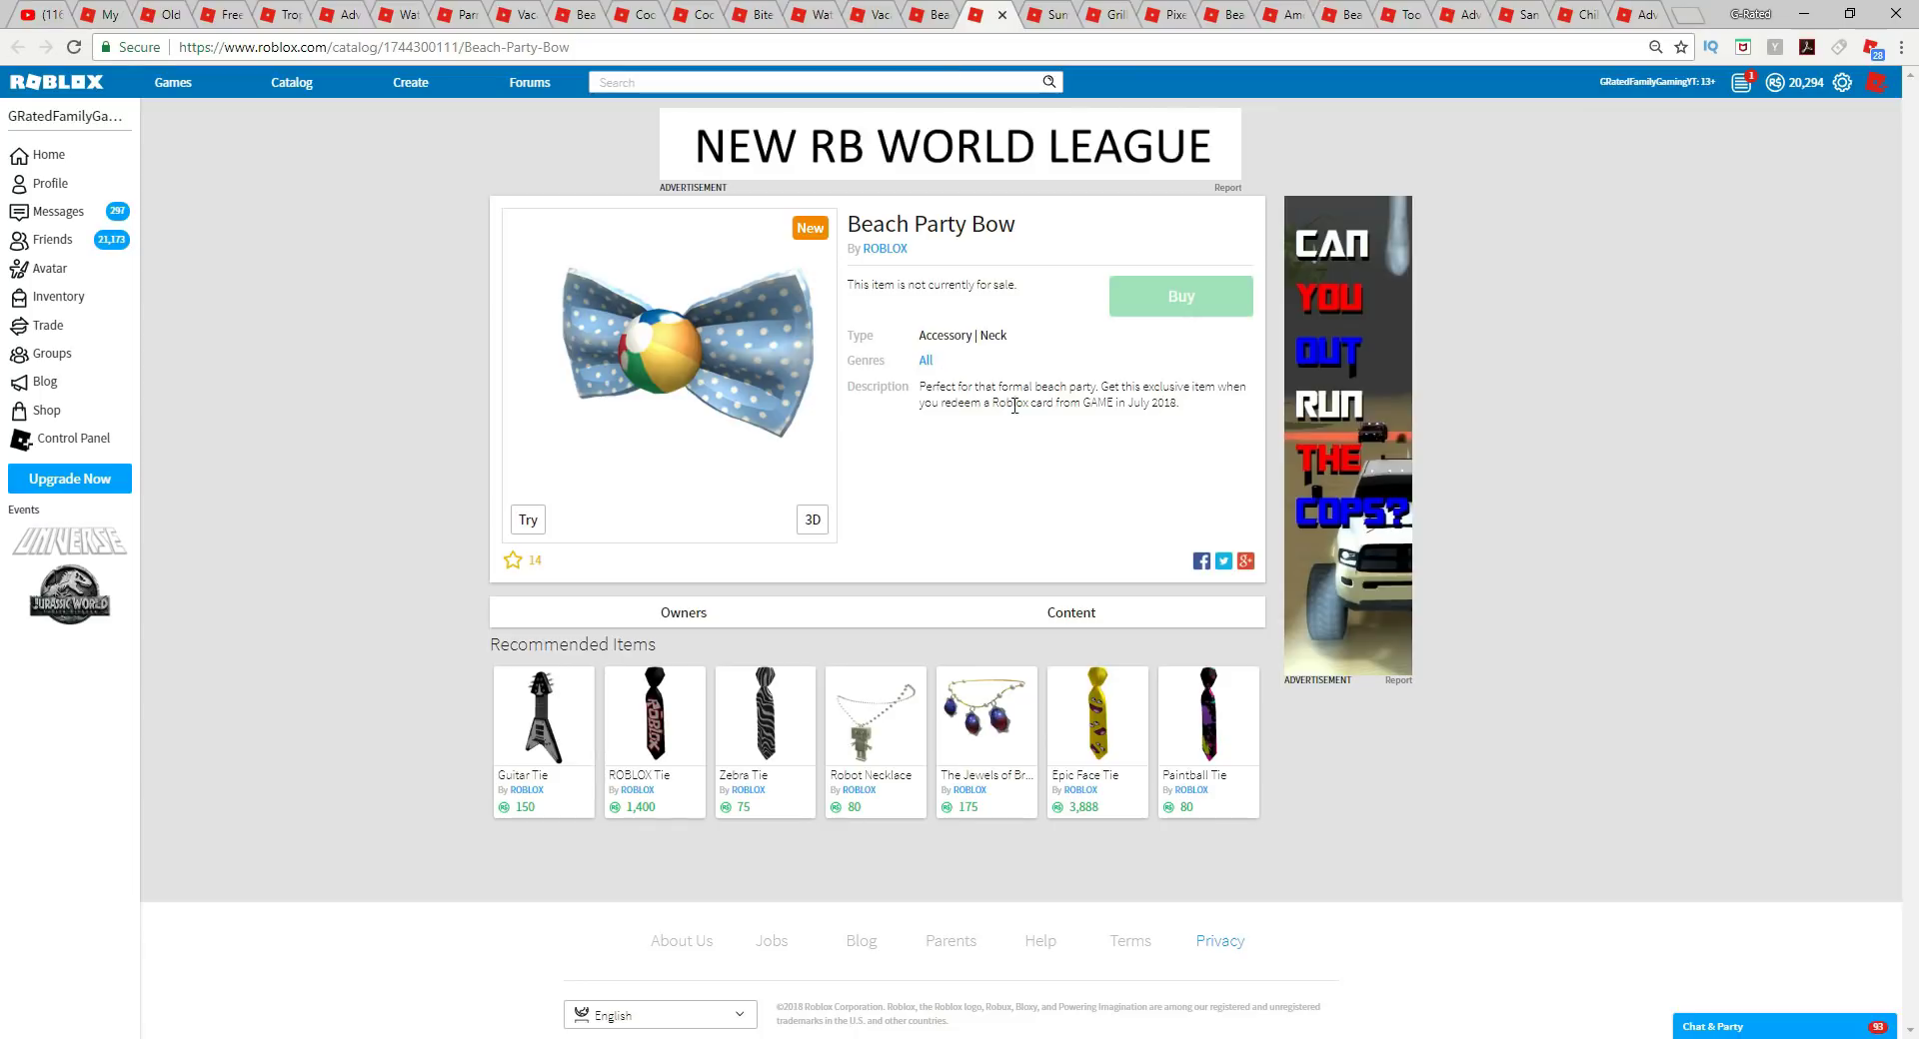
Highlight where the Beach Party Bow is redeemed in its description.
left_click_drag(992, 403, 1177, 403)
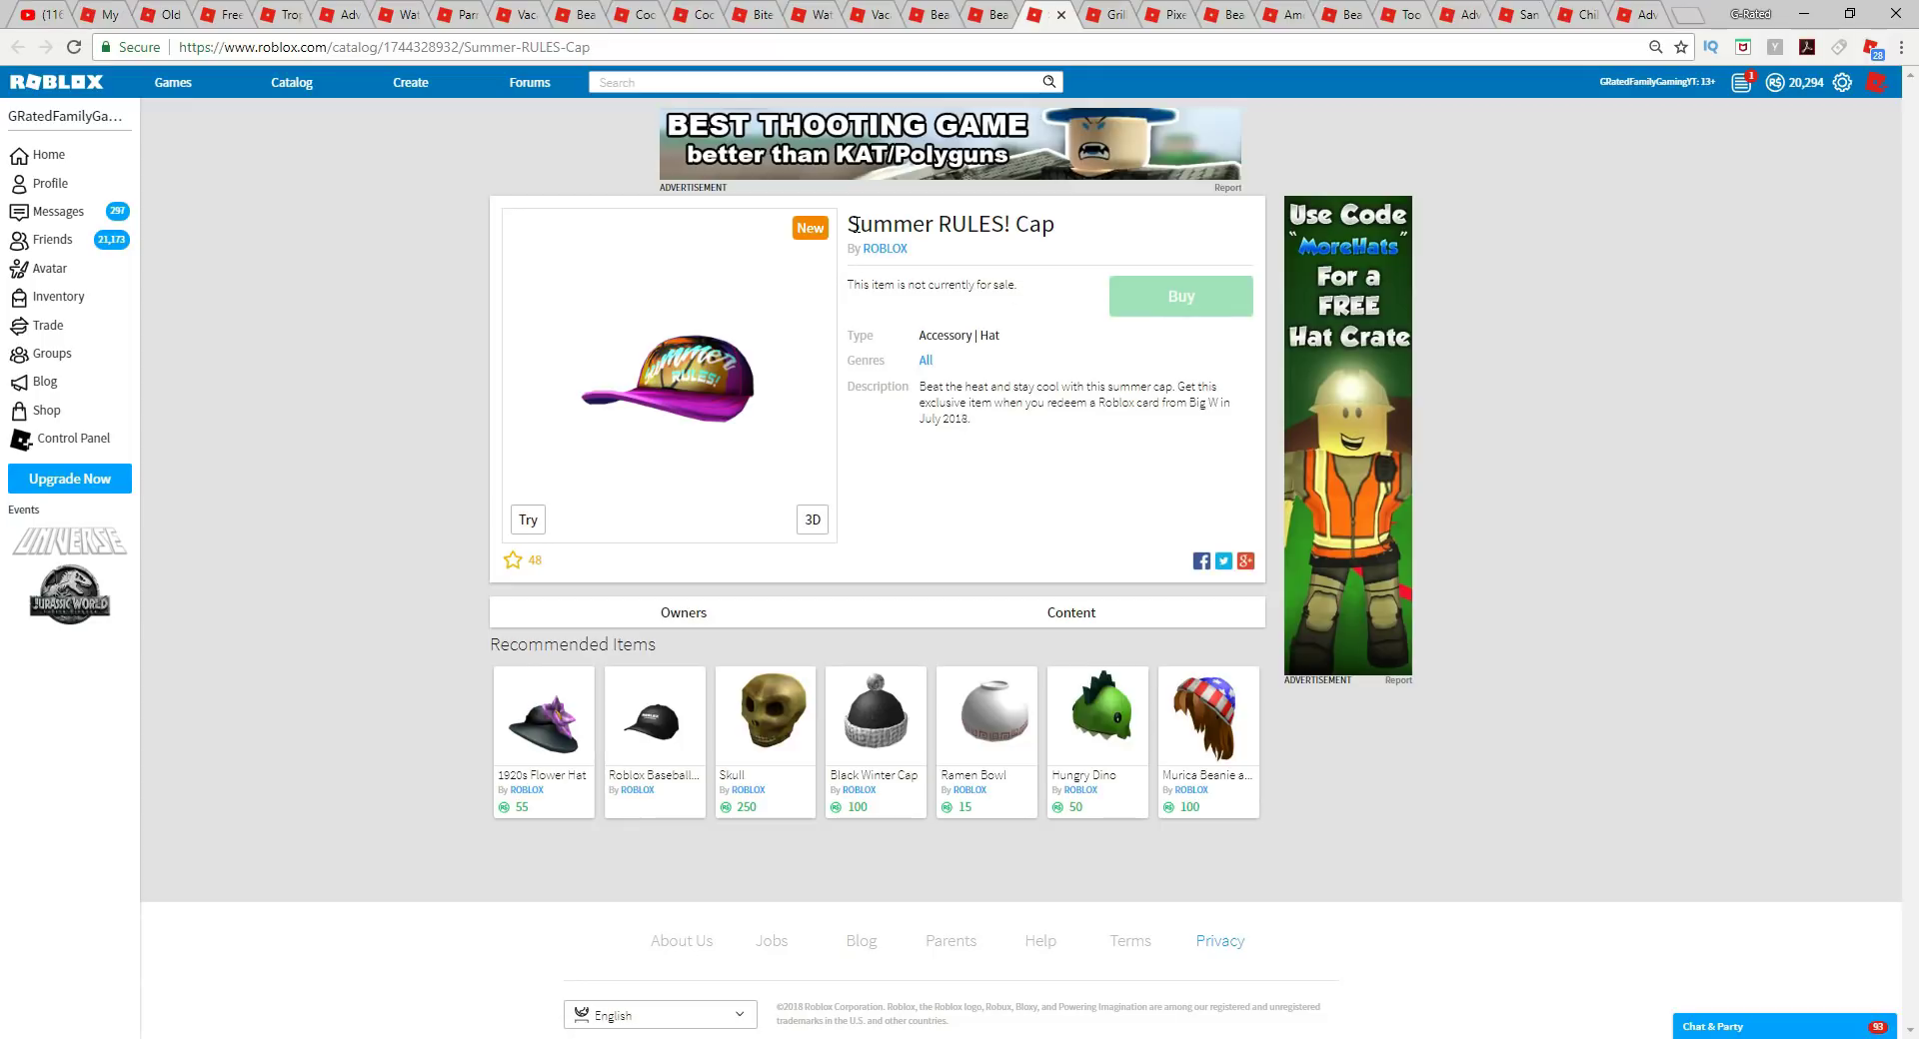
mouse_move(829, 255)
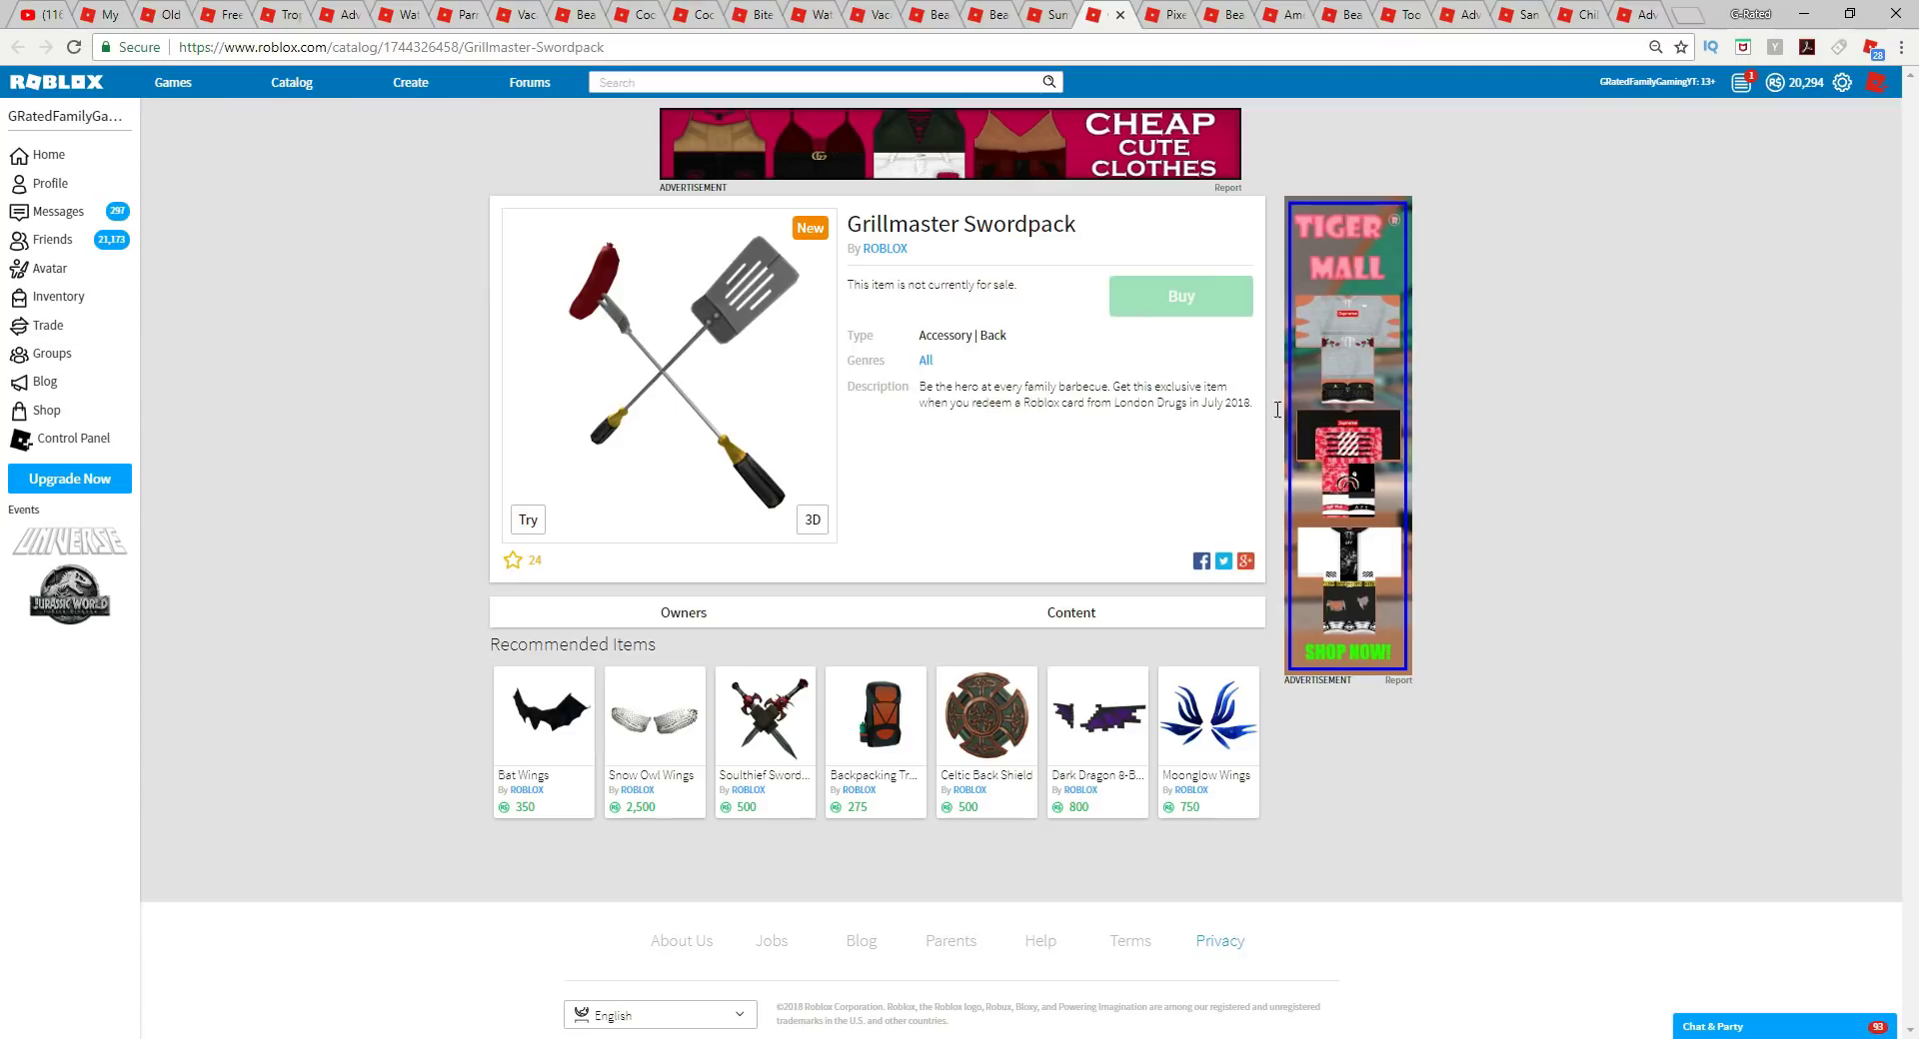
mouse_move(1091, 189)
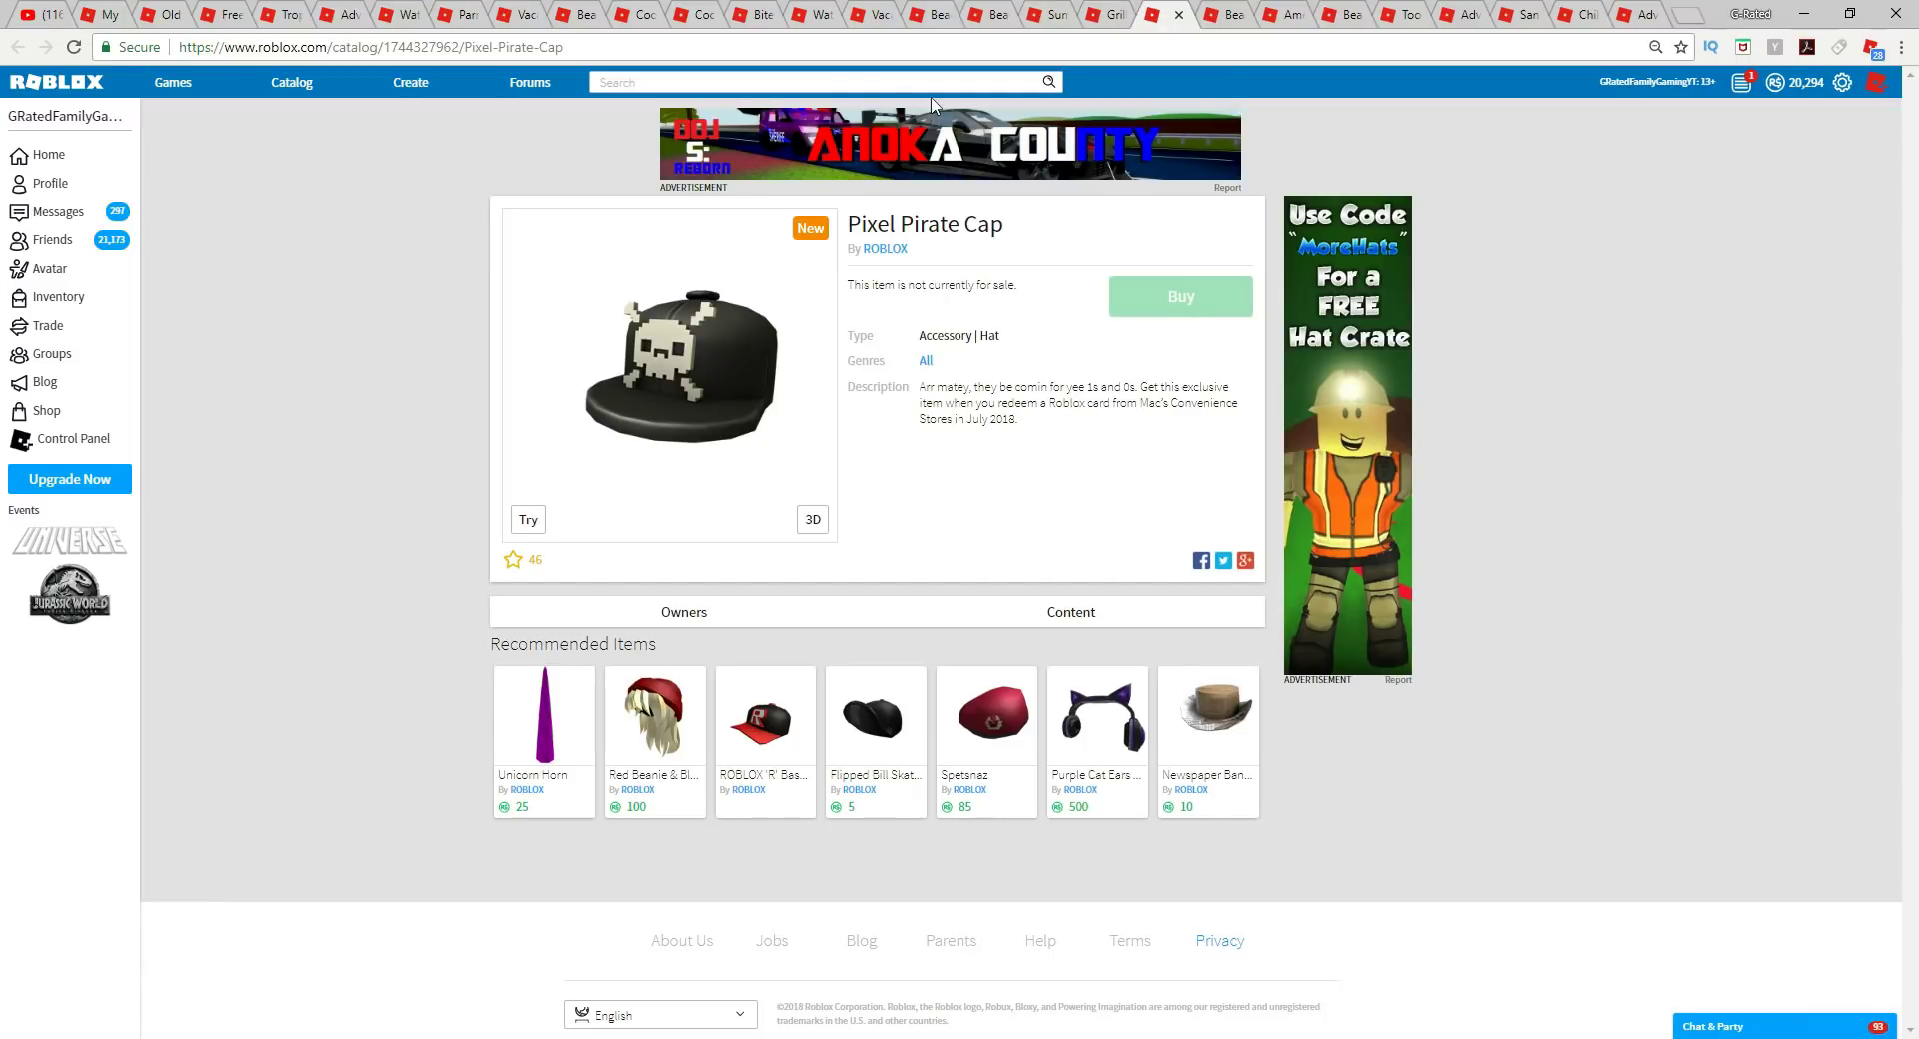
mouse_move(718, 373)
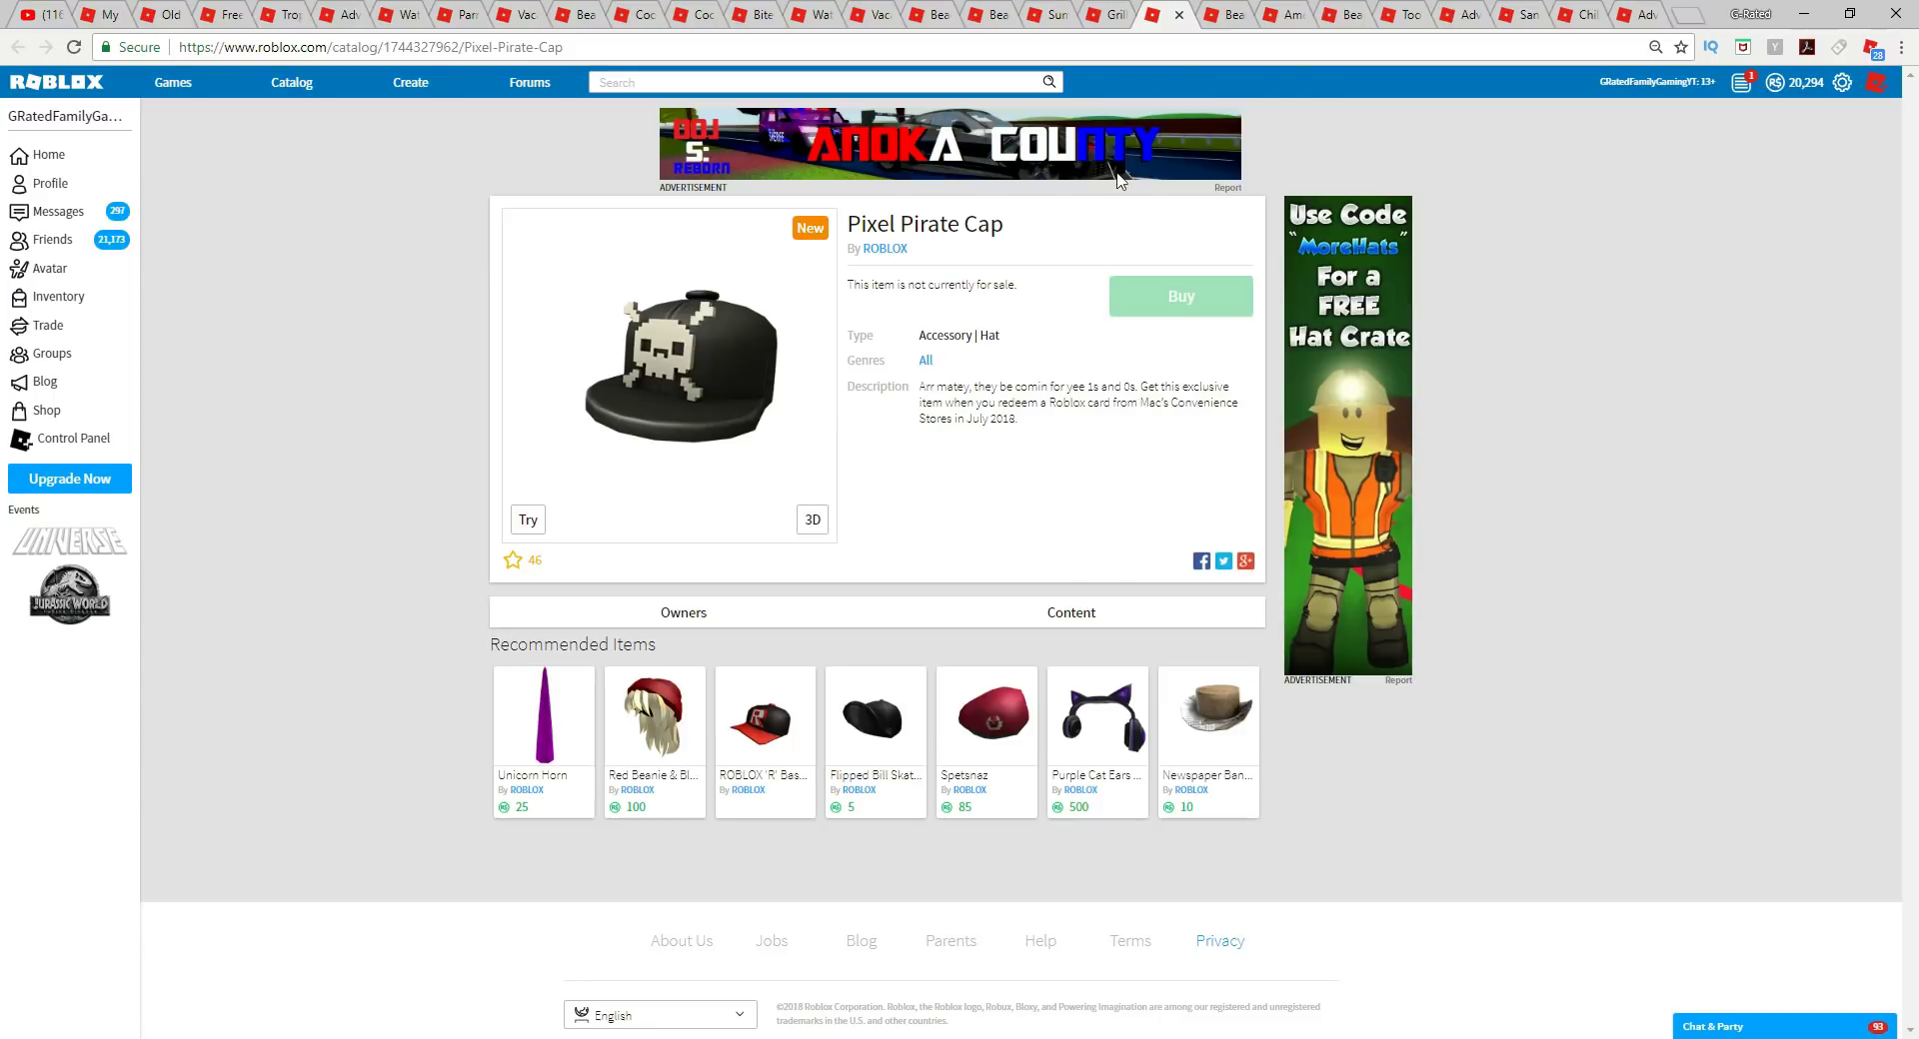
View the Beach Bigfoot Head page, then close the America's Sunhat tab.
left_click(1225, 13)
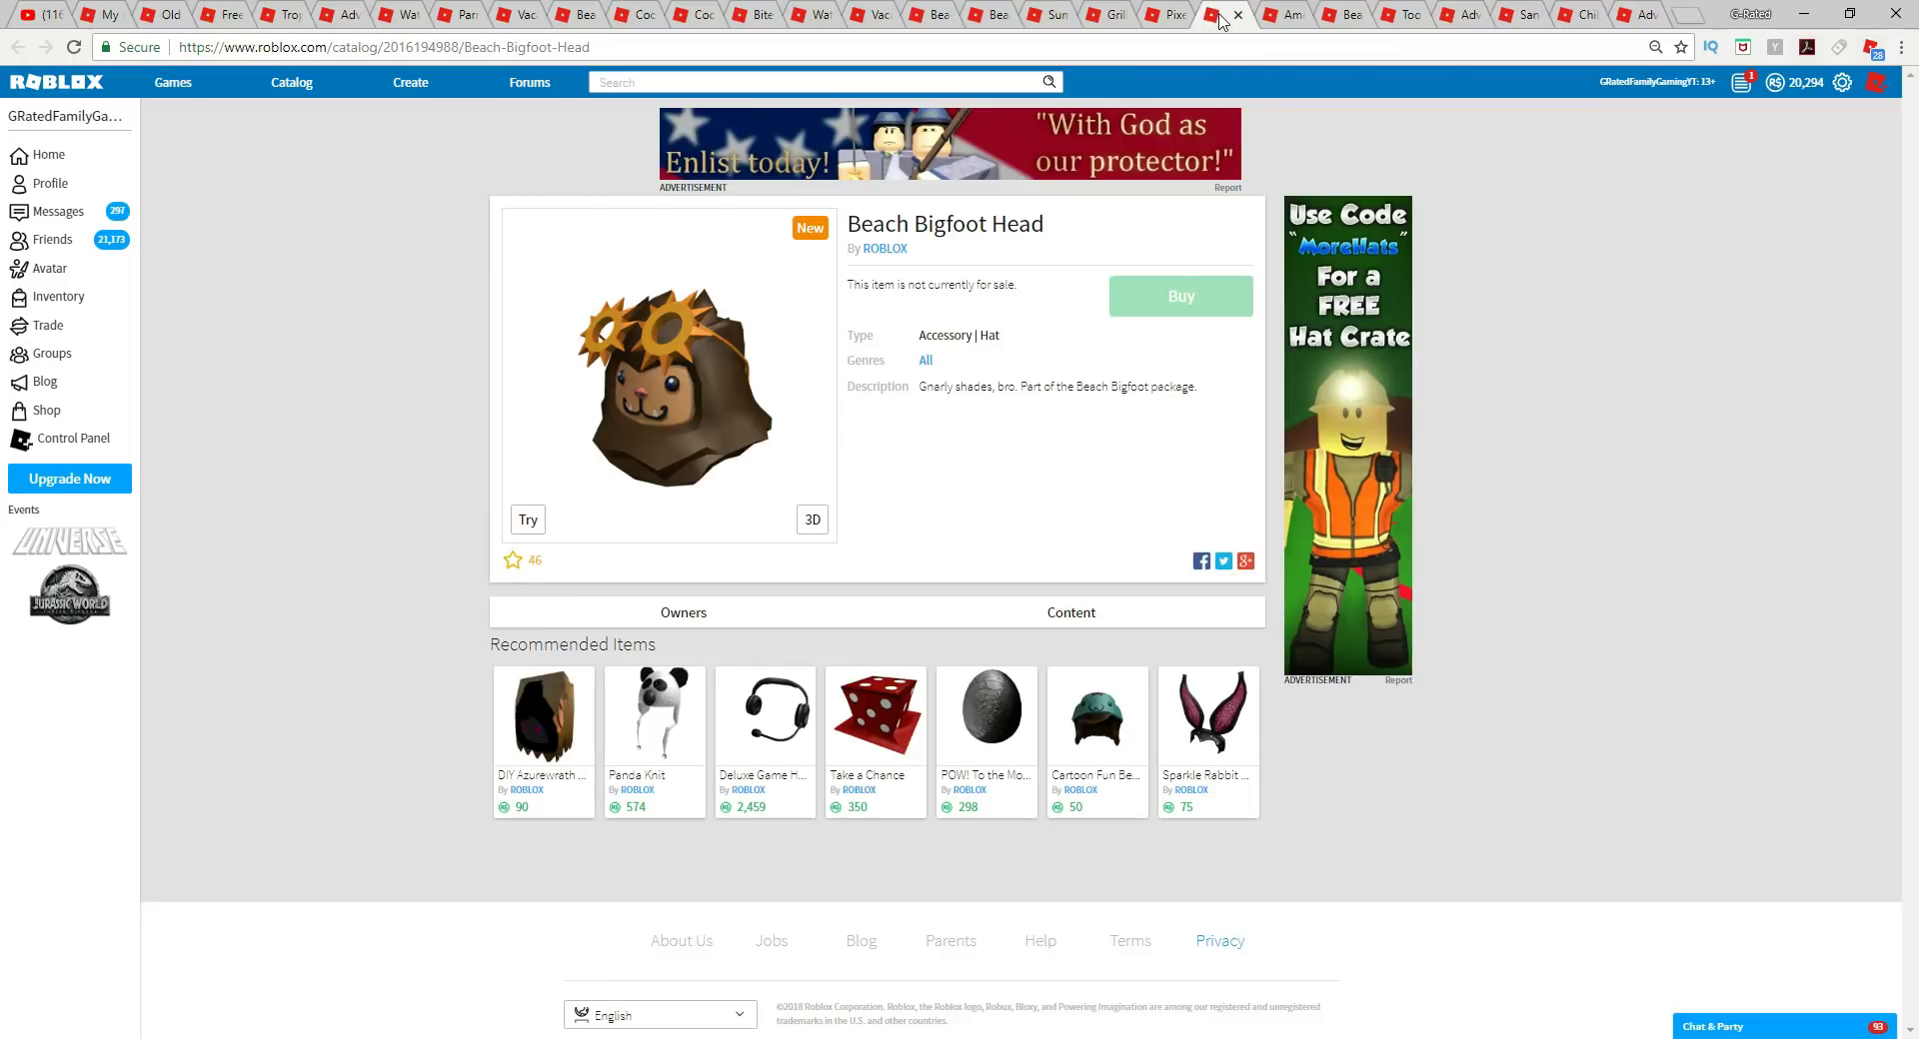
mouse_move(967, 261)
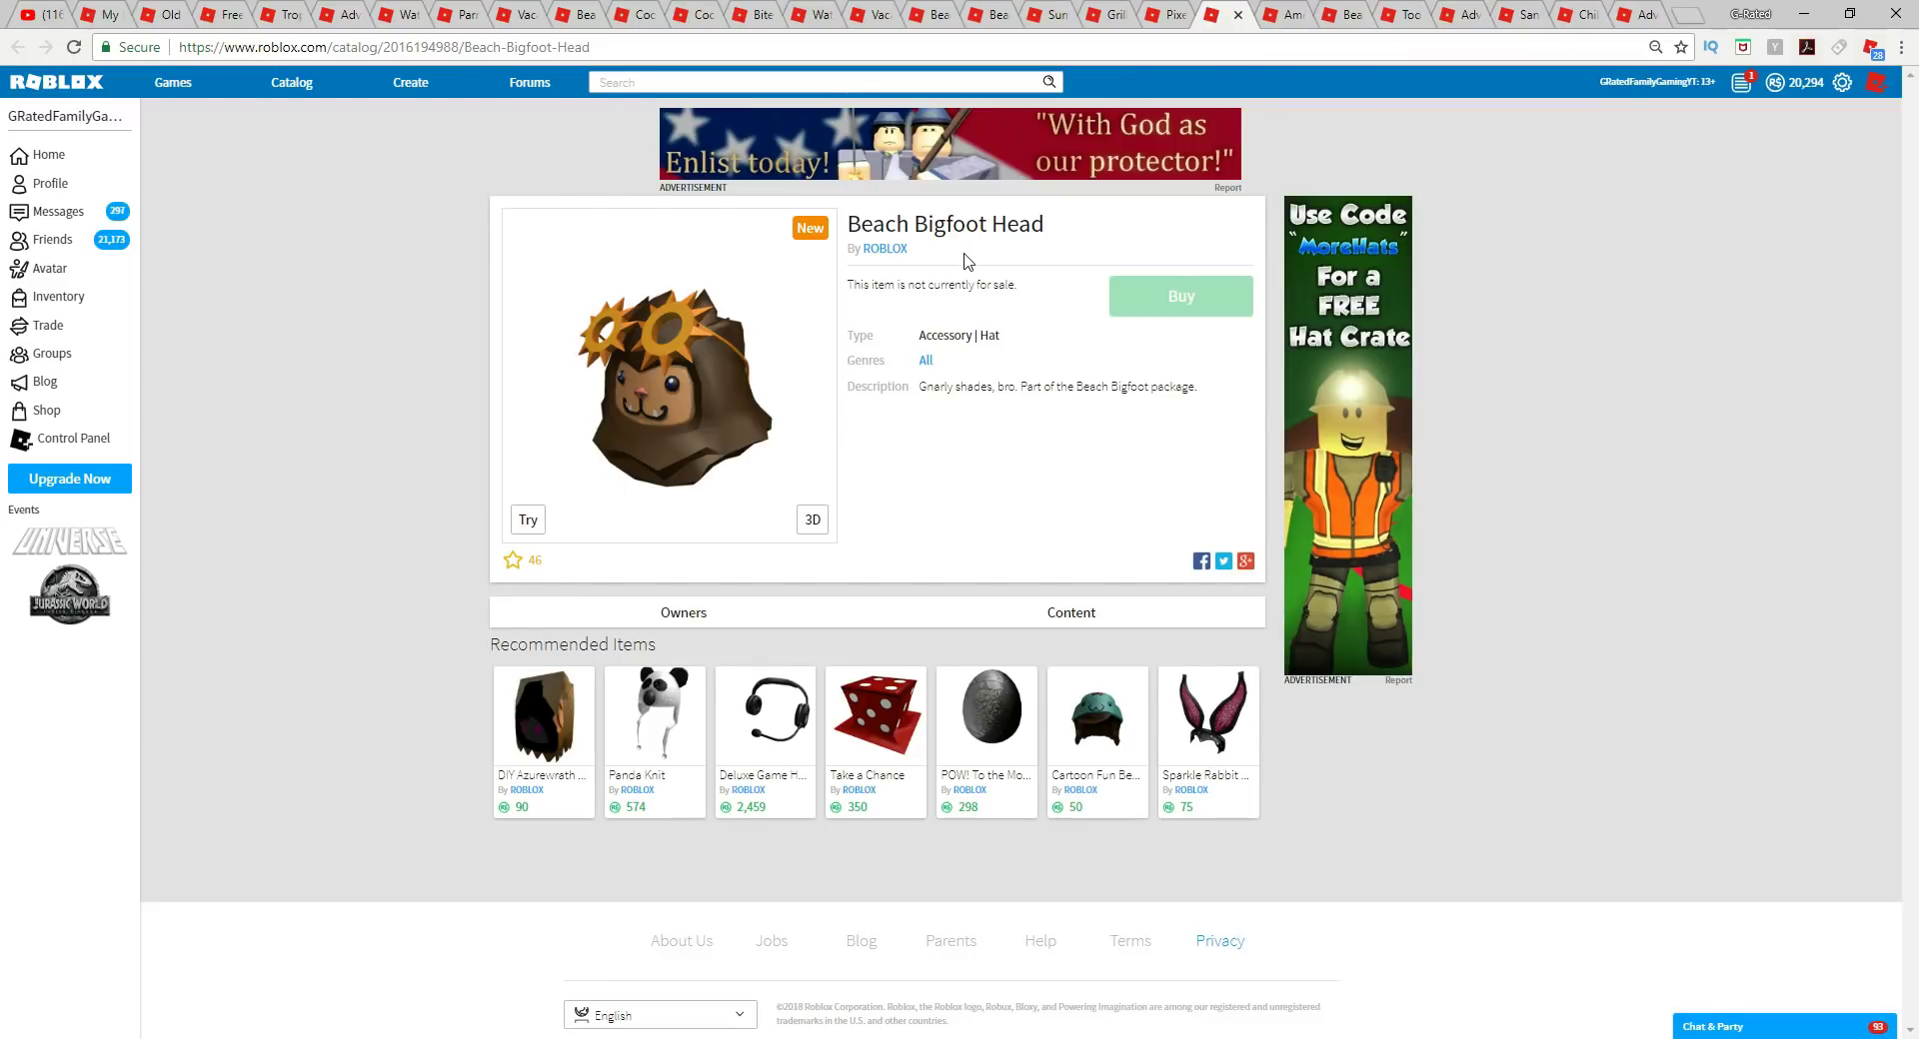
mouse_move(1111, 396)
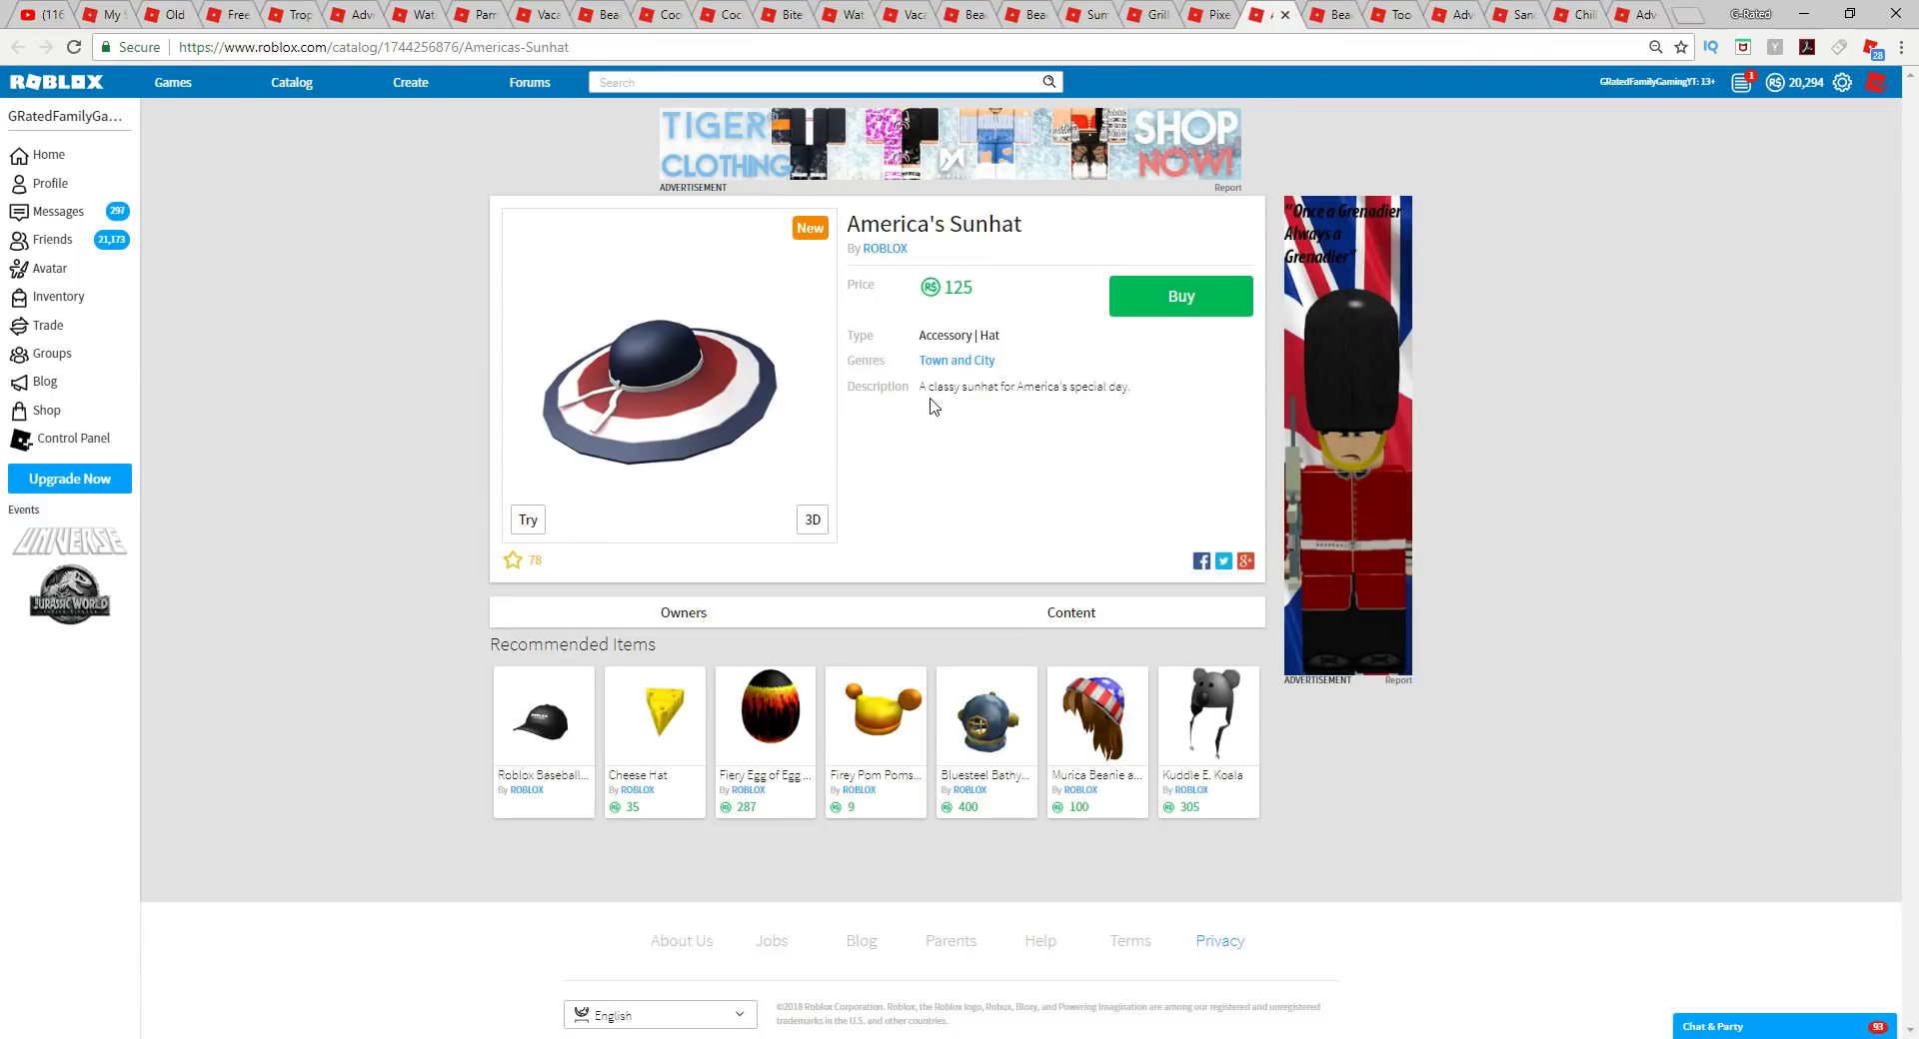
mouse_move(1103, 413)
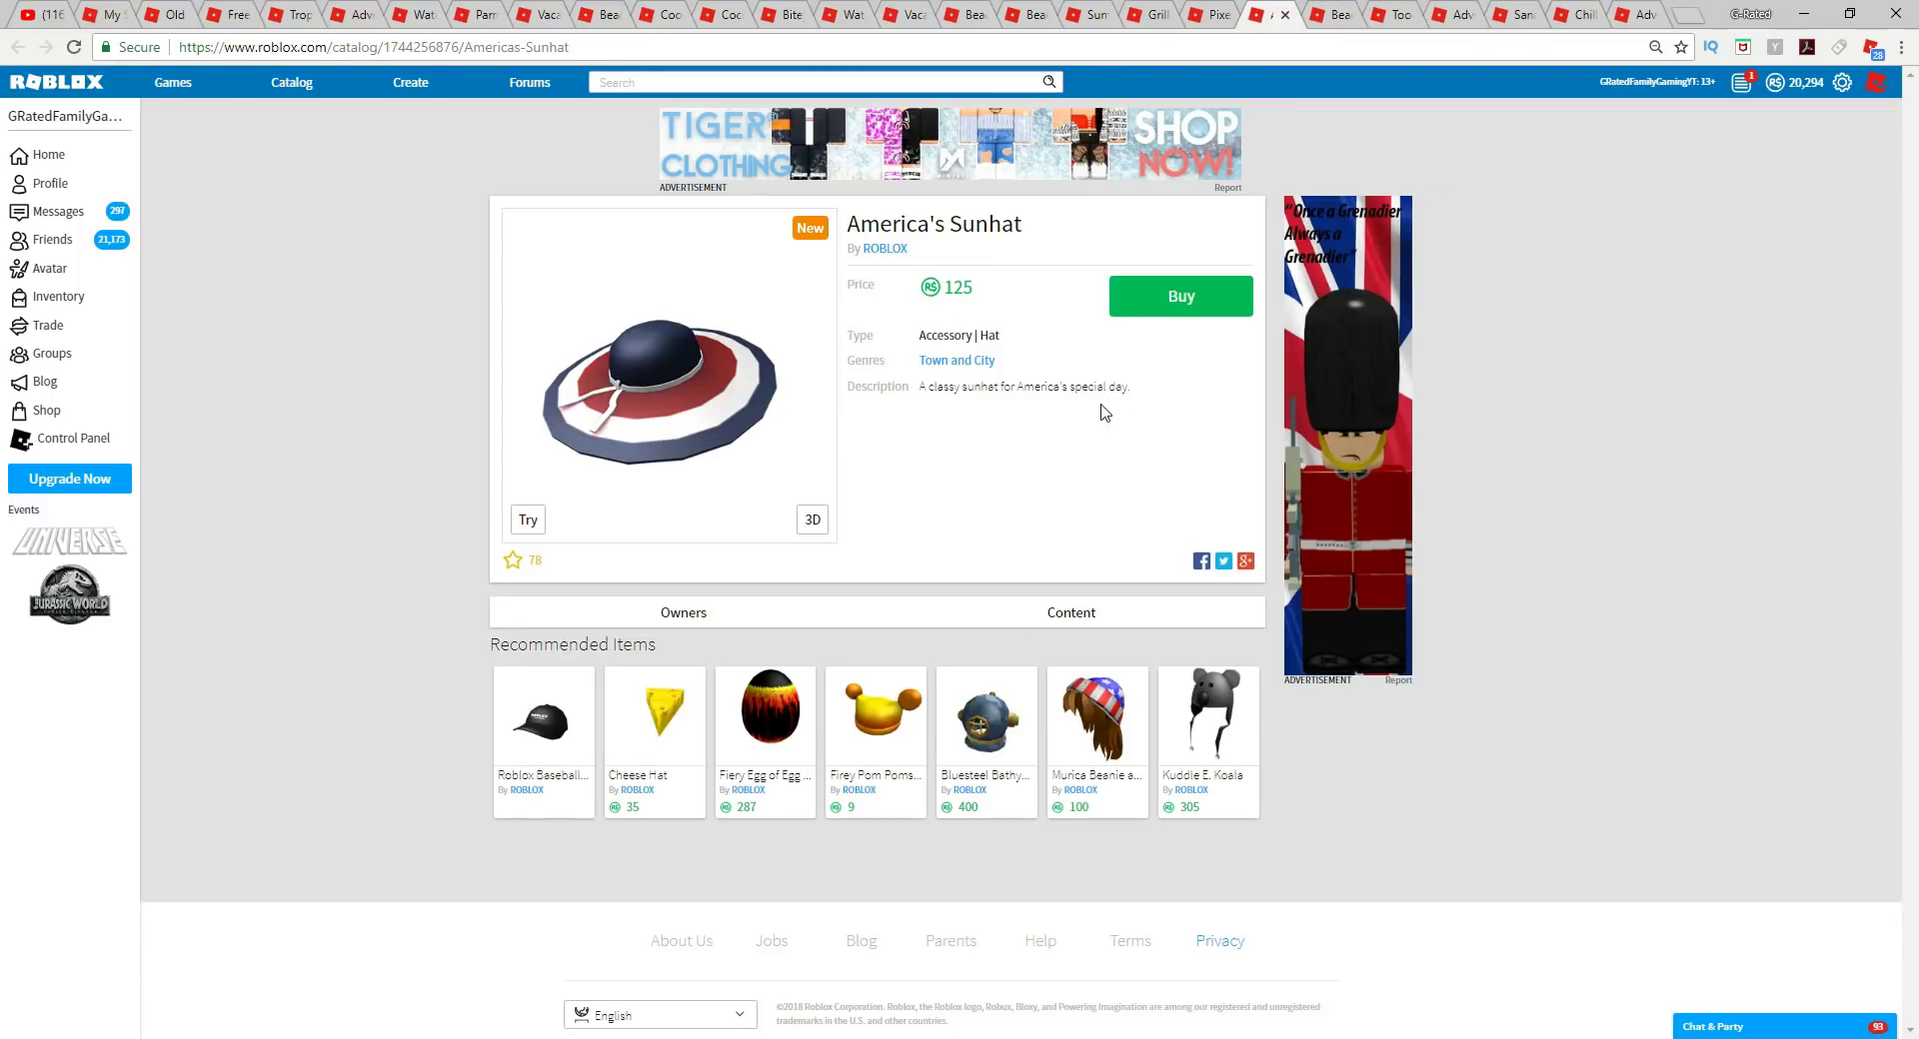
mouse_move(1154, 304)
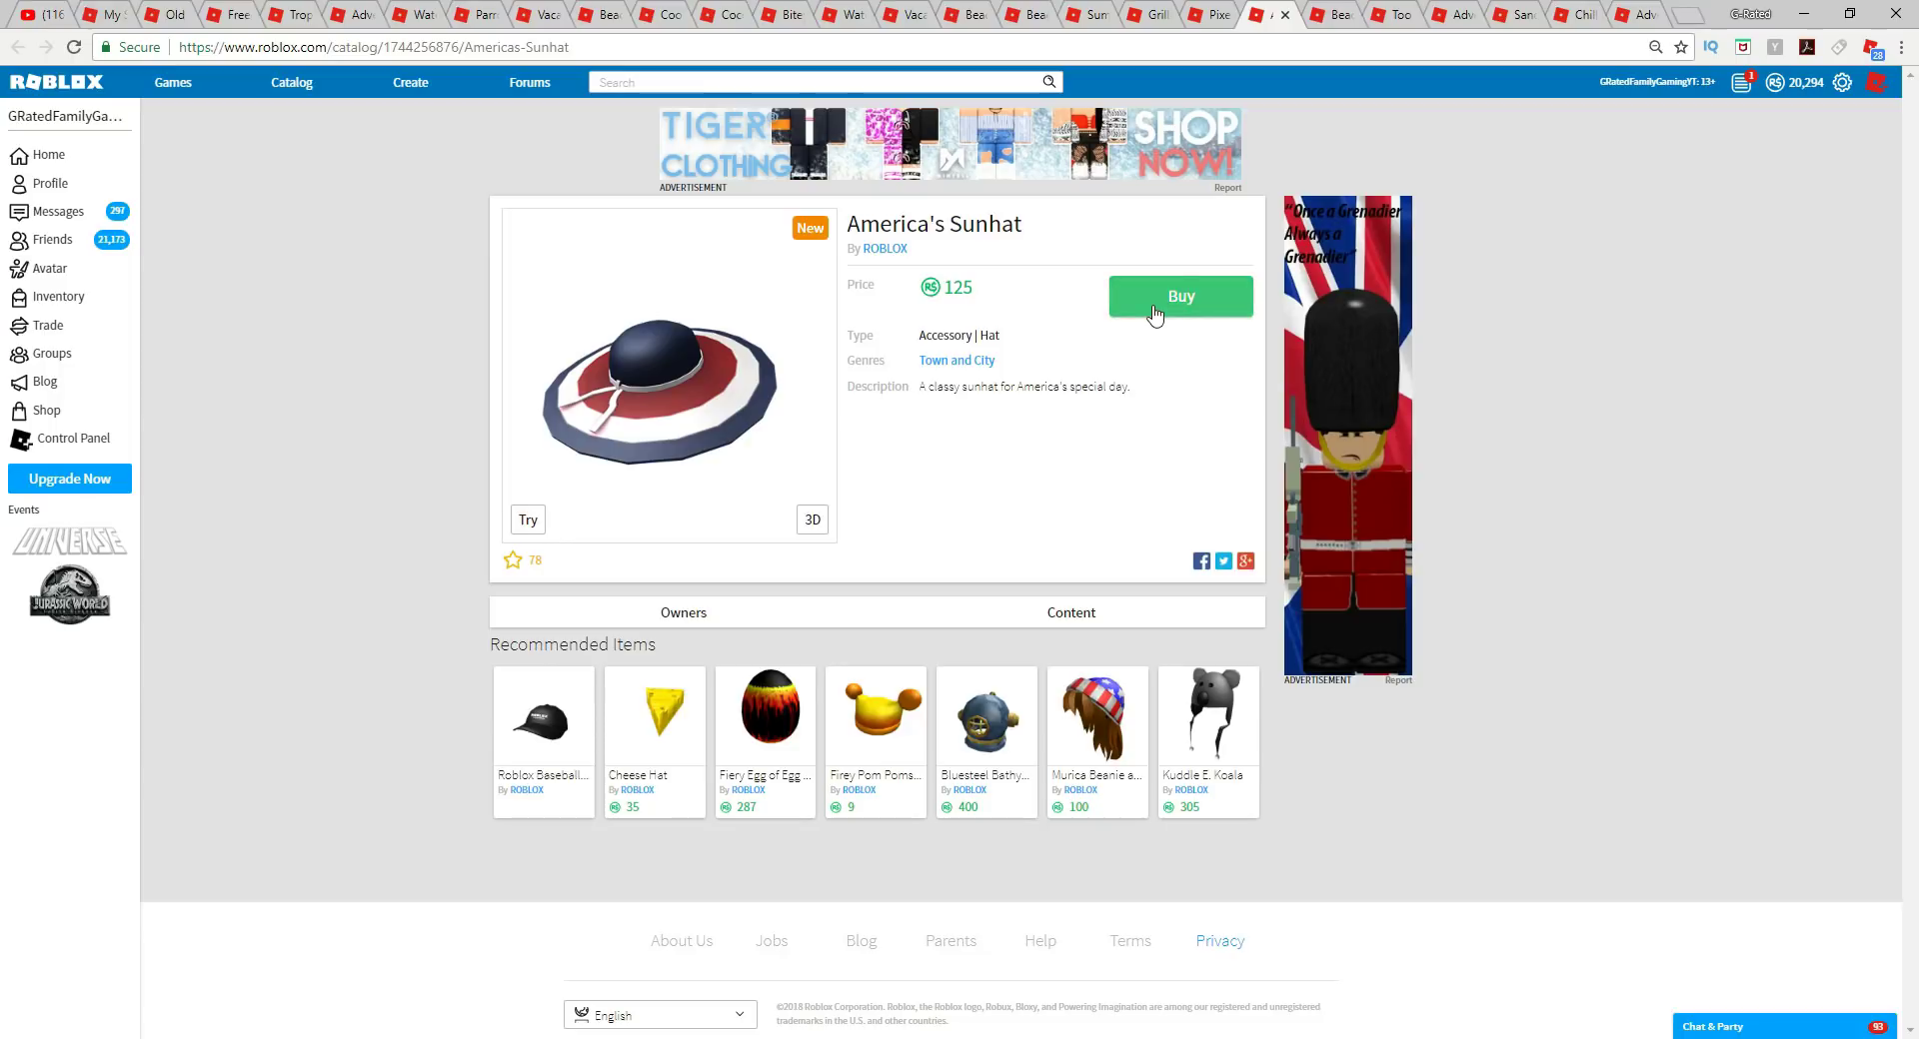
mouse_move(716, 406)
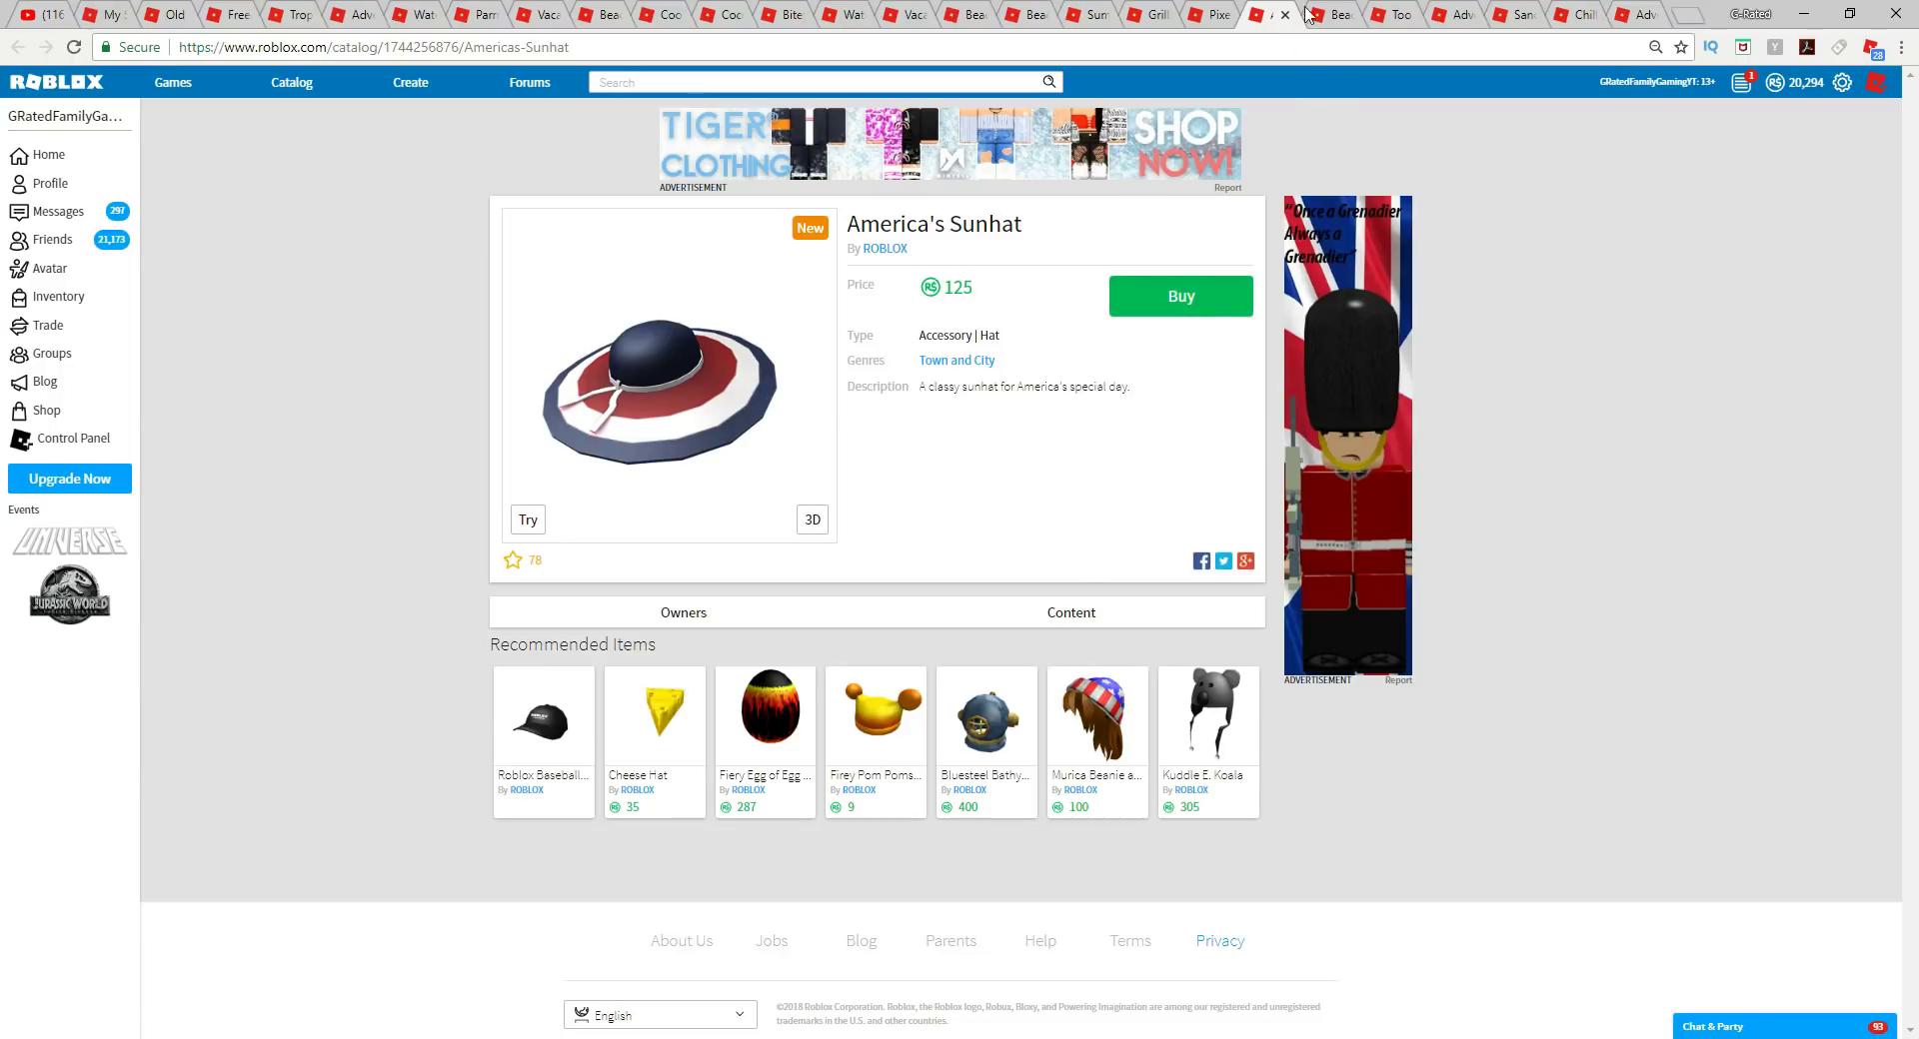
left_click(1334, 13)
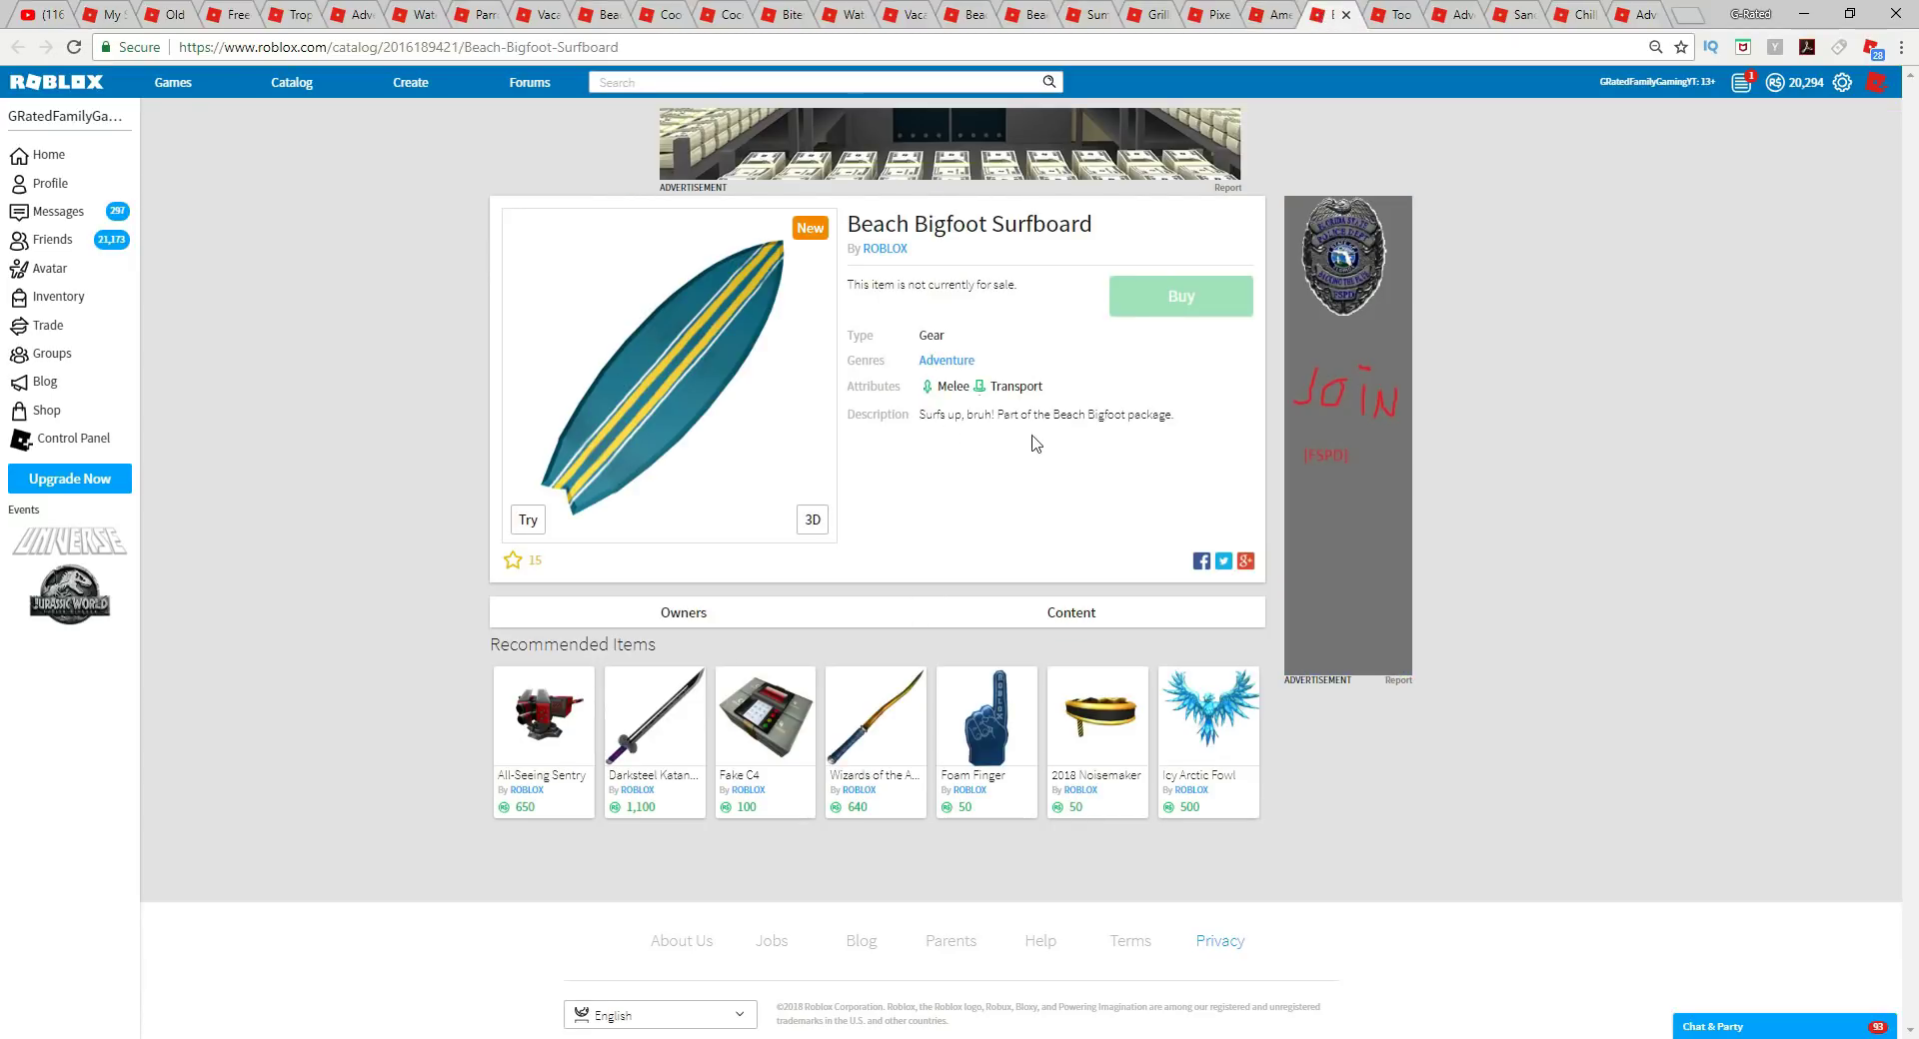
mouse_move(1408, 37)
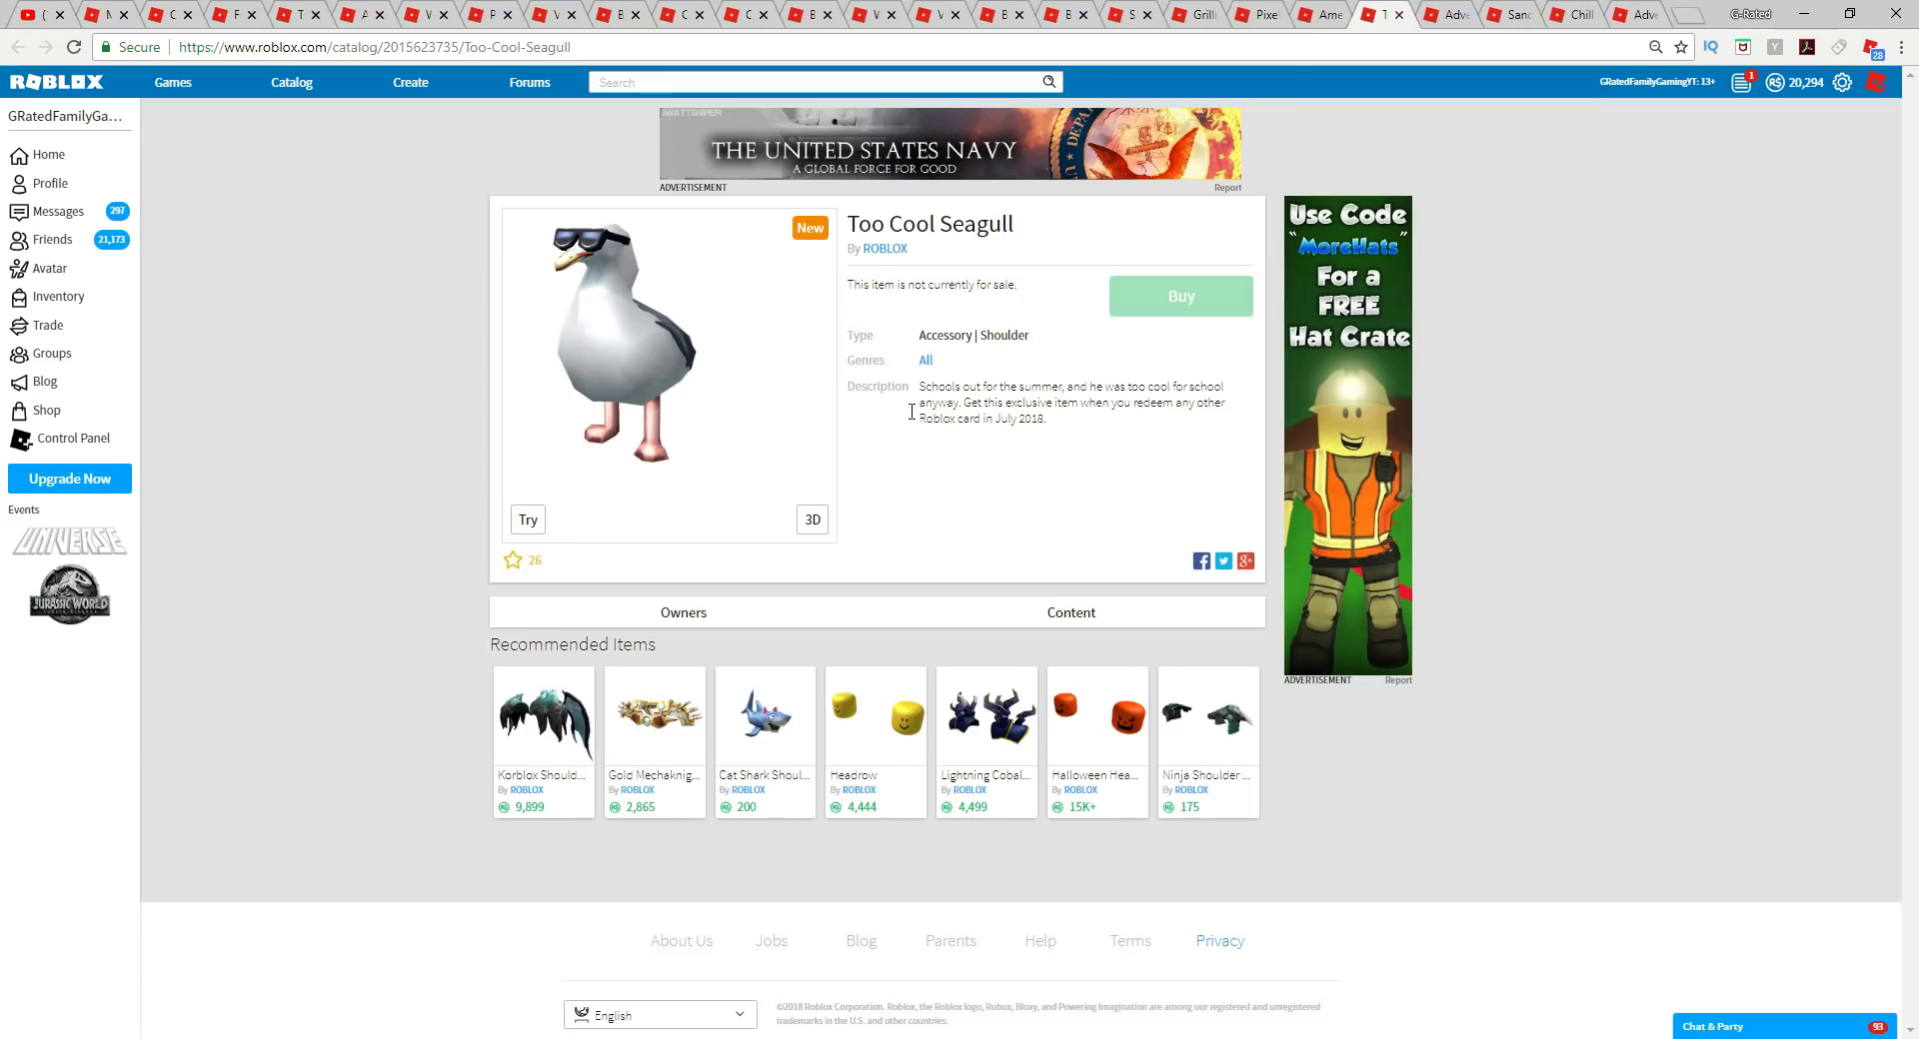
mouse_move(920, 423)
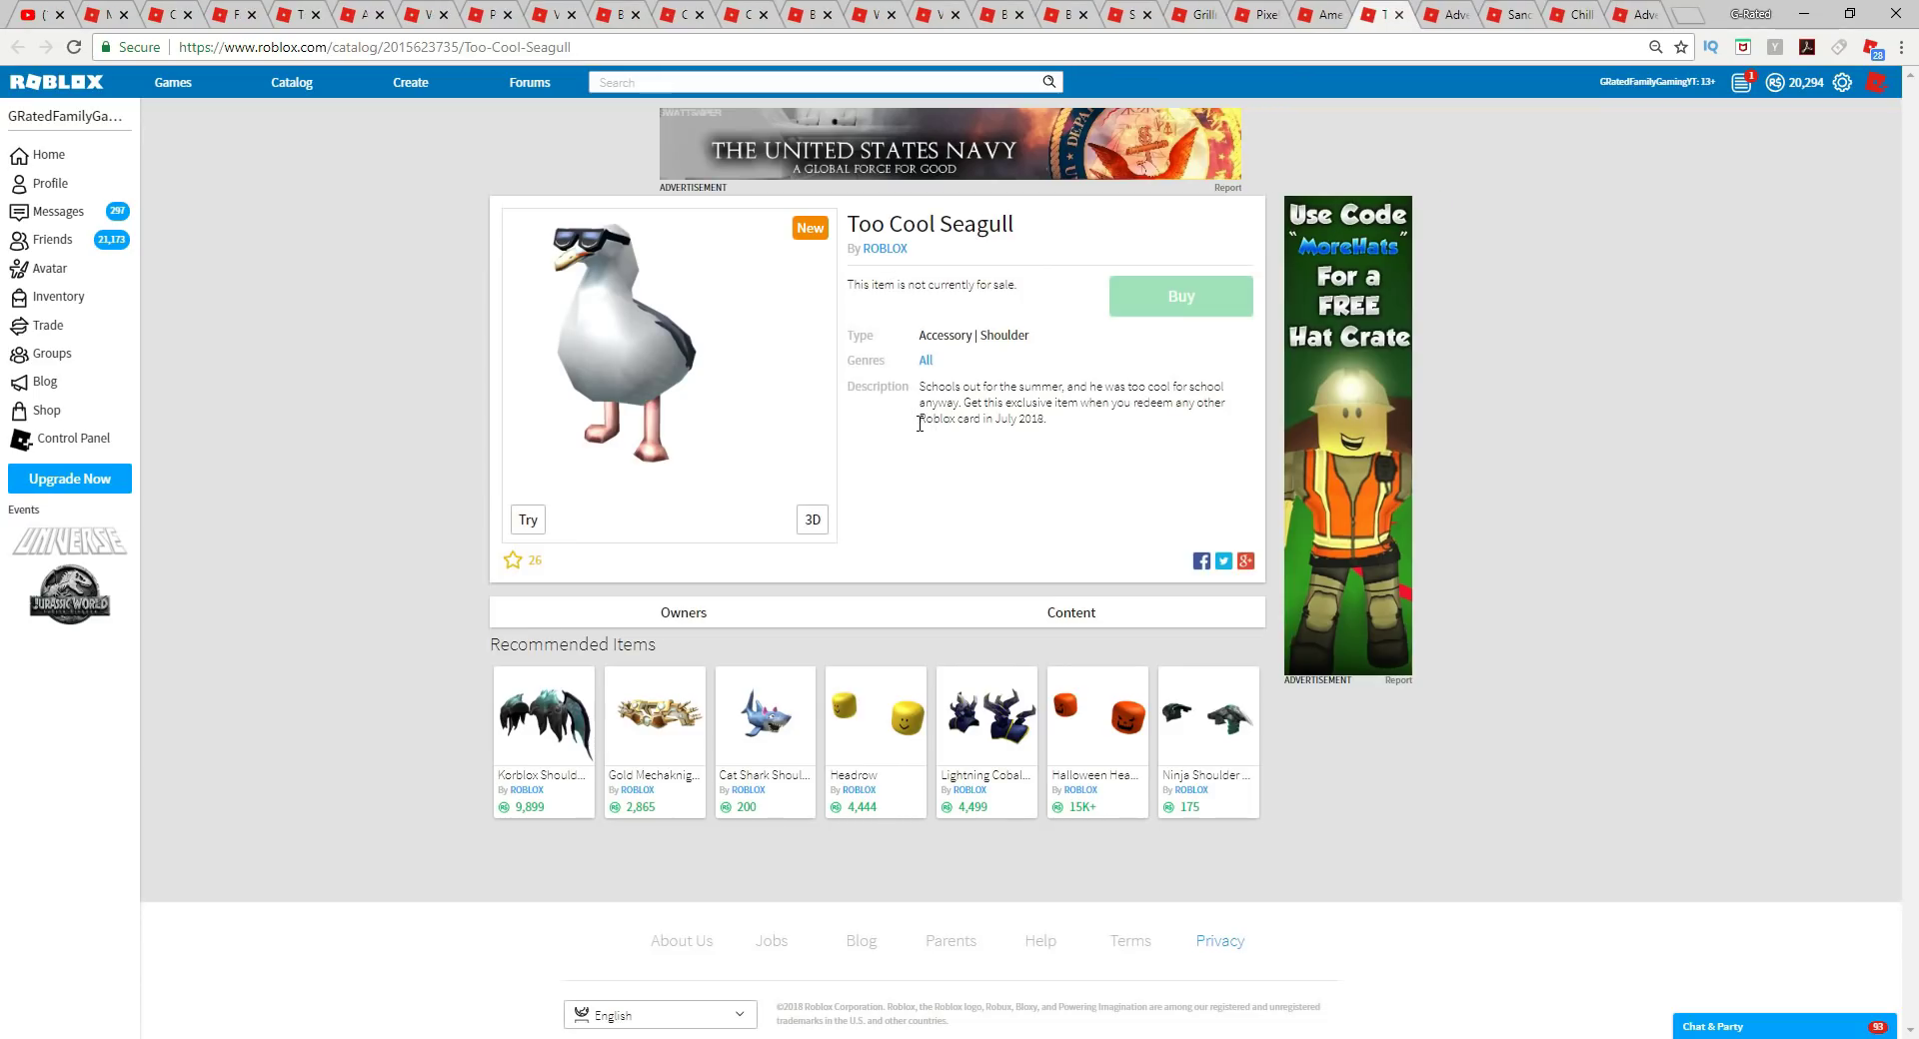
mouse_move(1172, 424)
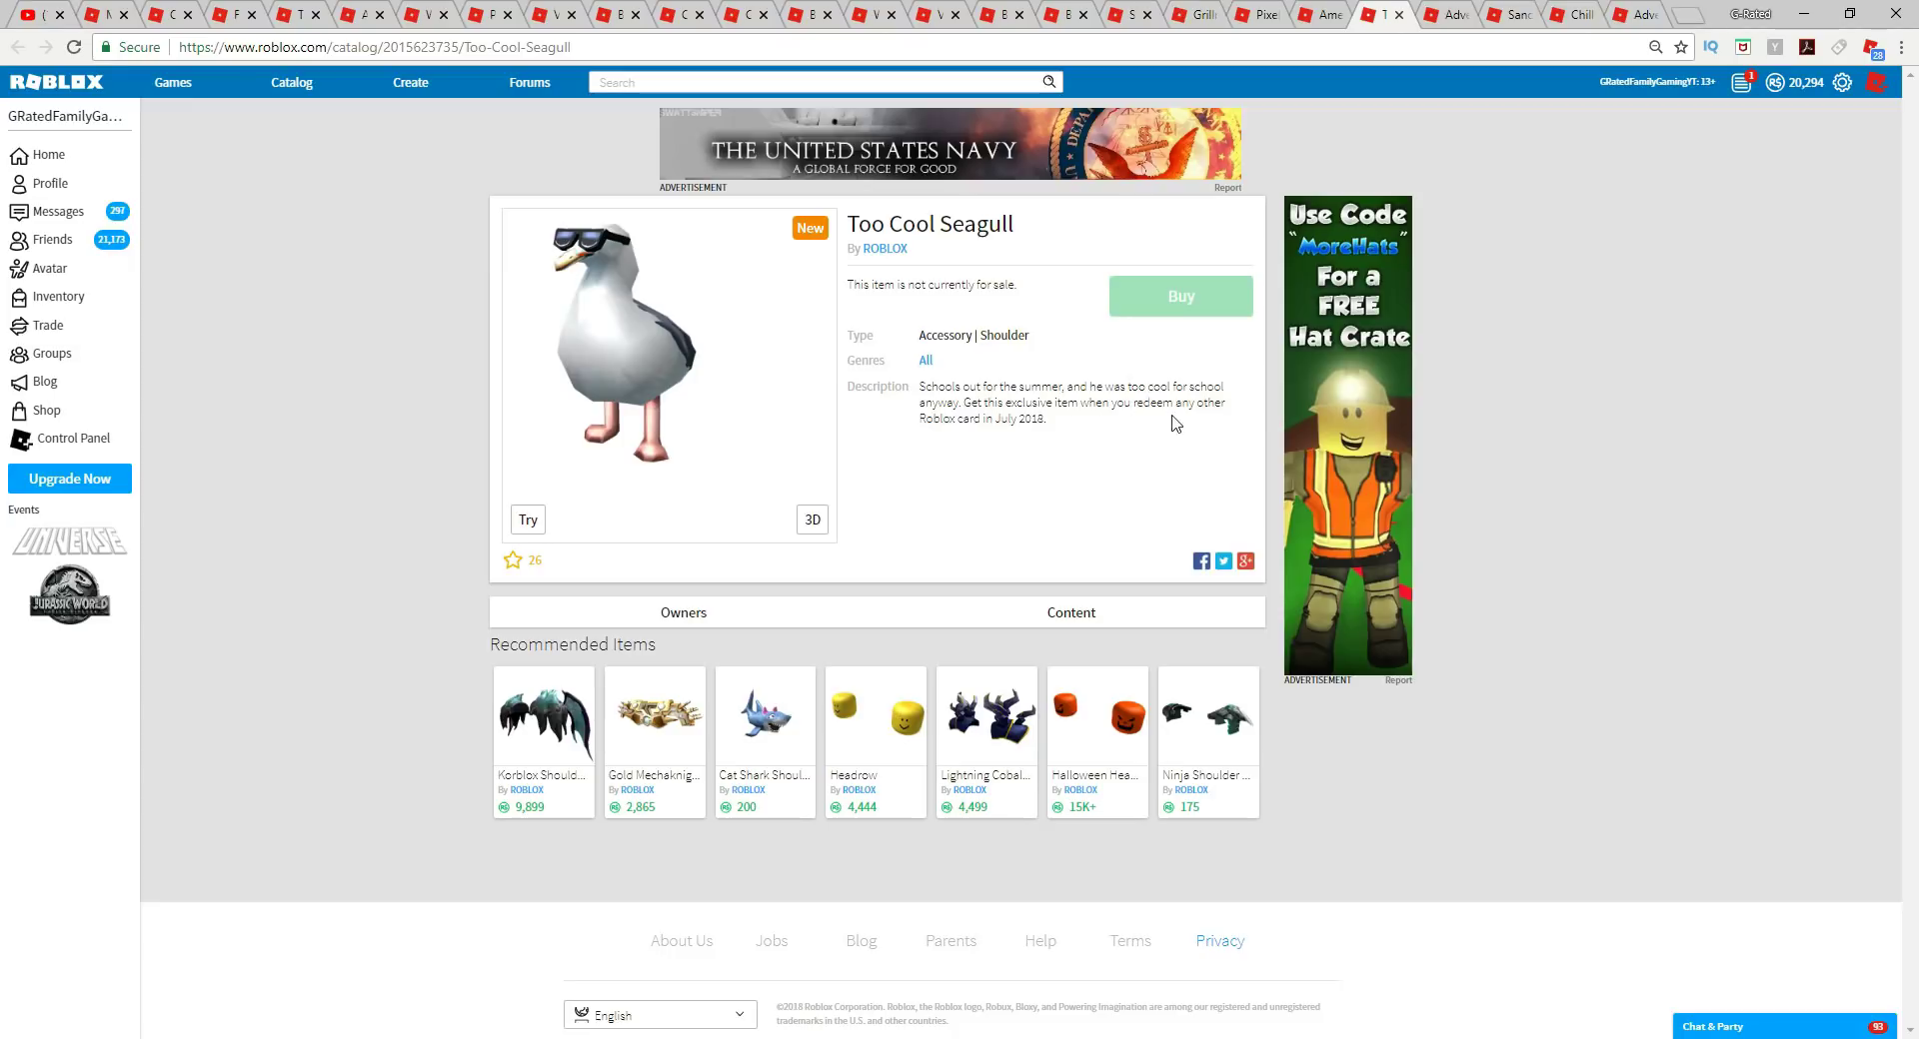
Mark the Too Cool Seagull's gift-card redemption sentence and close its tab.
double_click(1027, 418)
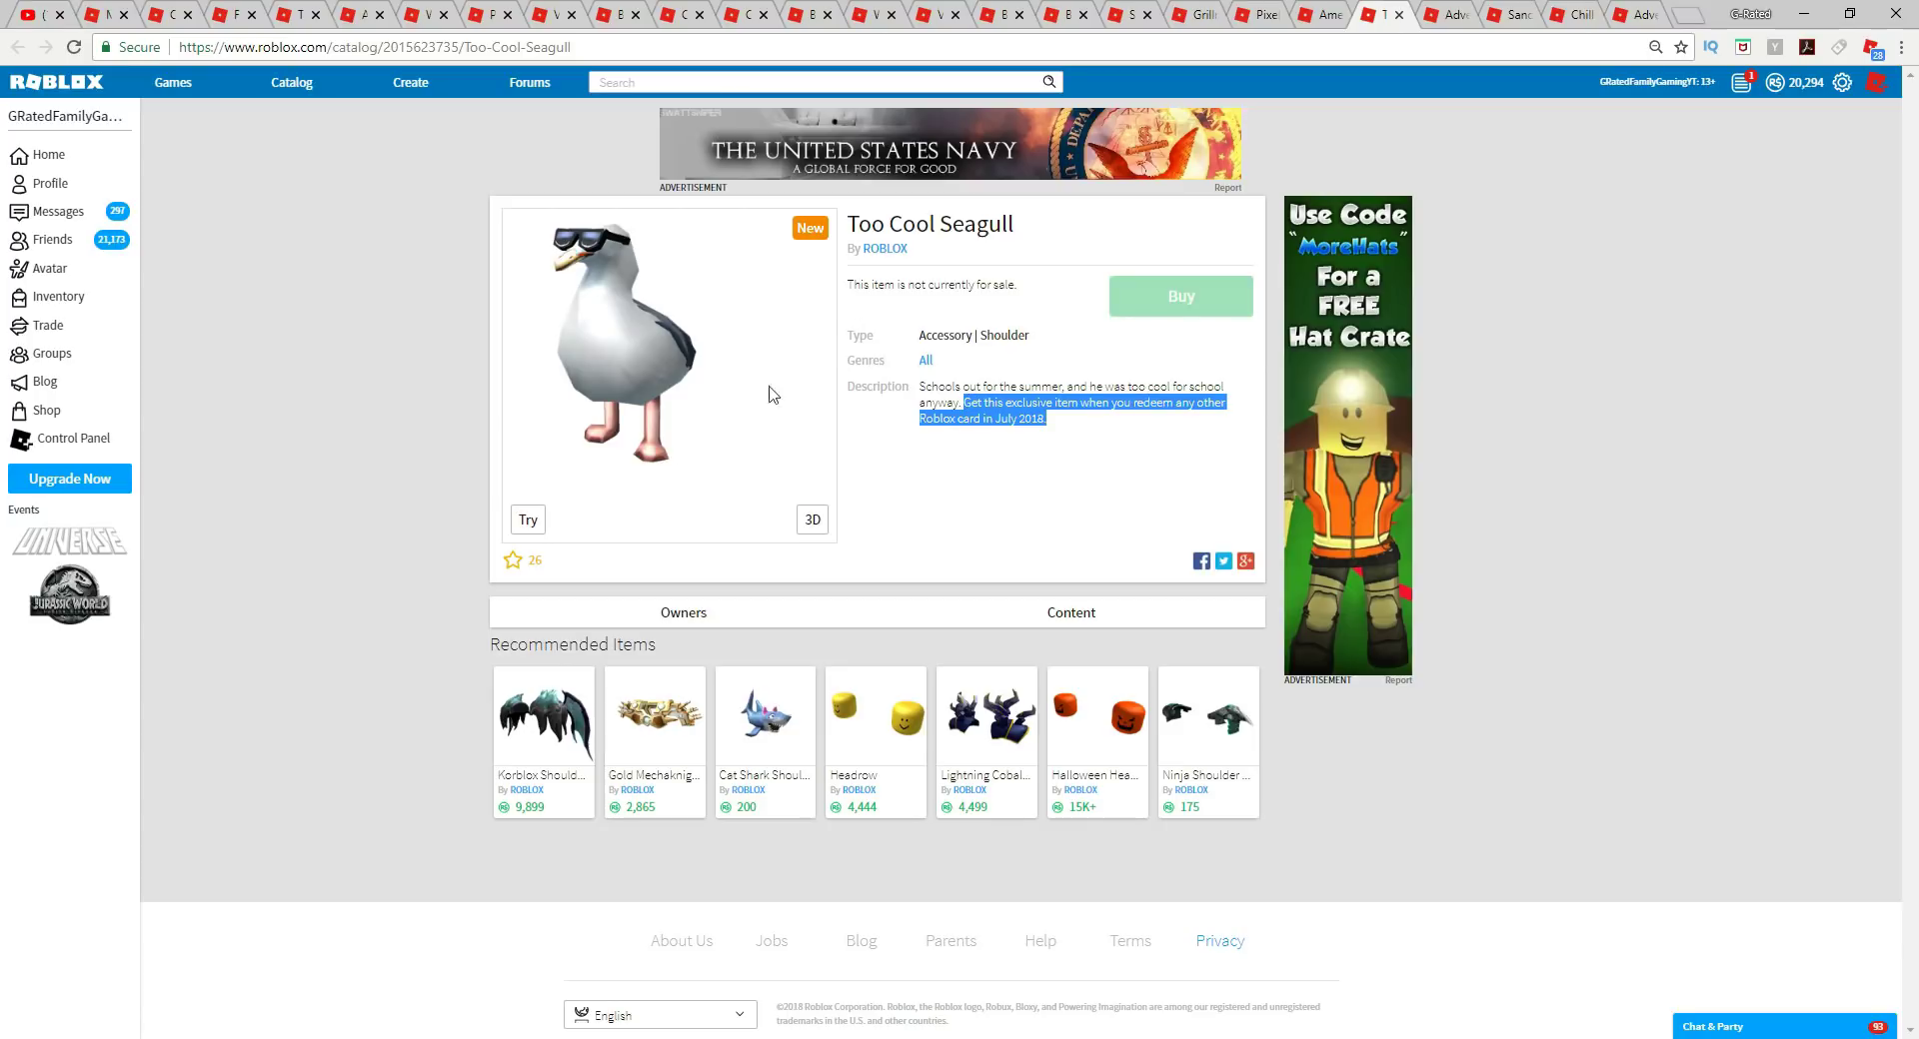
mouse_move(624, 235)
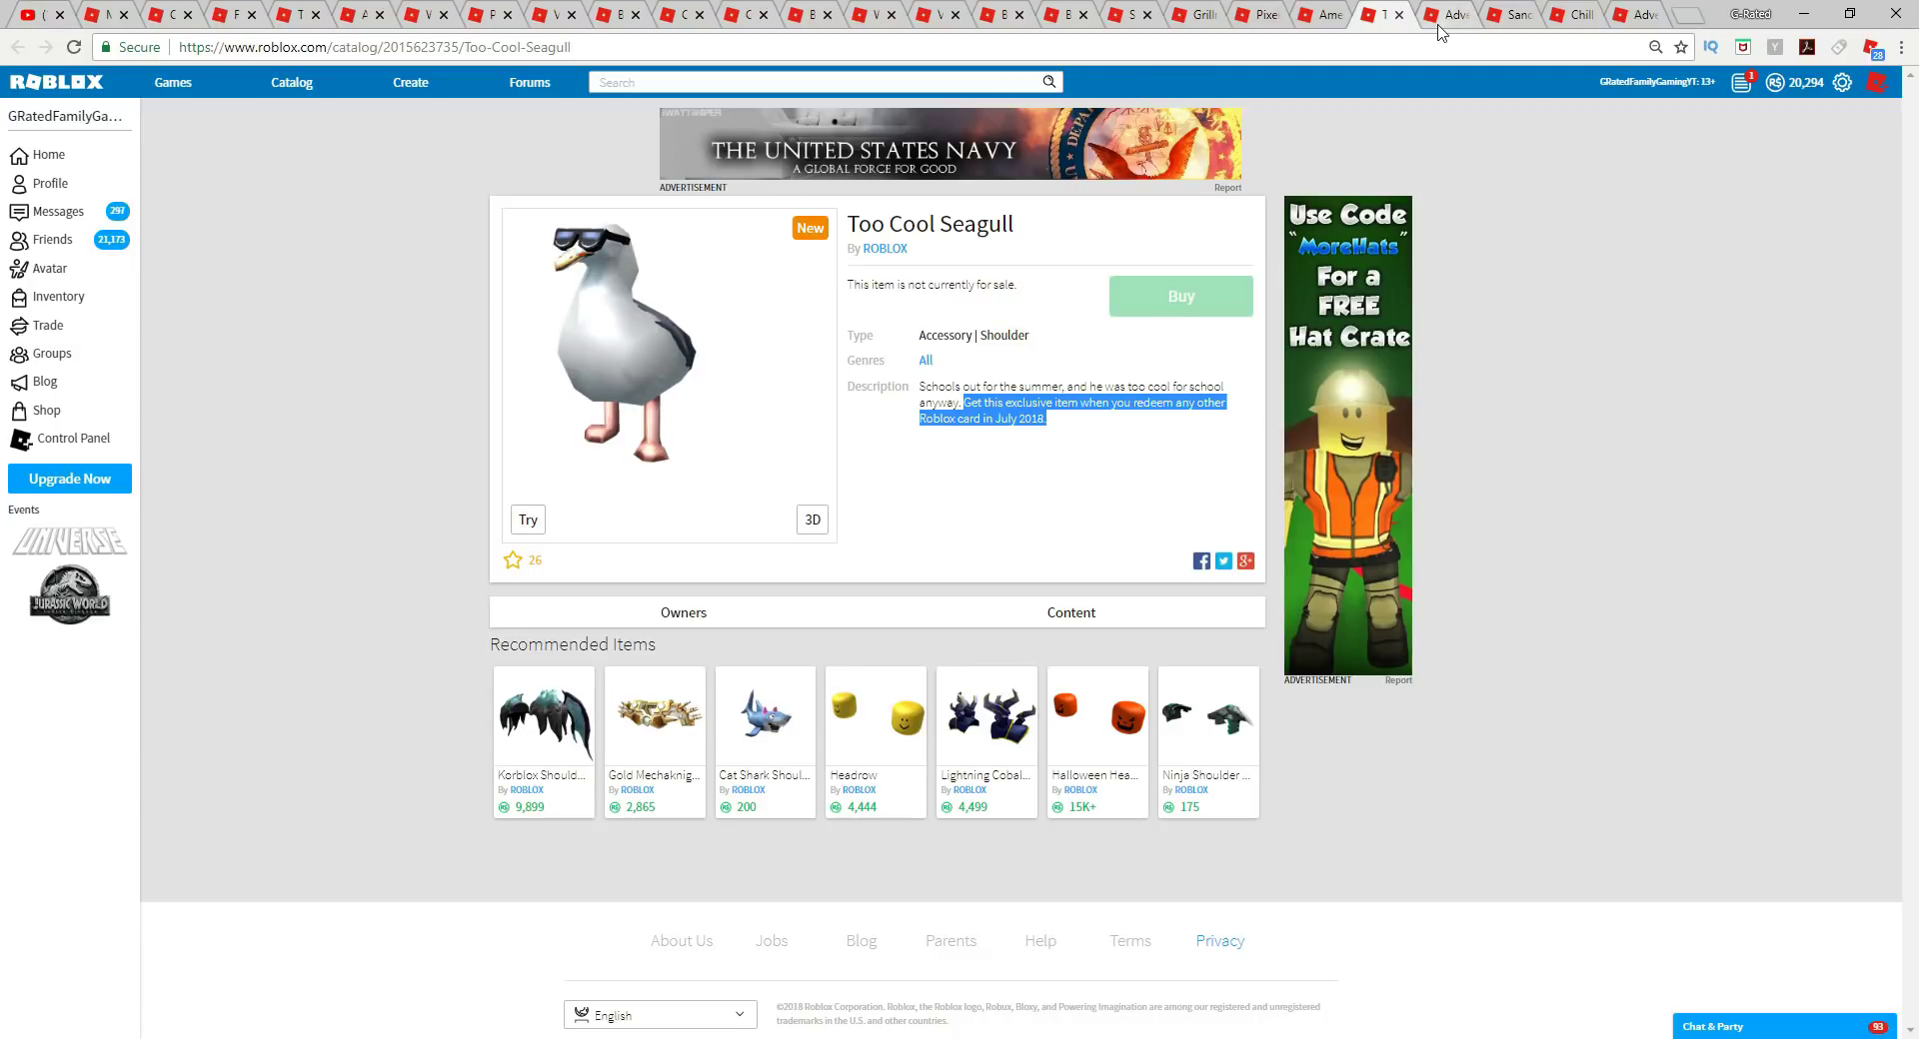
left_click(1450, 13)
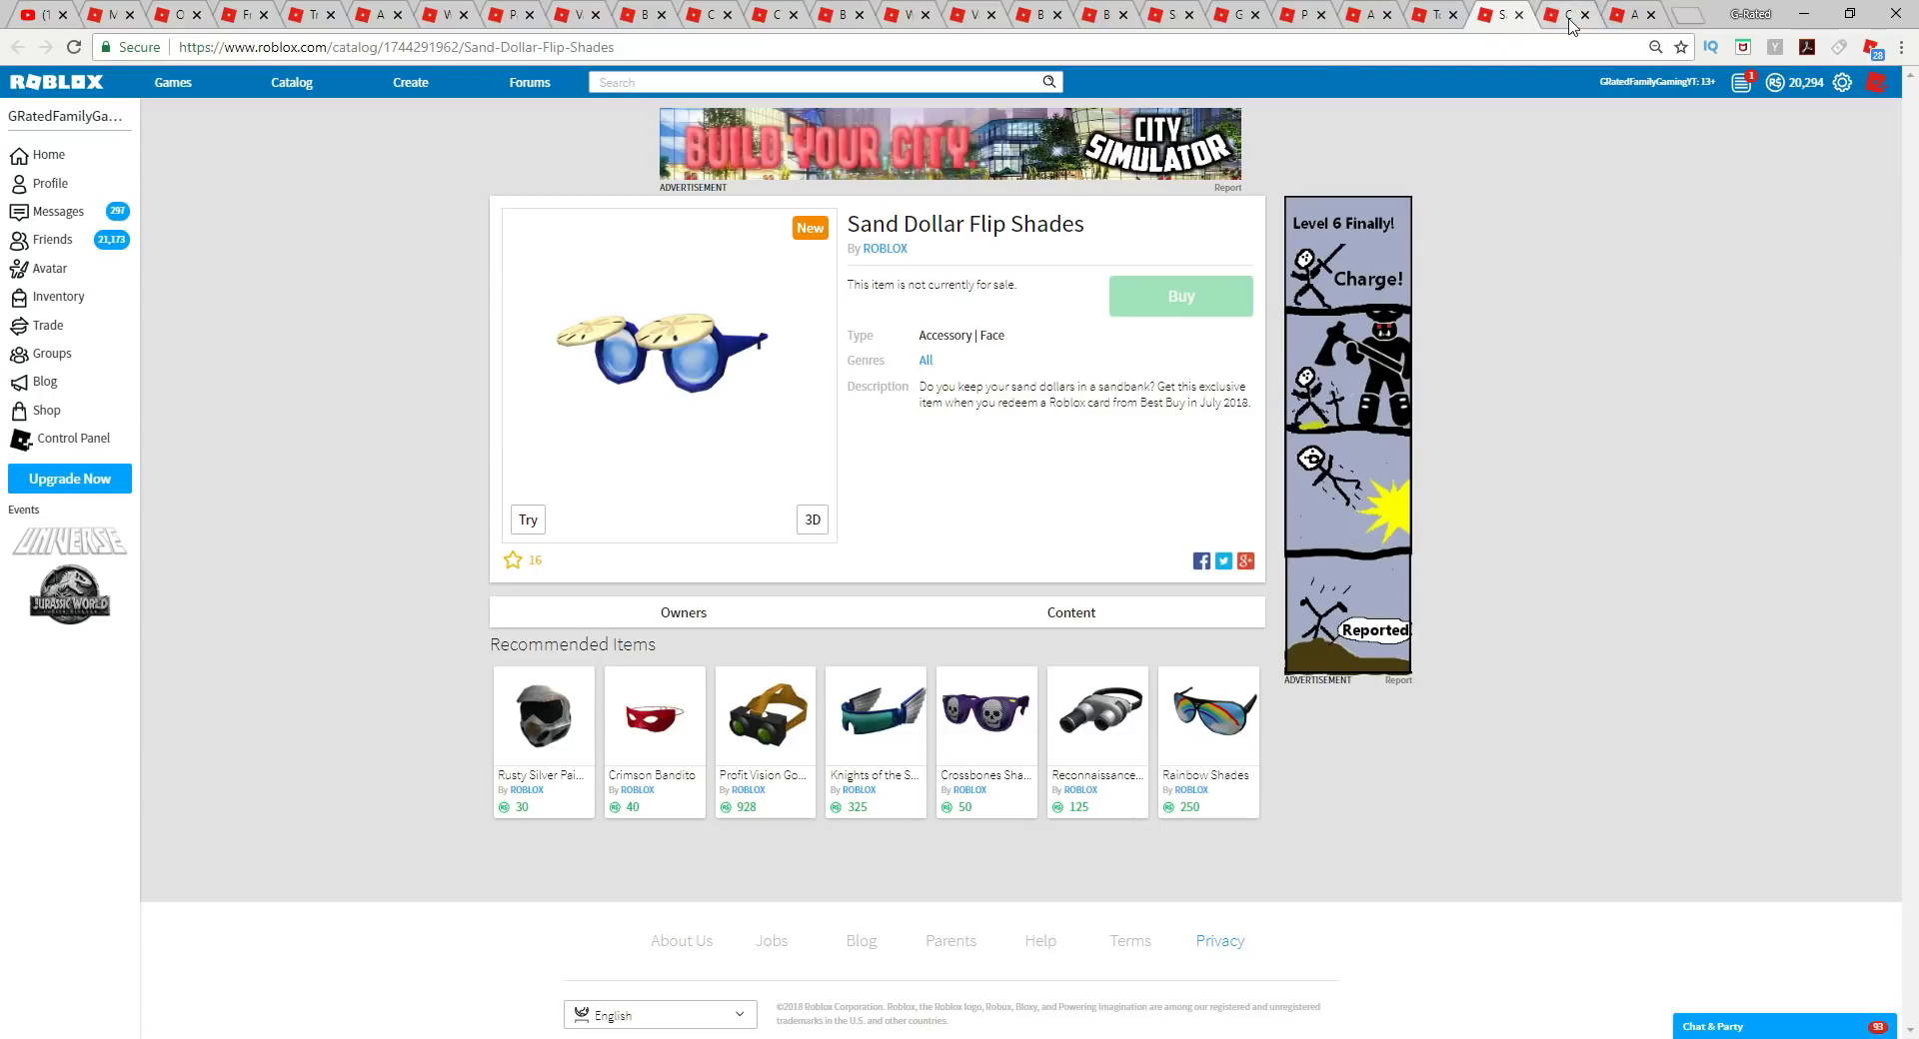
Close Sand Dollar Flip Shades, Chill Turtle and Adventurous Hiker Backpack, marking the Smyth Toys line.
left_click(1561, 15)
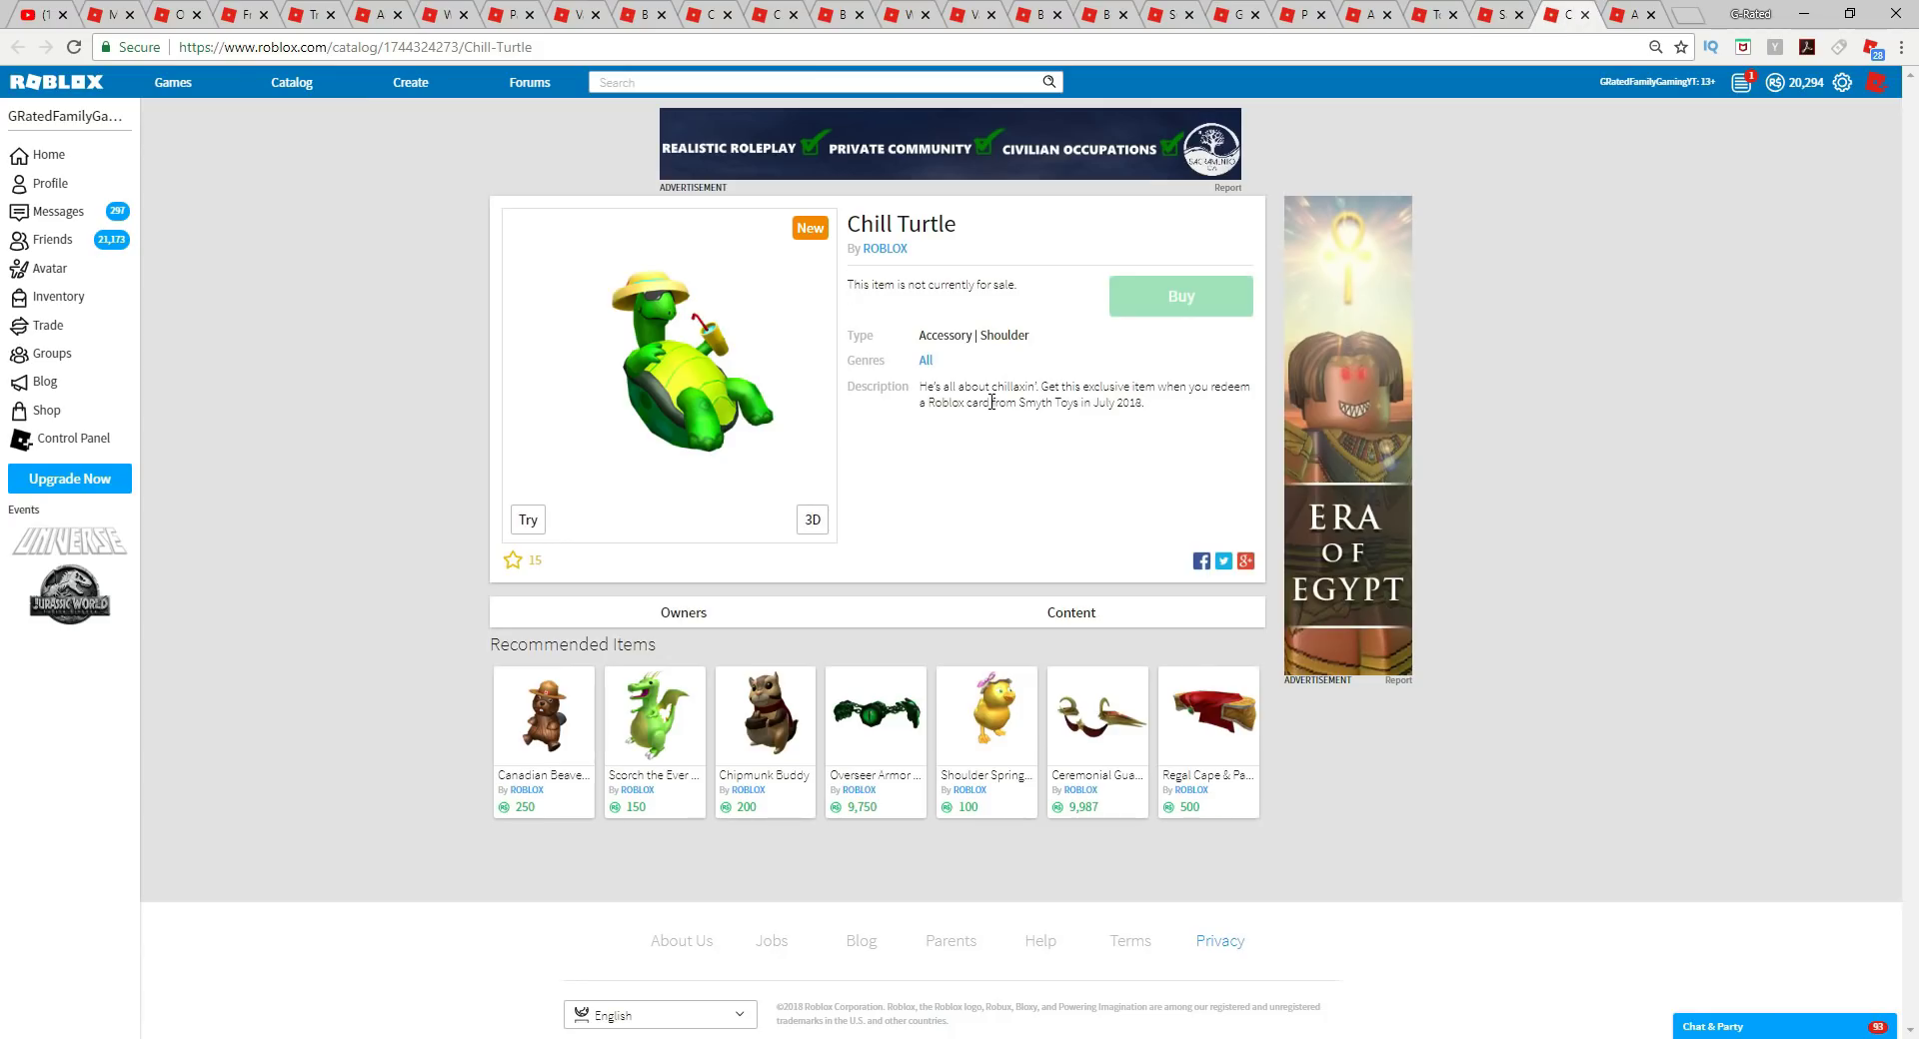
double_click(1046, 403)
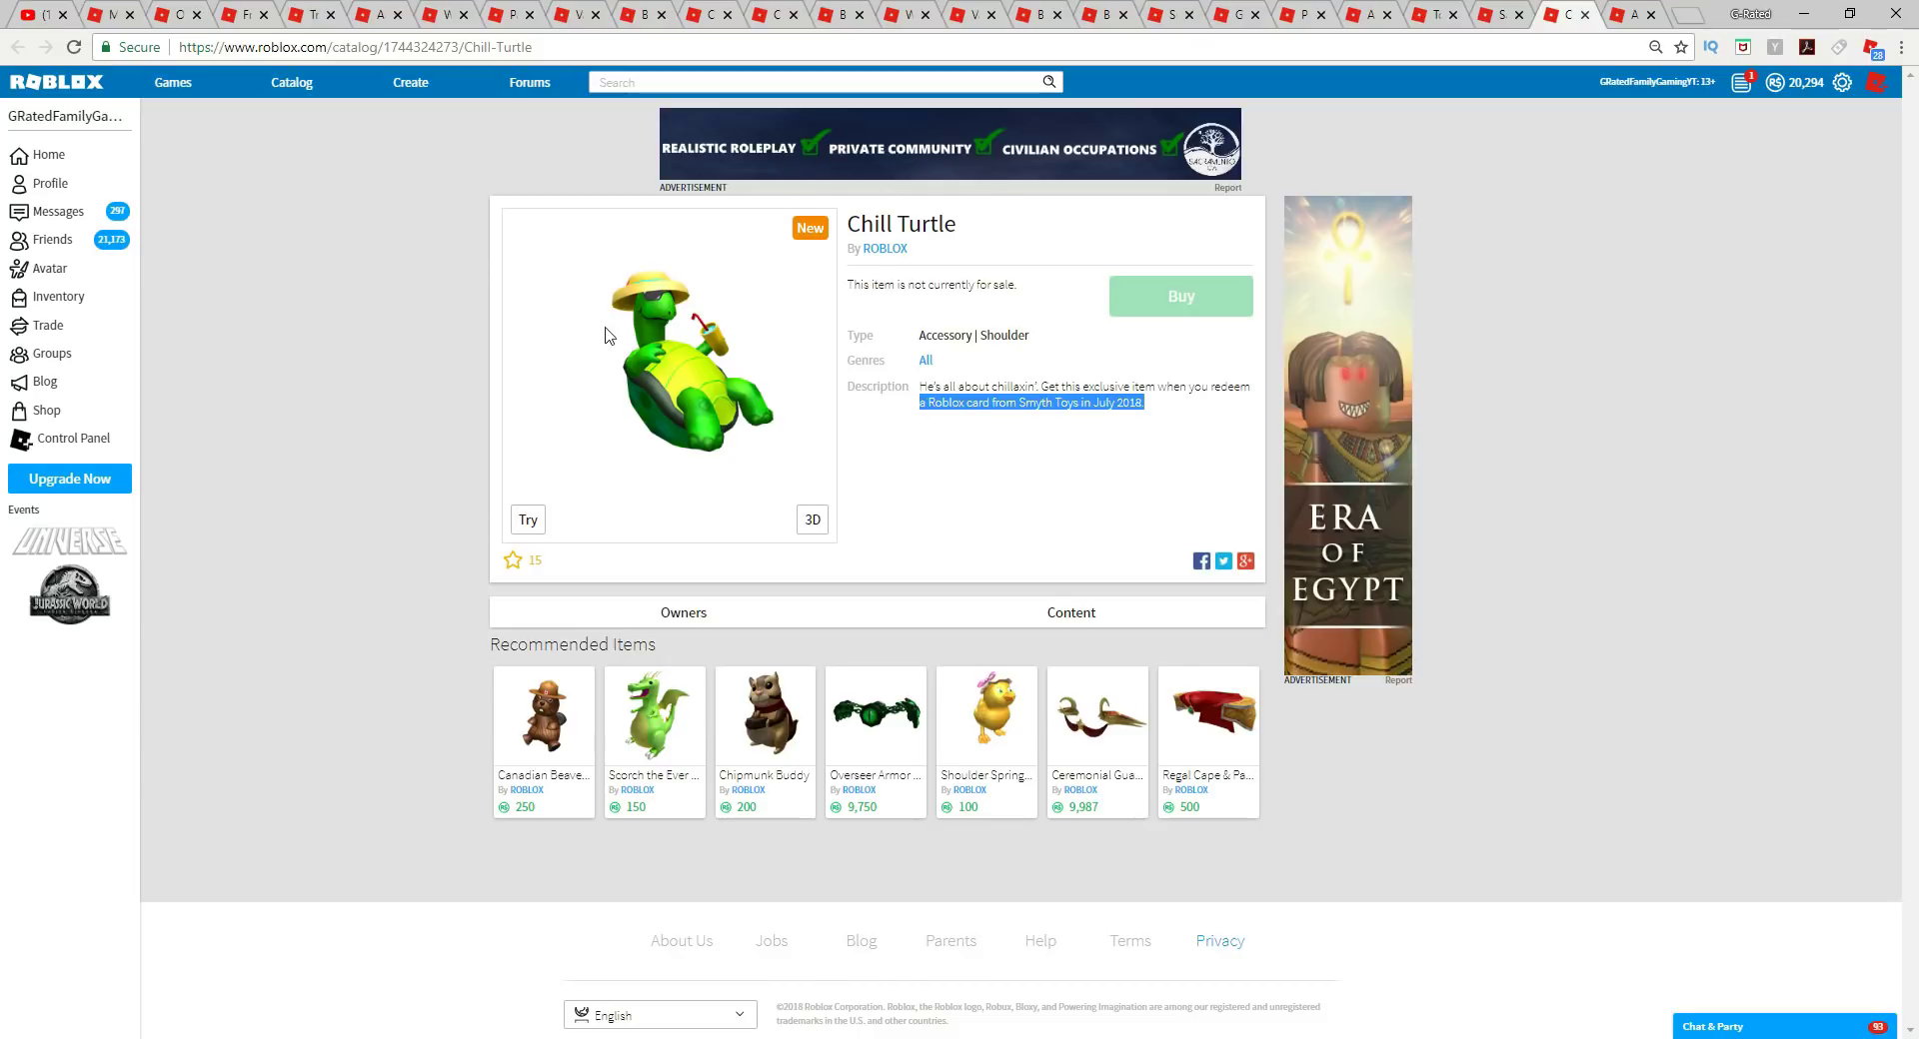
mouse_move(1629, 15)
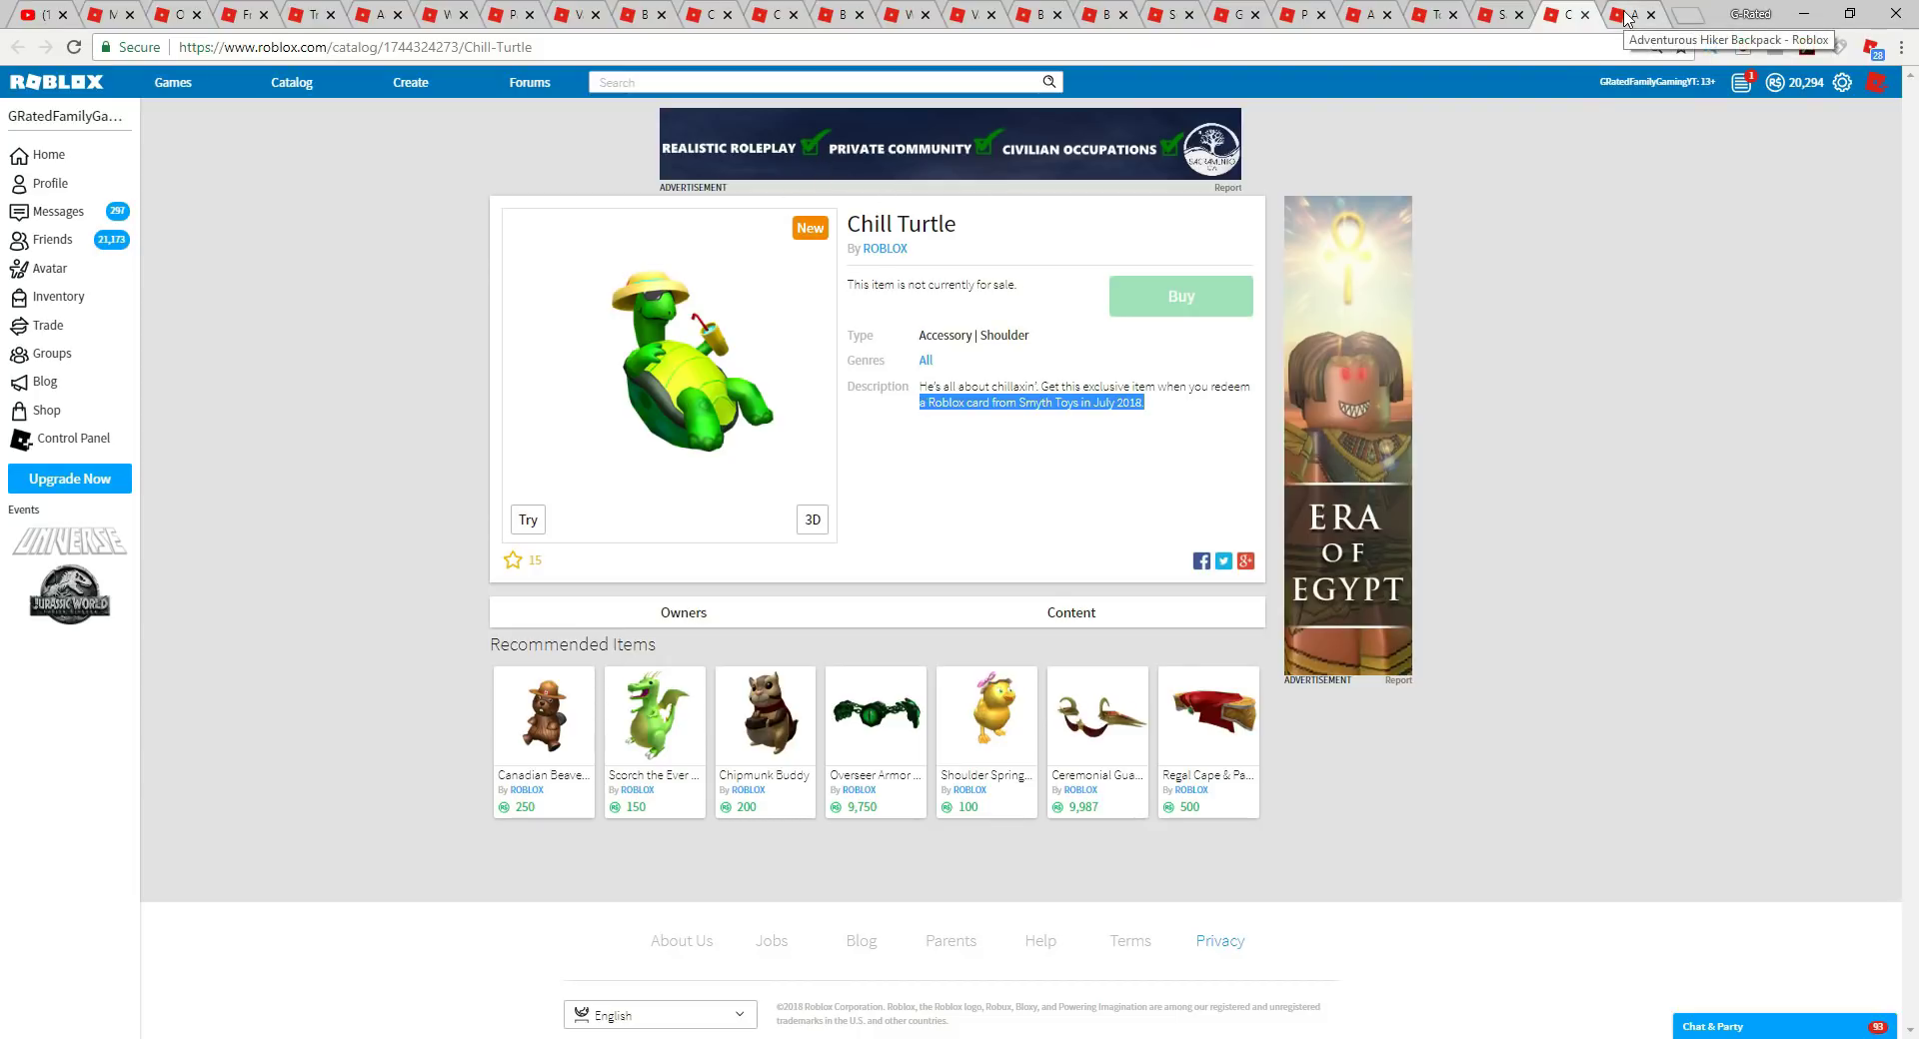
left_click(1634, 13)
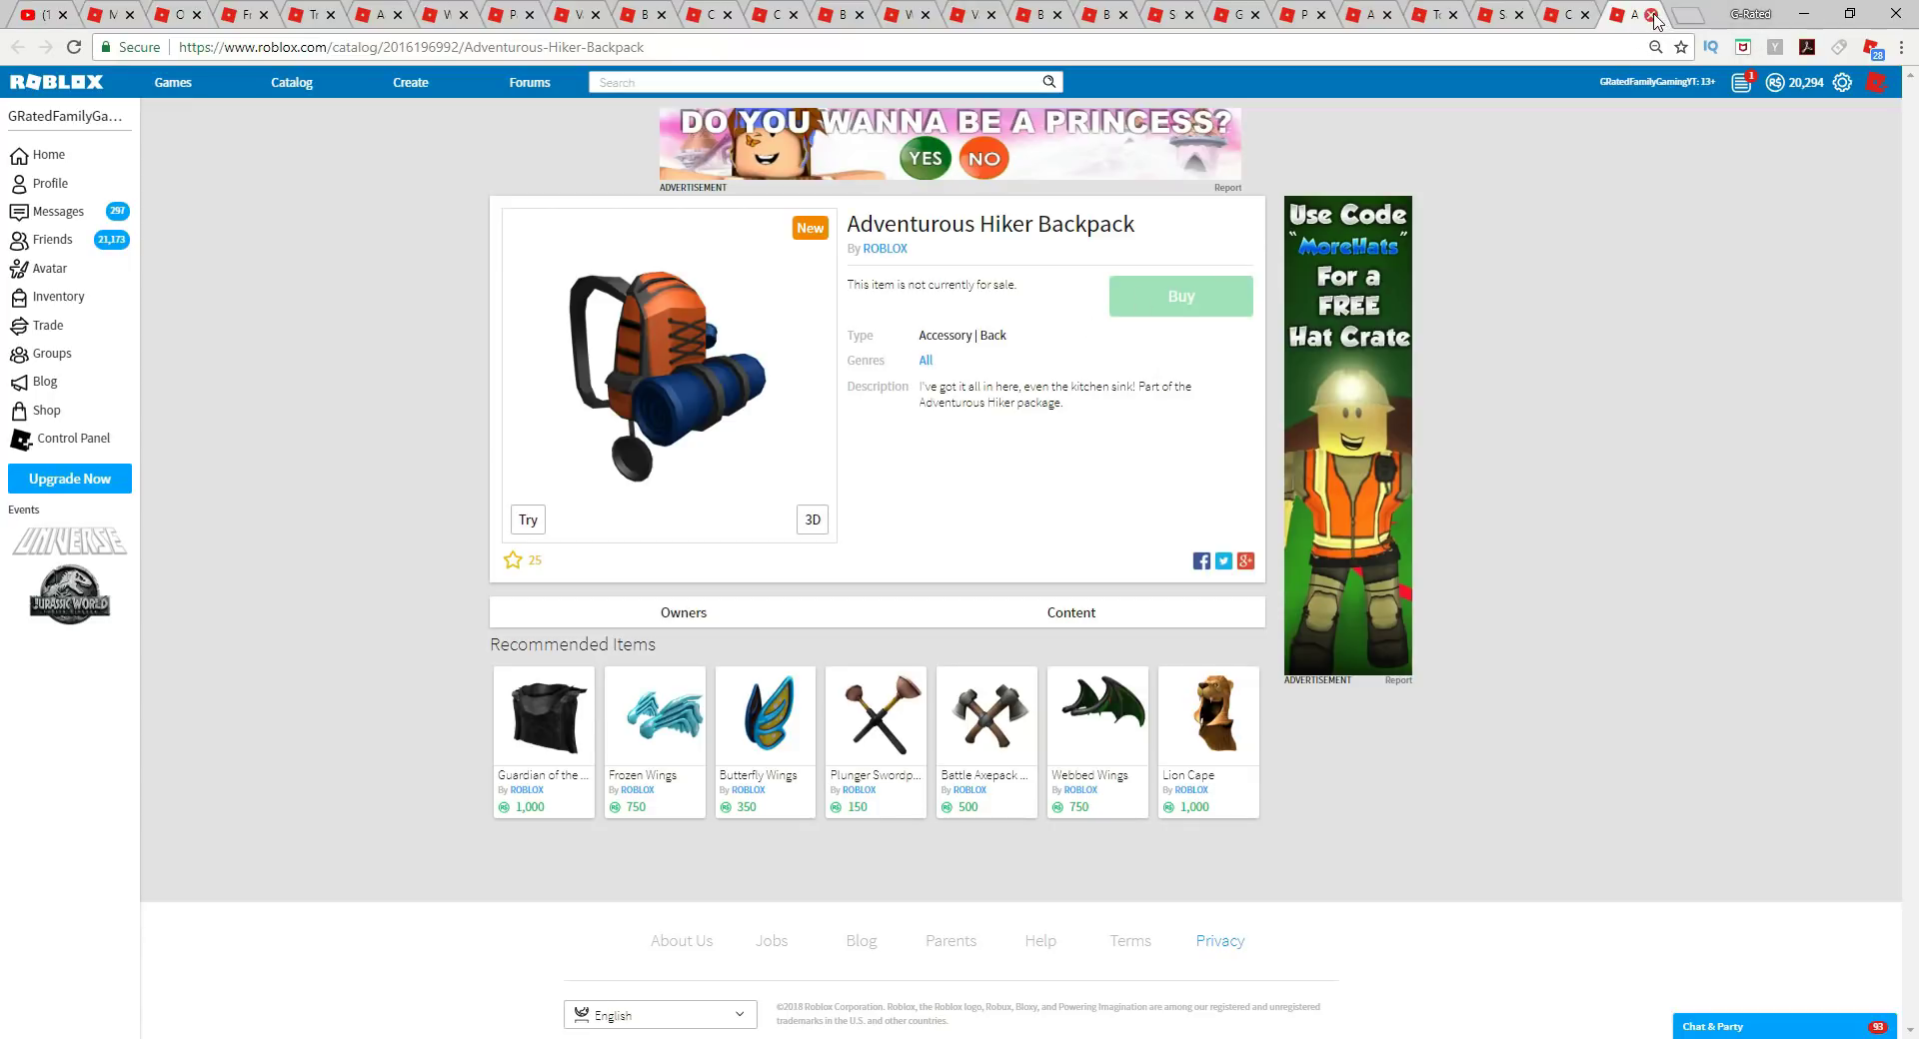
left_click(251, 15)
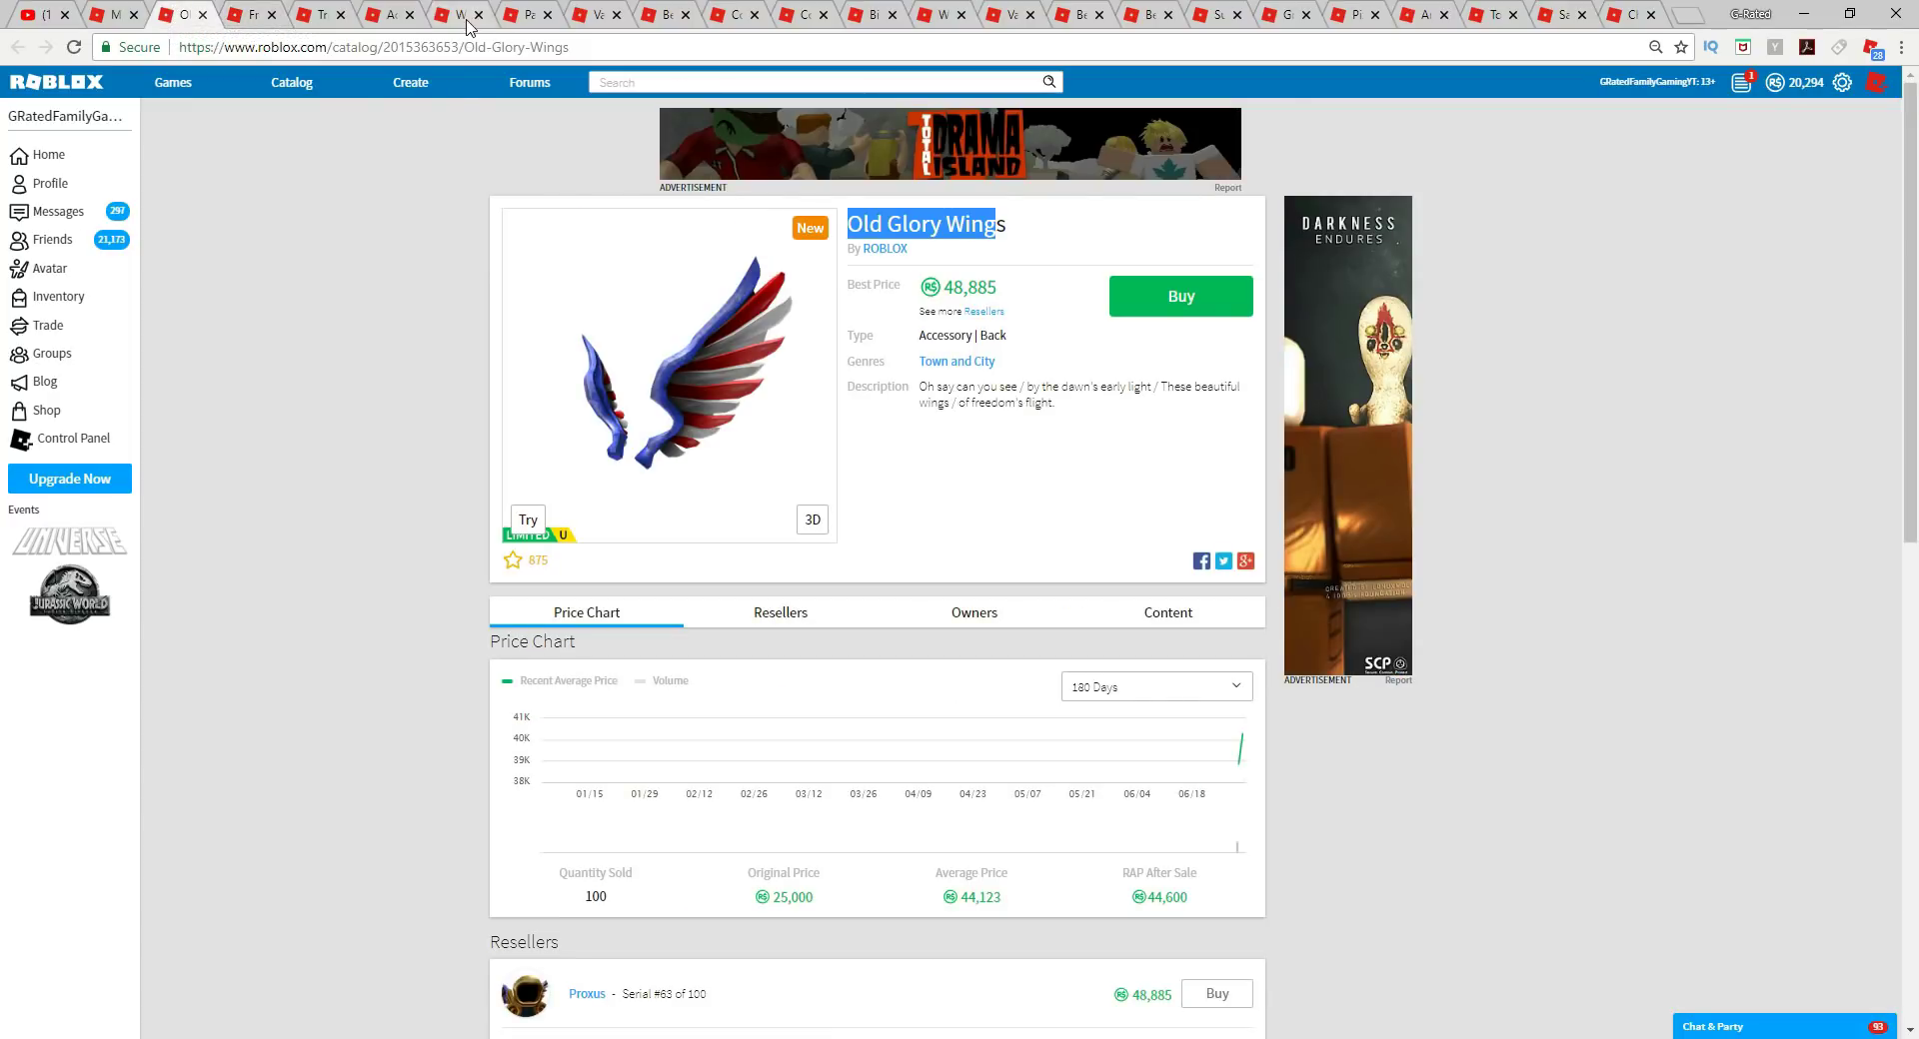
Cycle through Beach Bigfoot, Coconut Headphones, Watermelon Ukulele, Beach Party Bow and Grillmaster Swordpack.
left_click(588, 15)
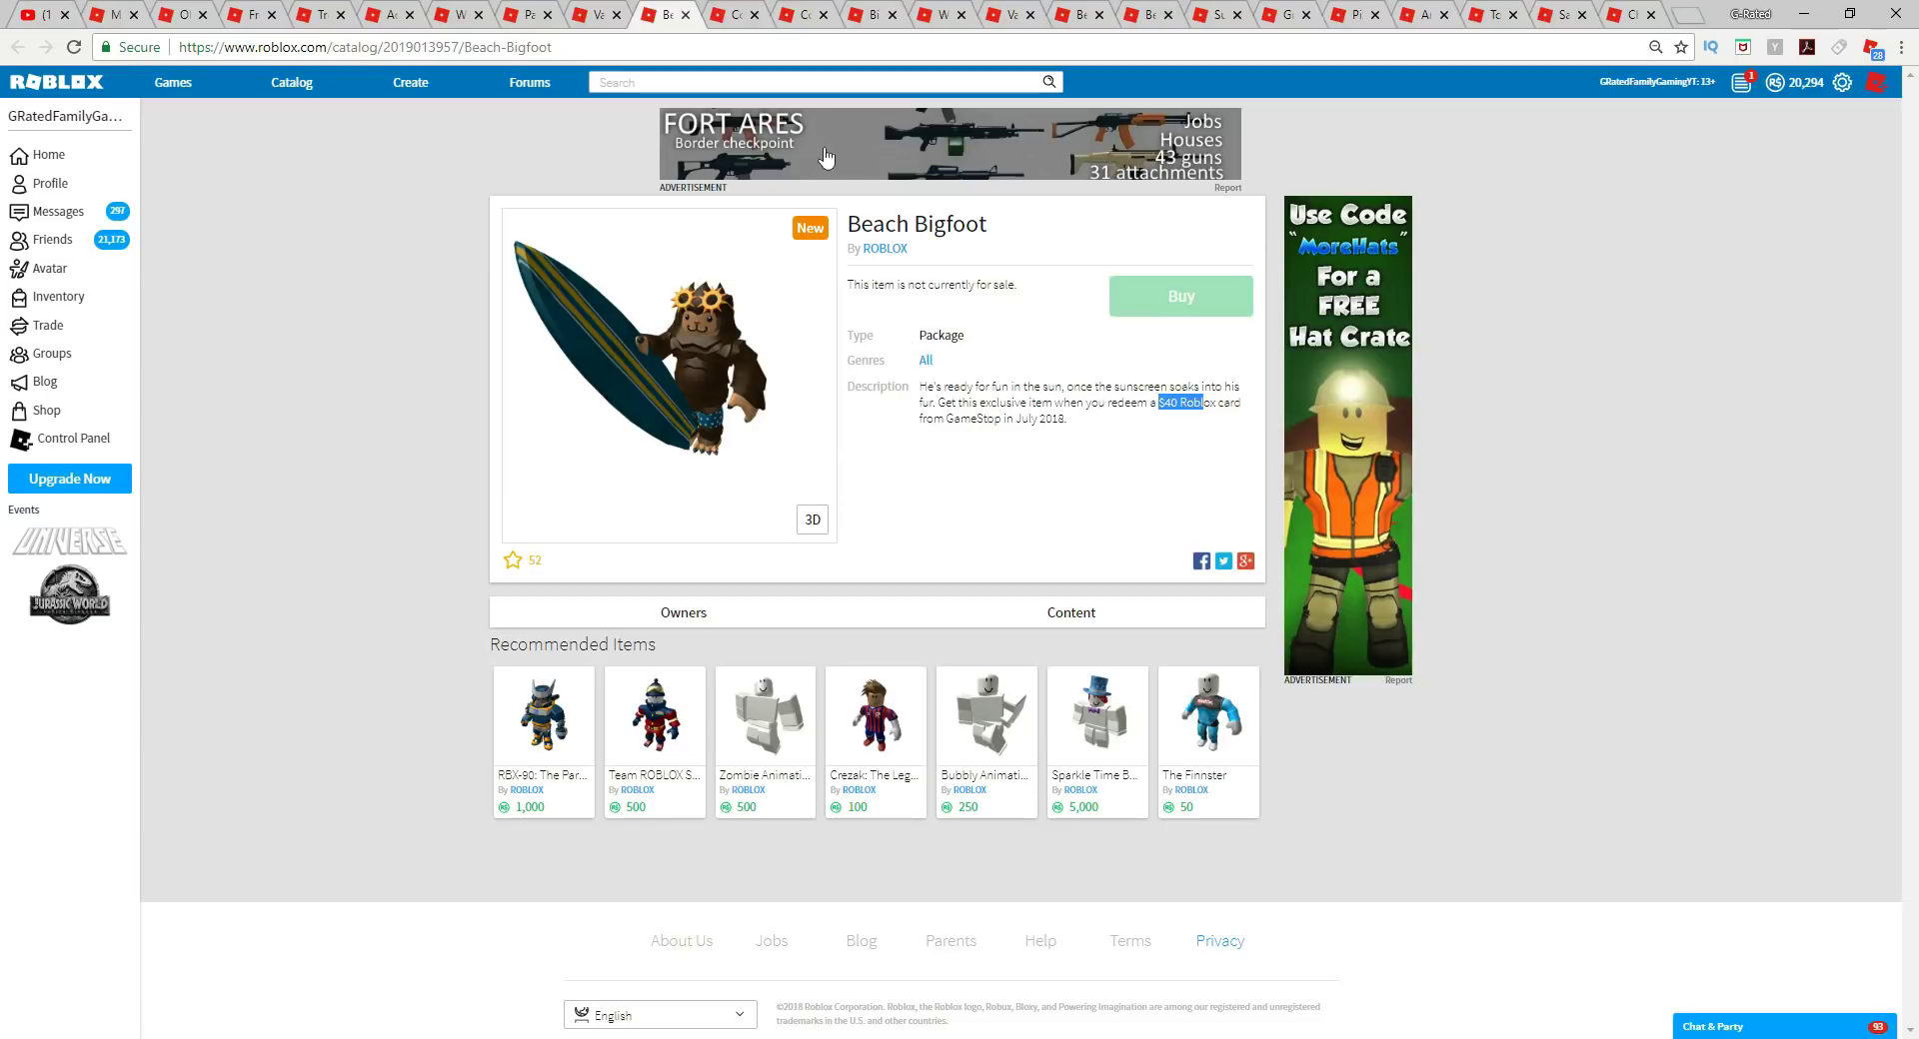
left_click(804, 13)
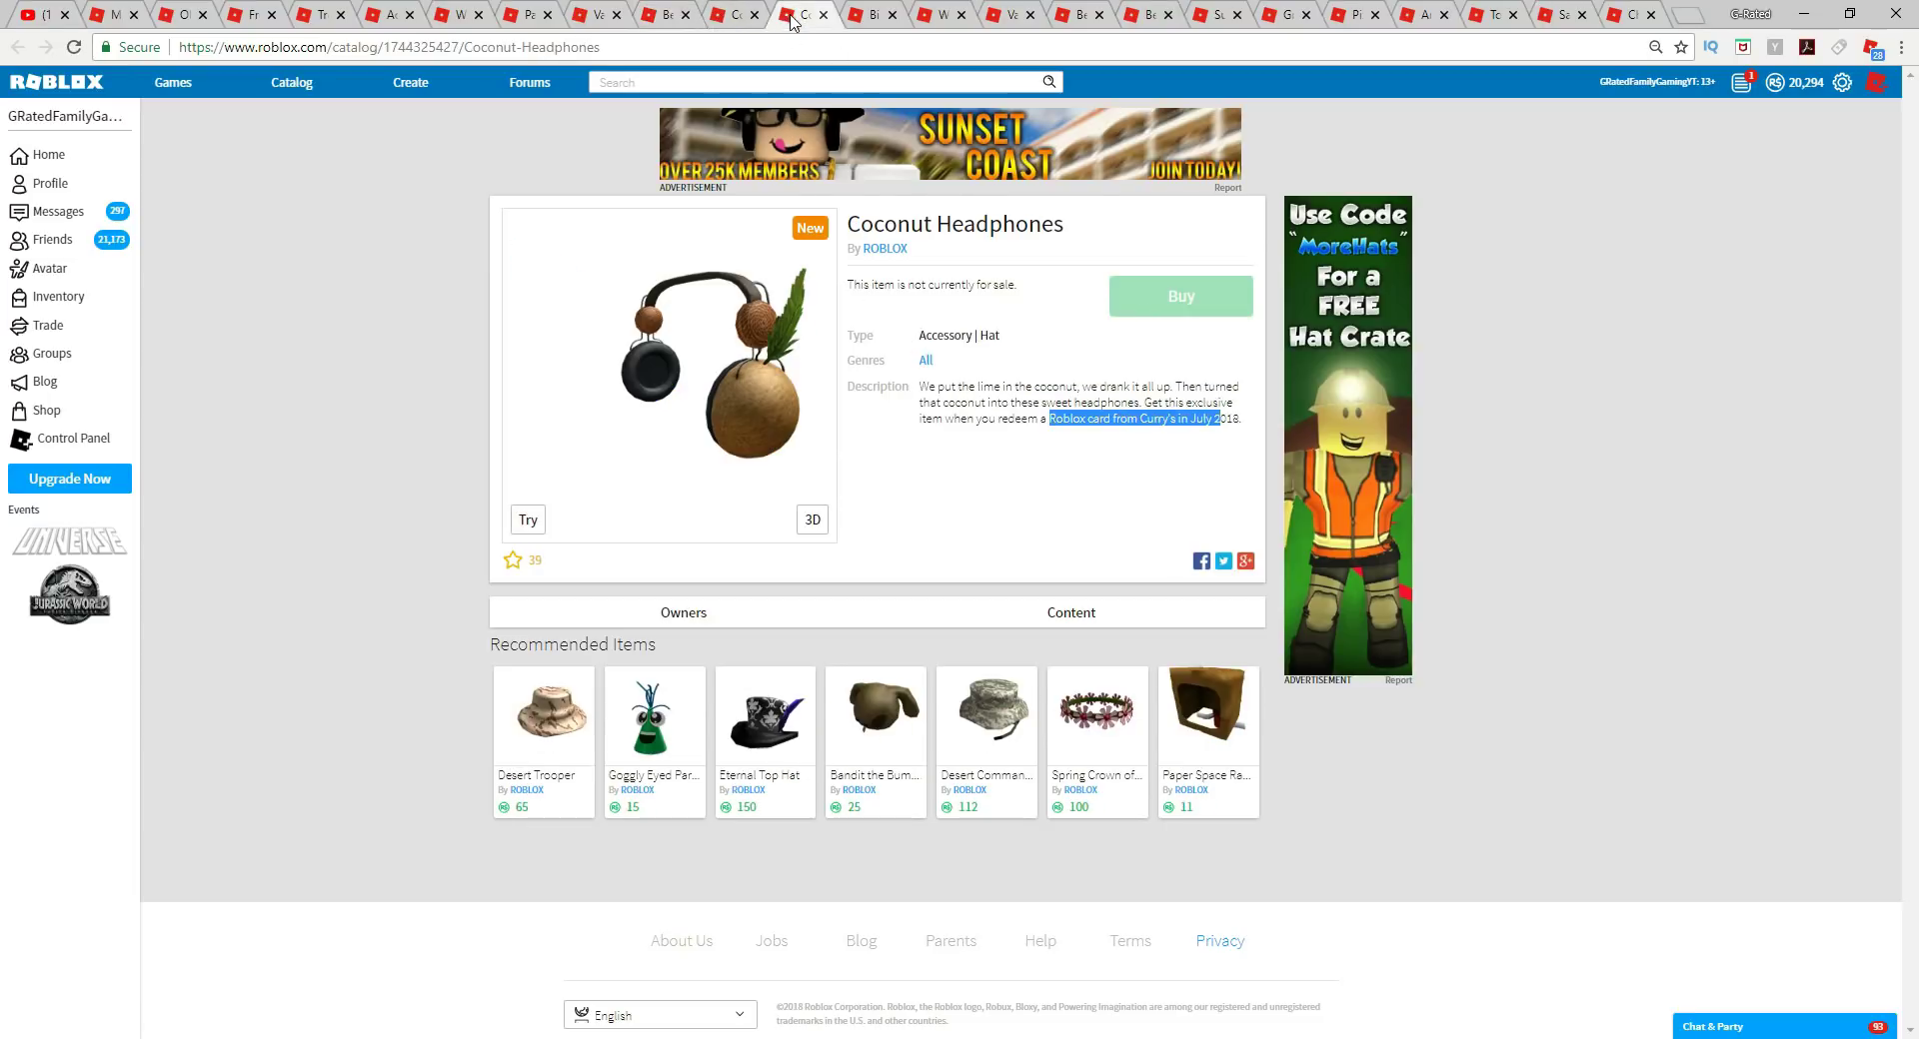
left_click(943, 13)
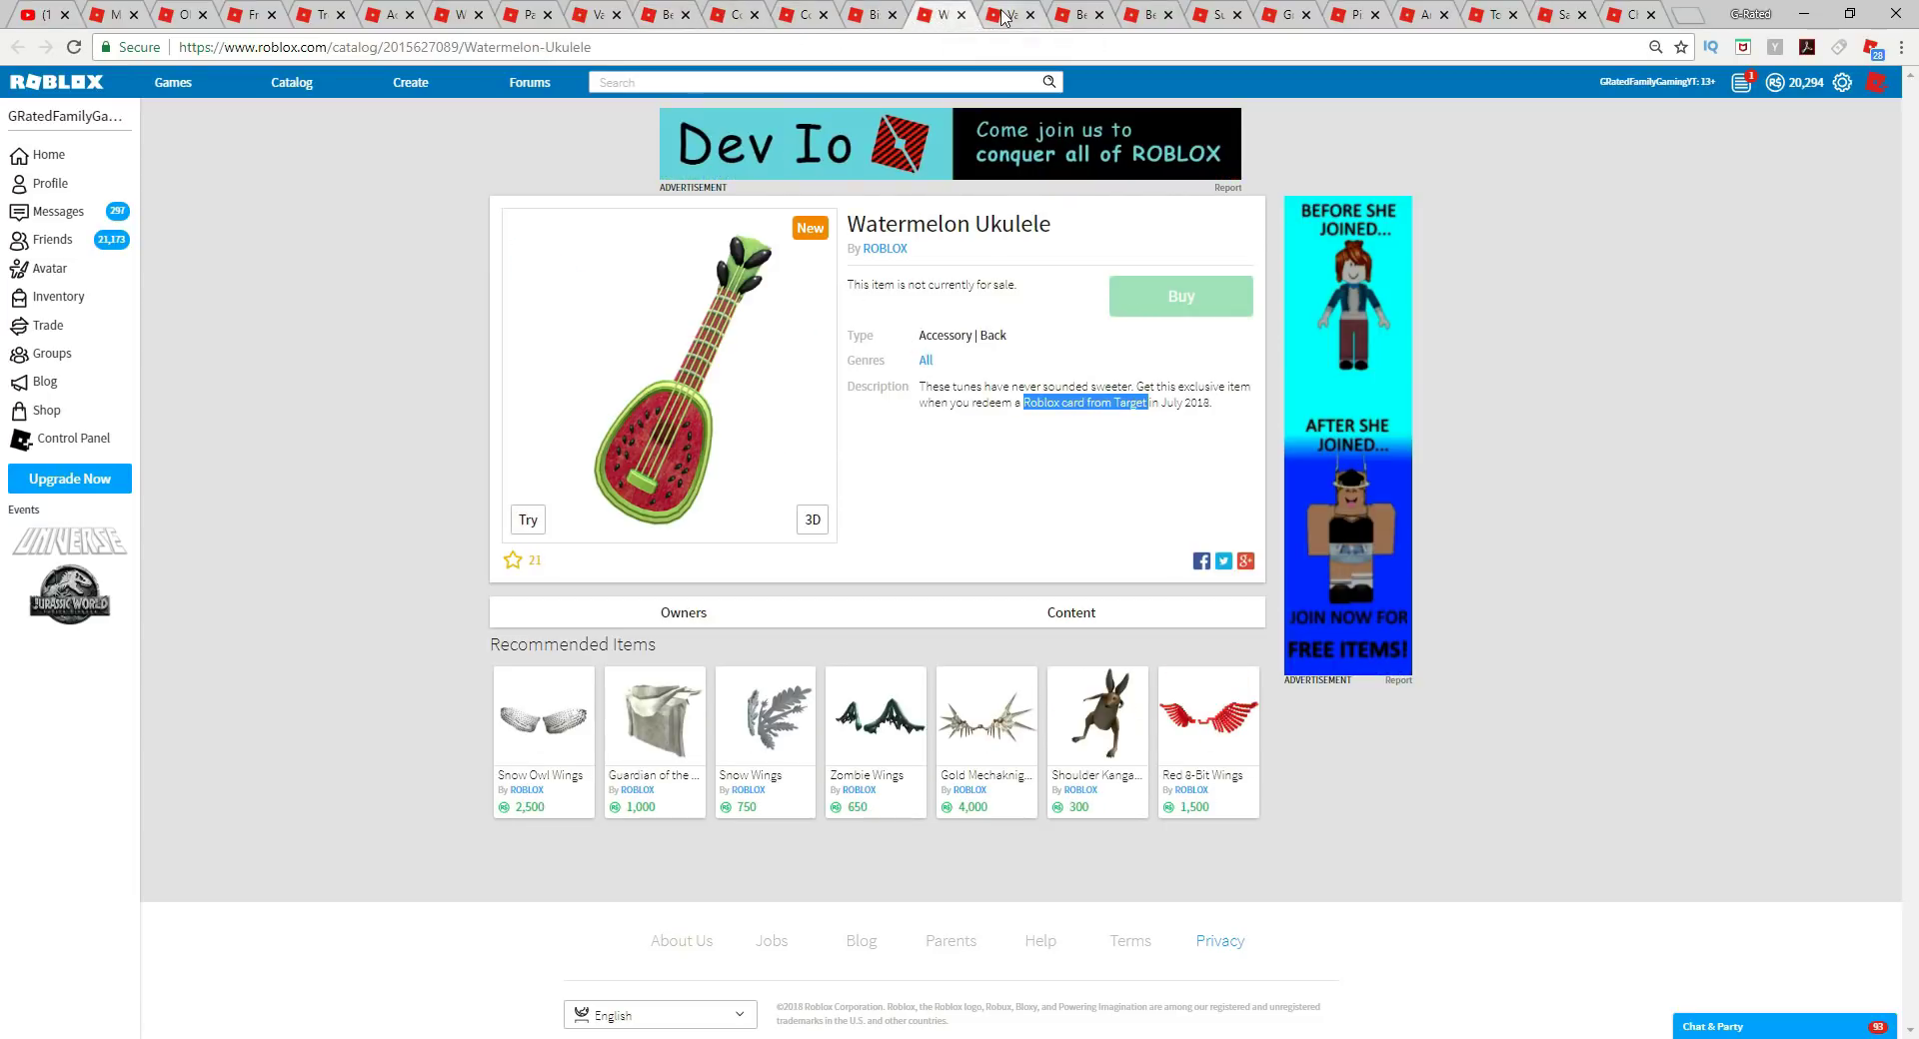
left_click(1148, 13)
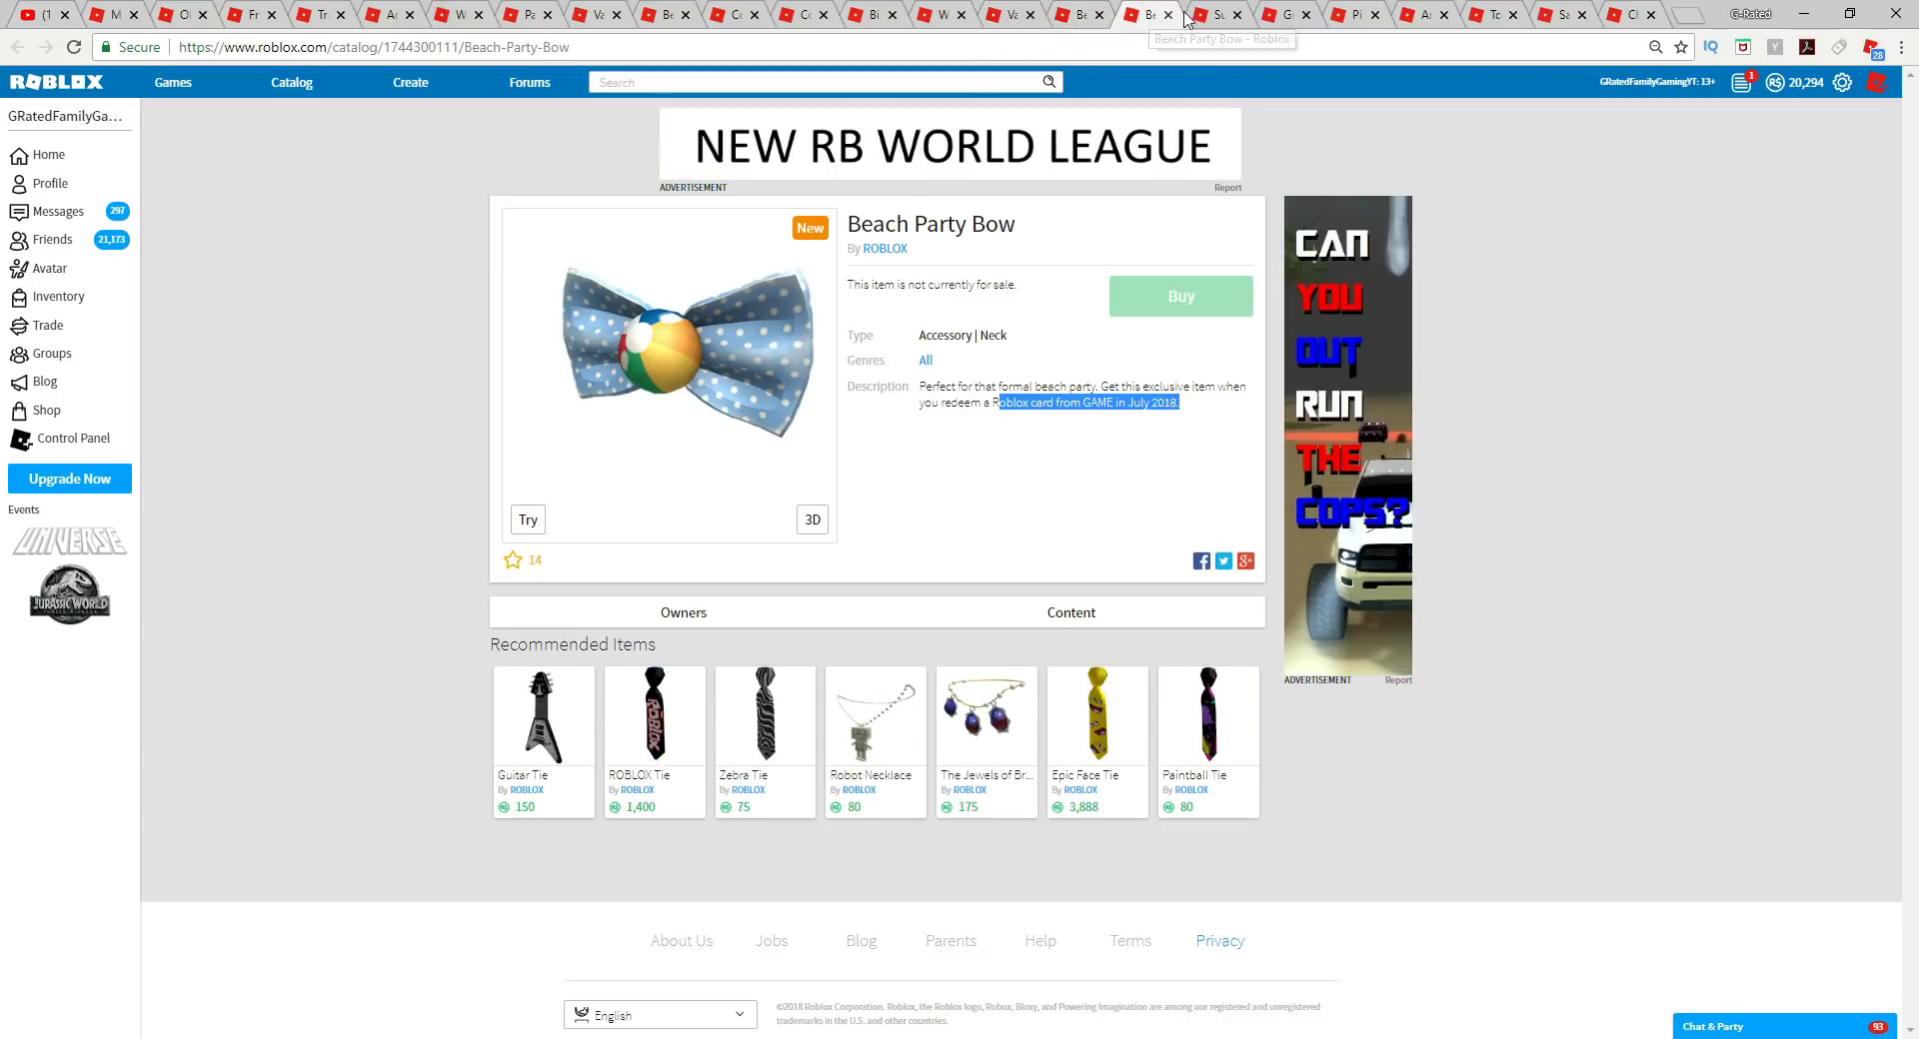
left_click(1285, 13)
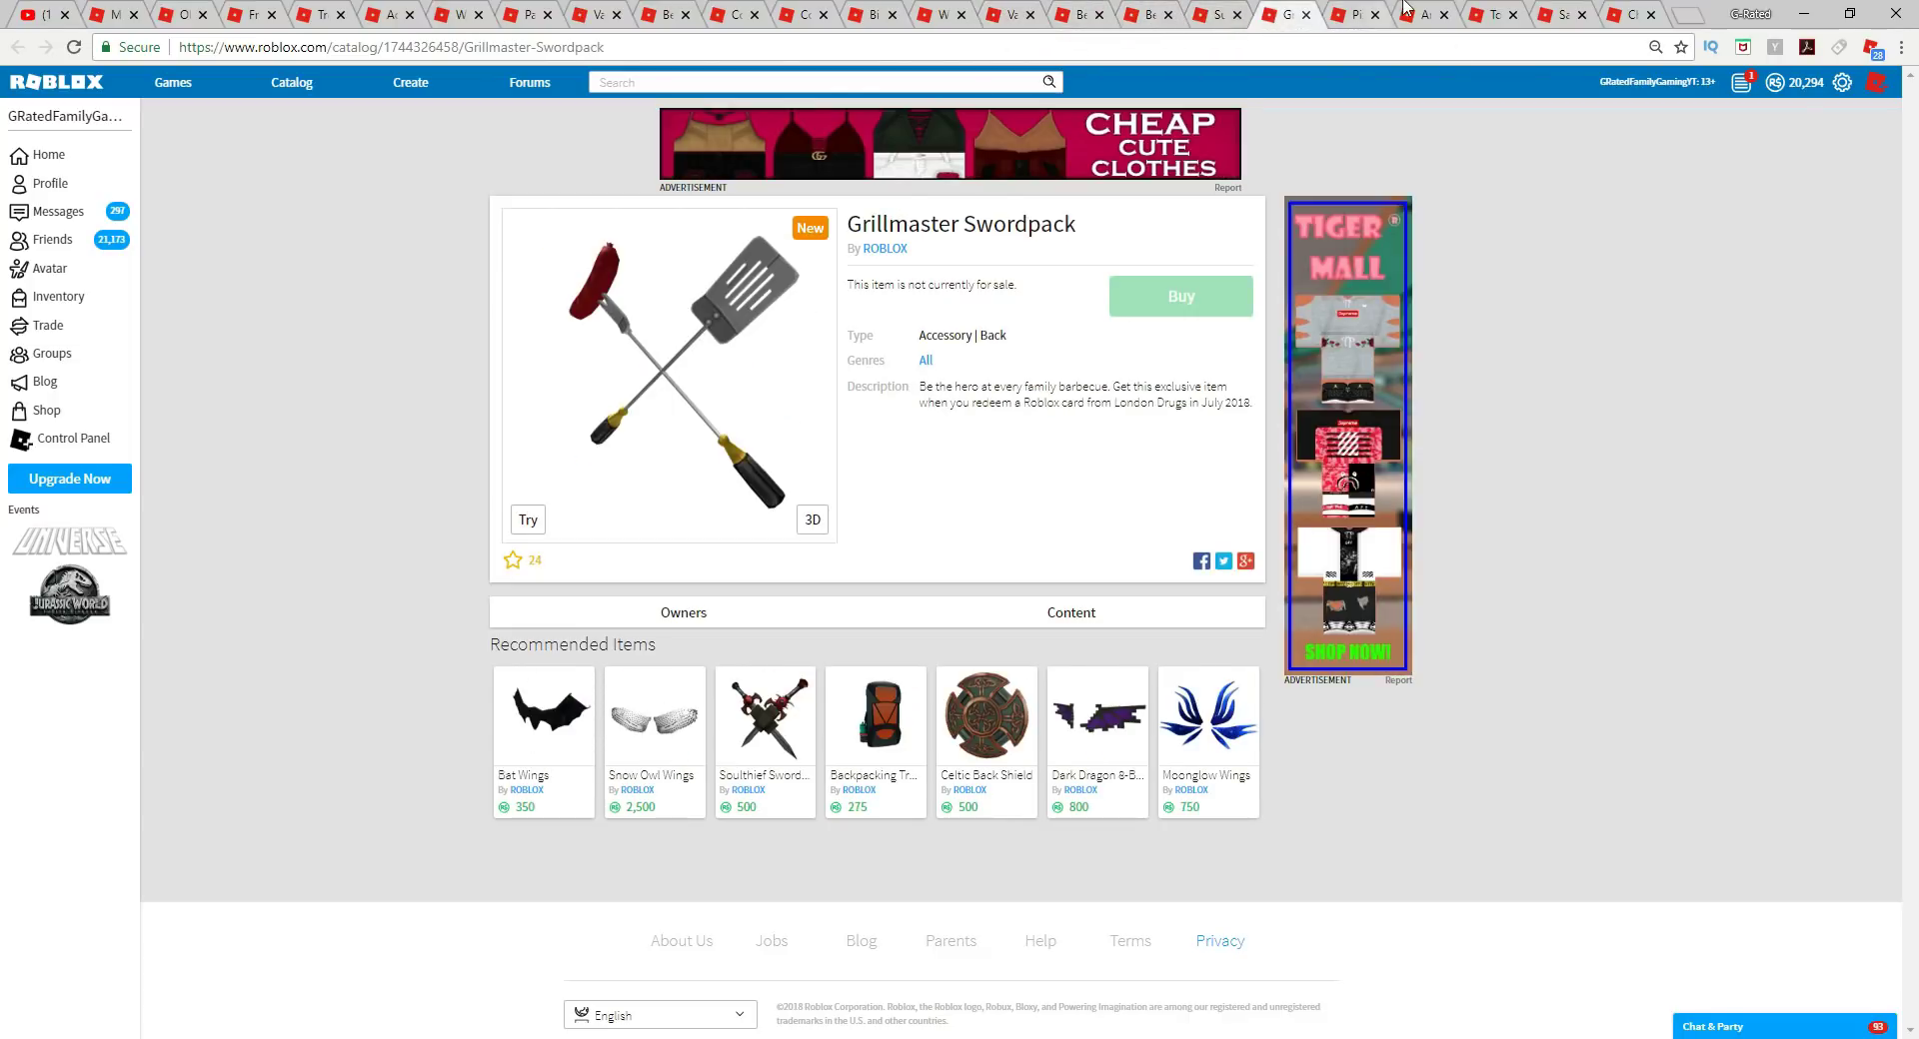